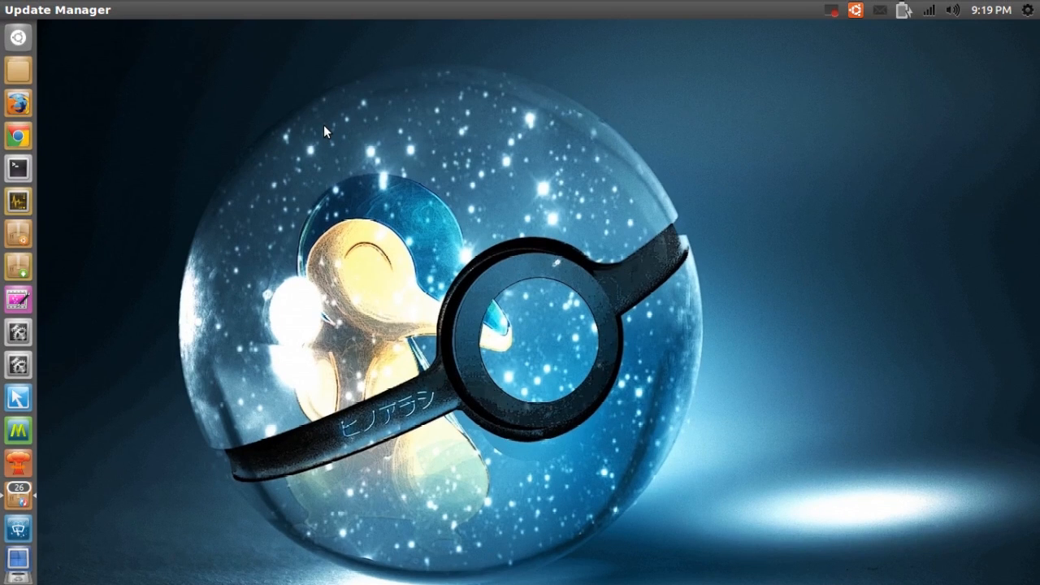
pyautogui.moveTo(127, 224)
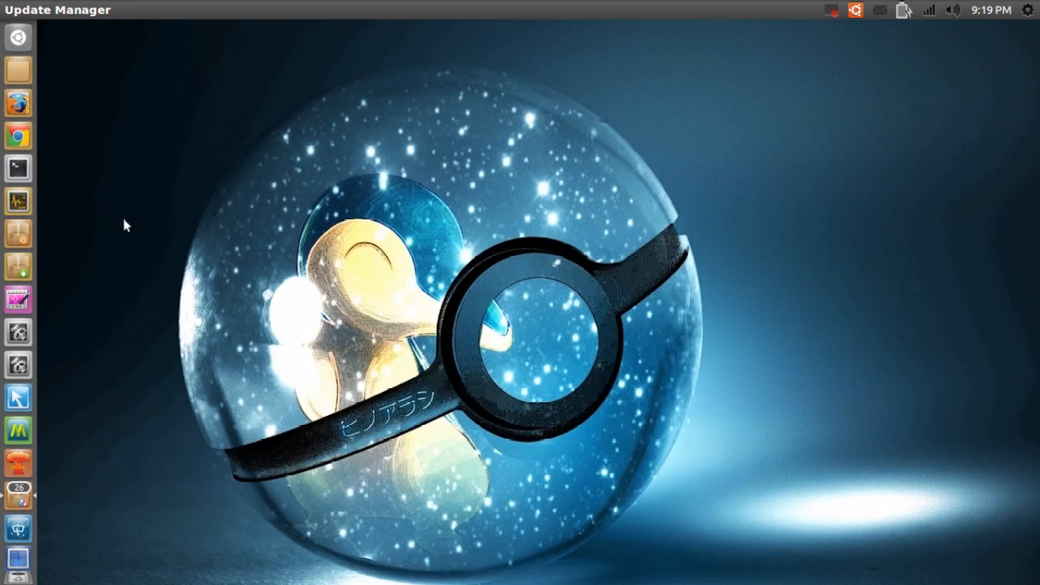
pyautogui.moveTo(27, 266)
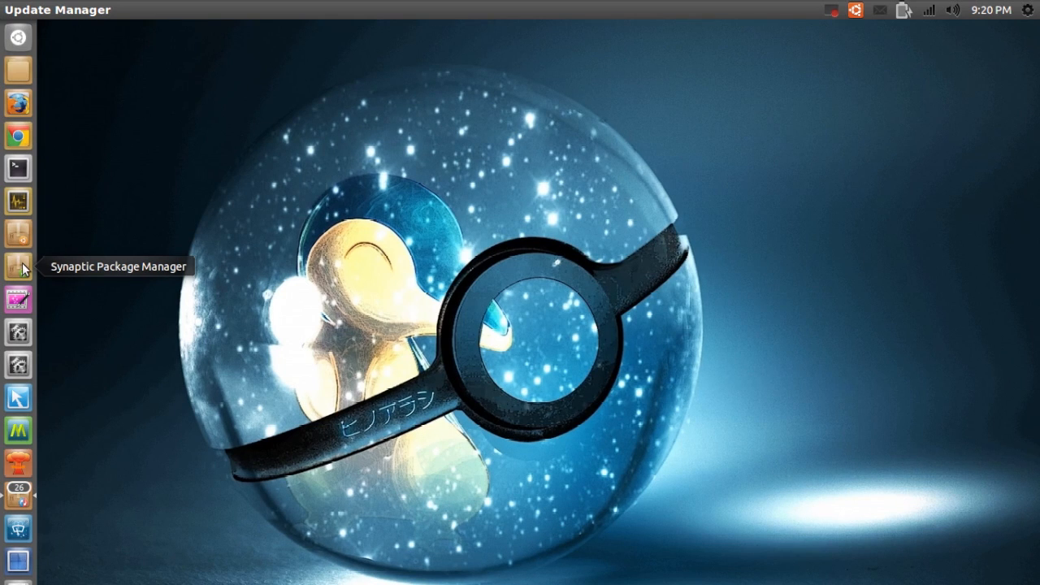
# Launch Synaptic Package Manager and authenticate with the administrator password
pyautogui.click(17, 266)
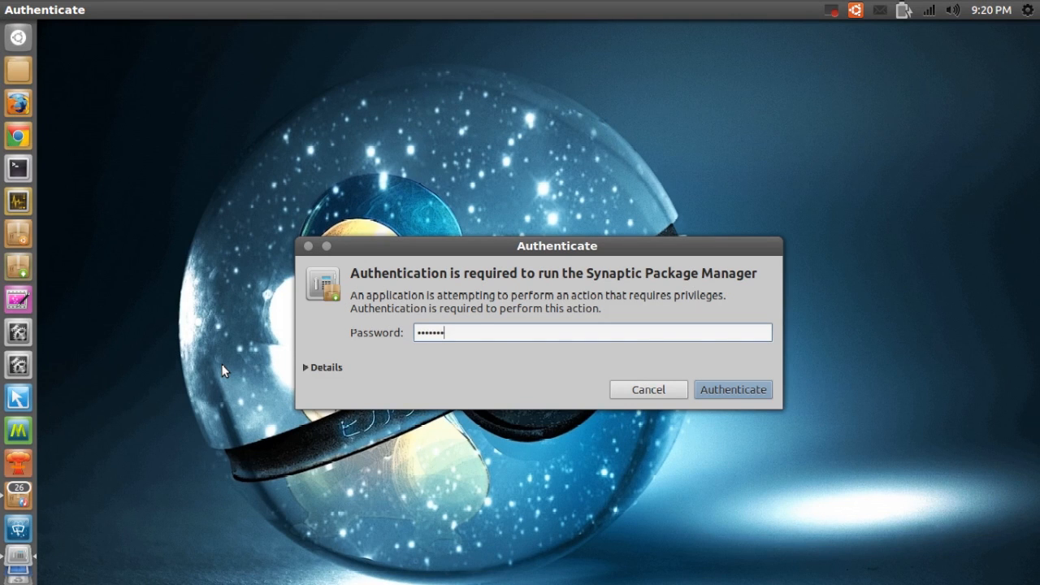
pyautogui.click(733, 391)
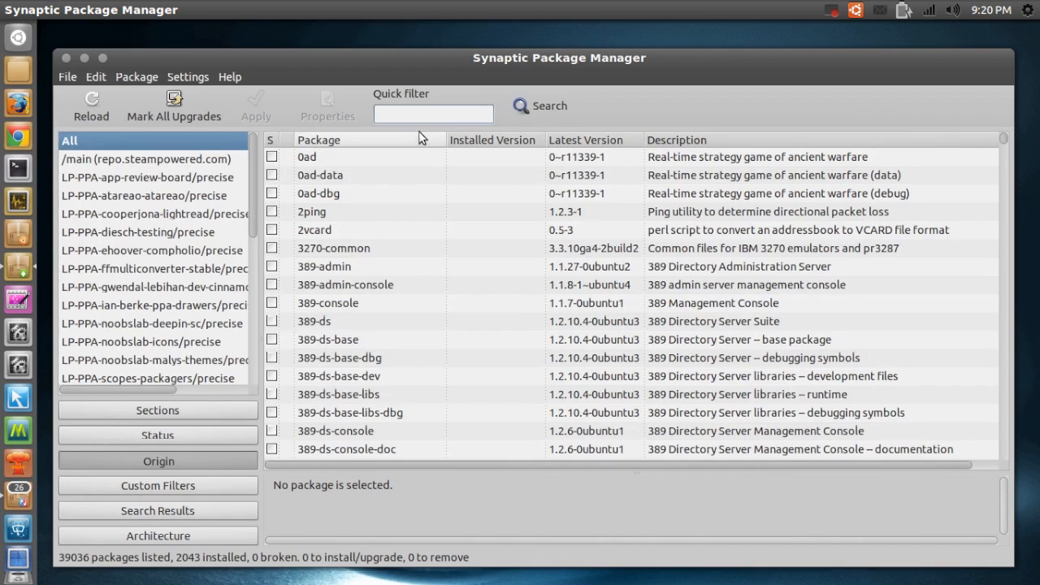
# Filter packages by 'compiz' and inspect compiz-plugins-extra and compiz-fusion-plugins-extra details
pyautogui.click(433, 114)
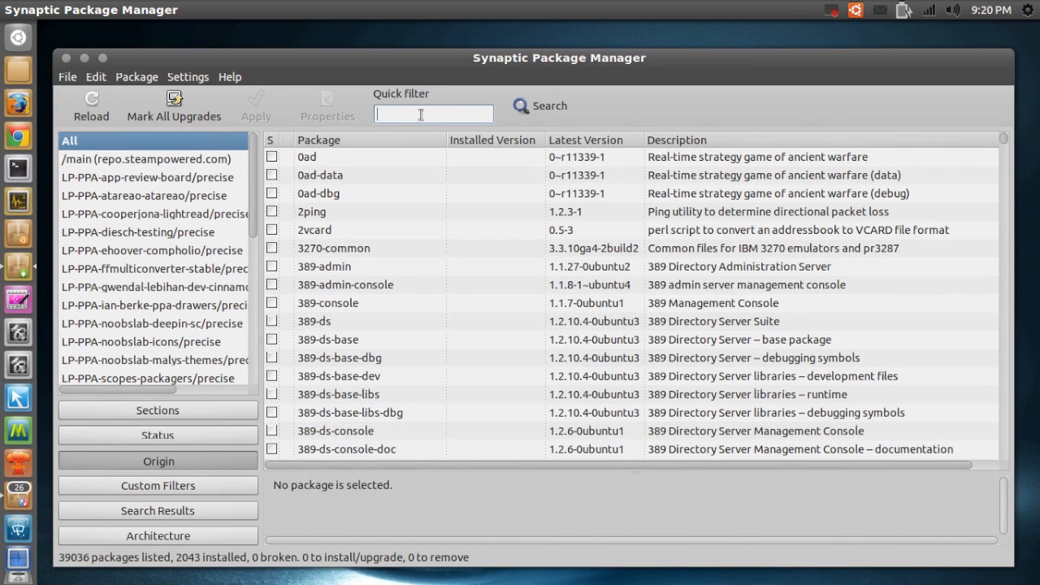
pyautogui.write('compiz')
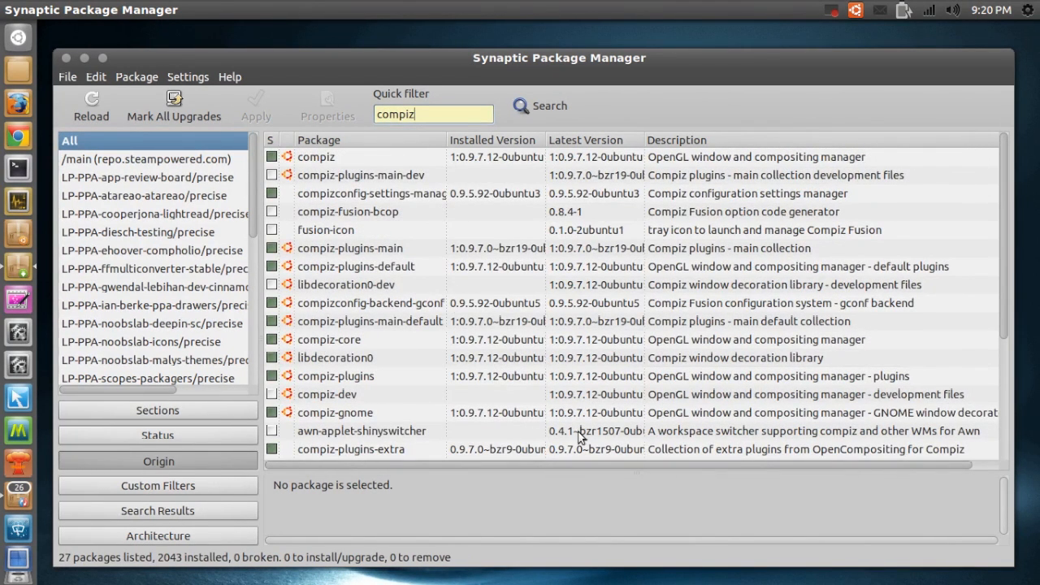
pyautogui.scroll(-3)
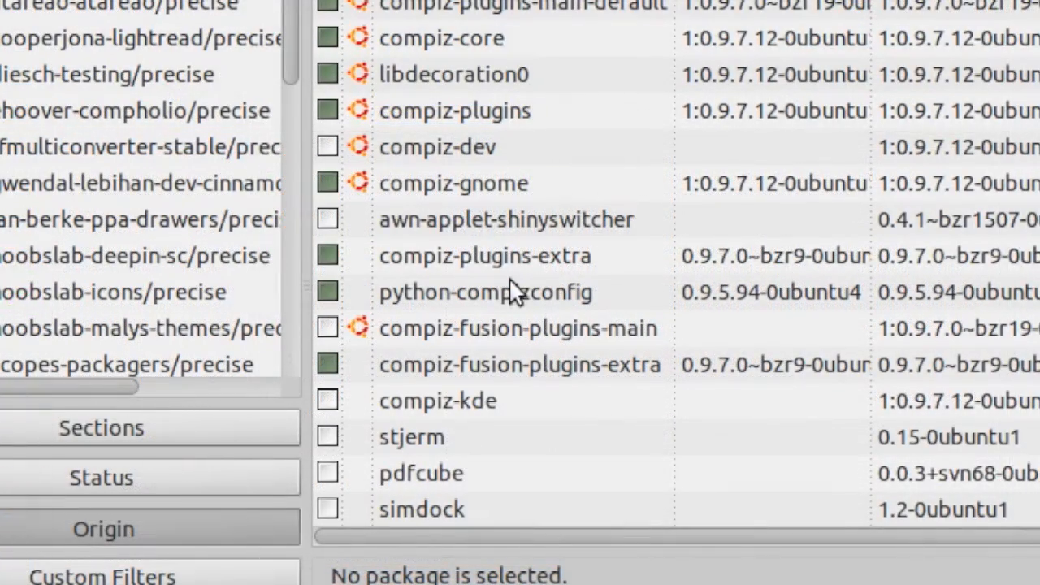
pyautogui.click(483, 255)
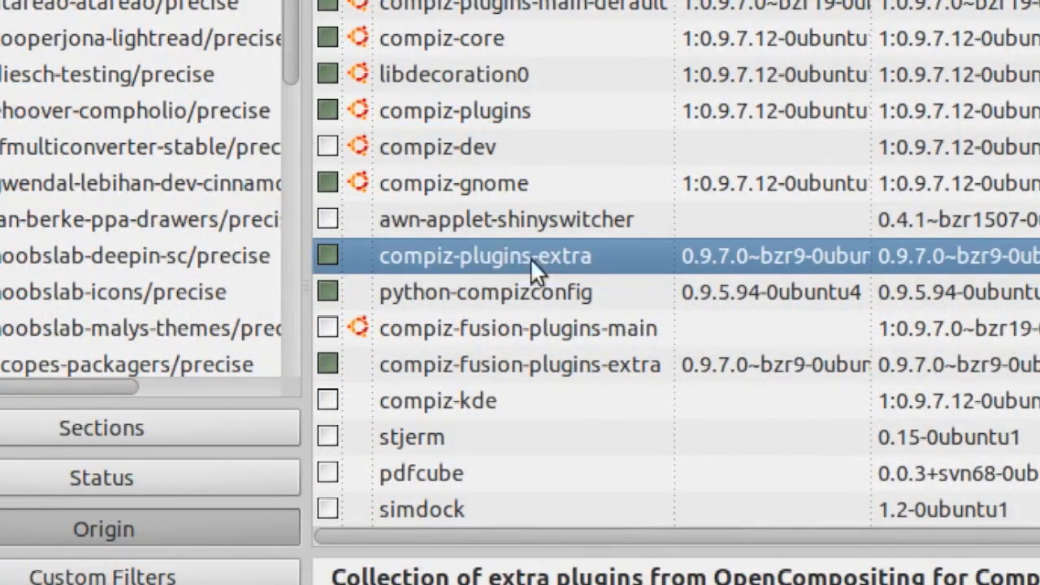
pyautogui.moveTo(561, 280)
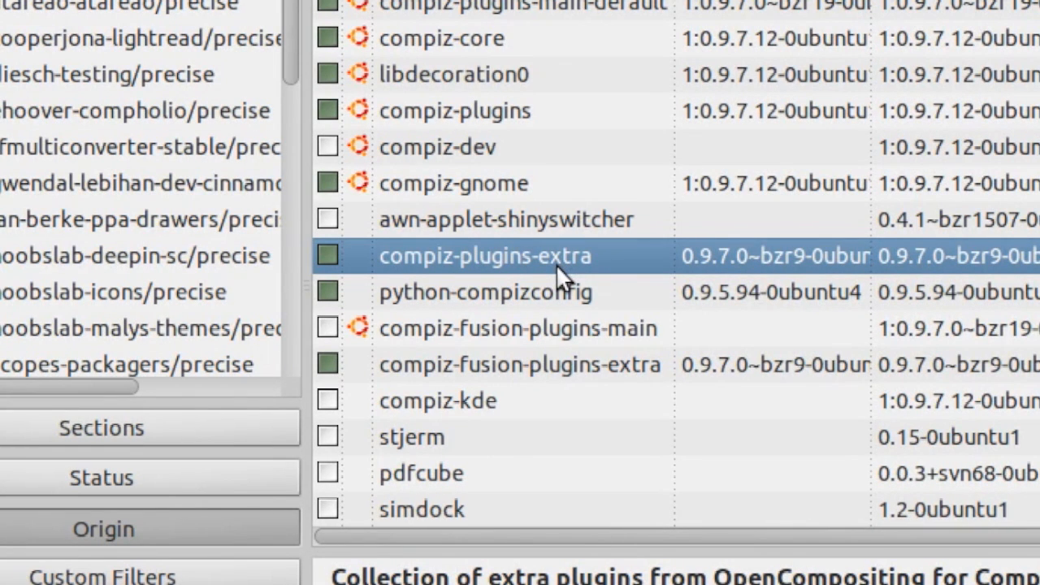
pyautogui.moveTo(517, 268)
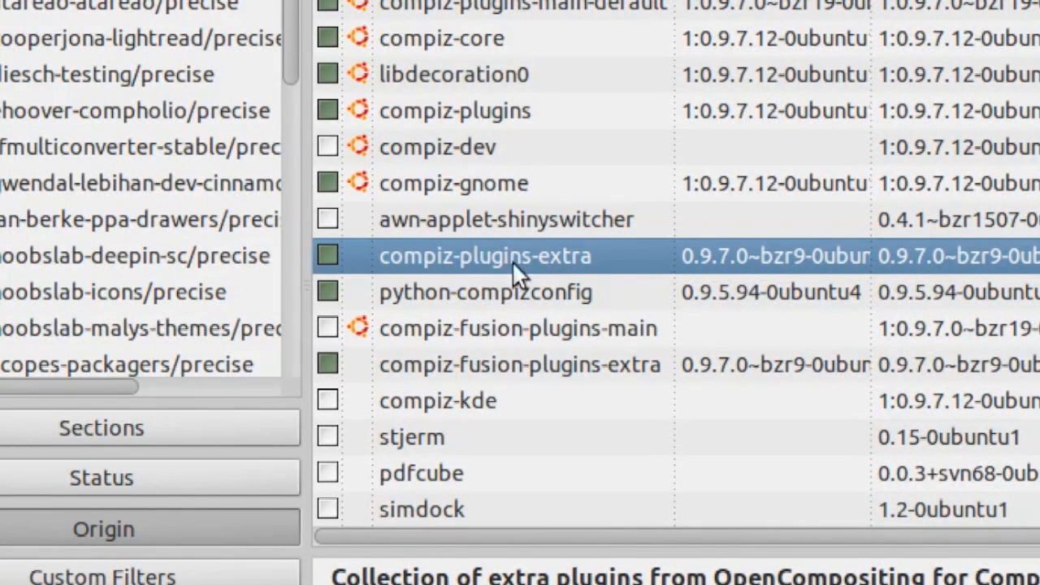
pyautogui.moveTo(464, 289)
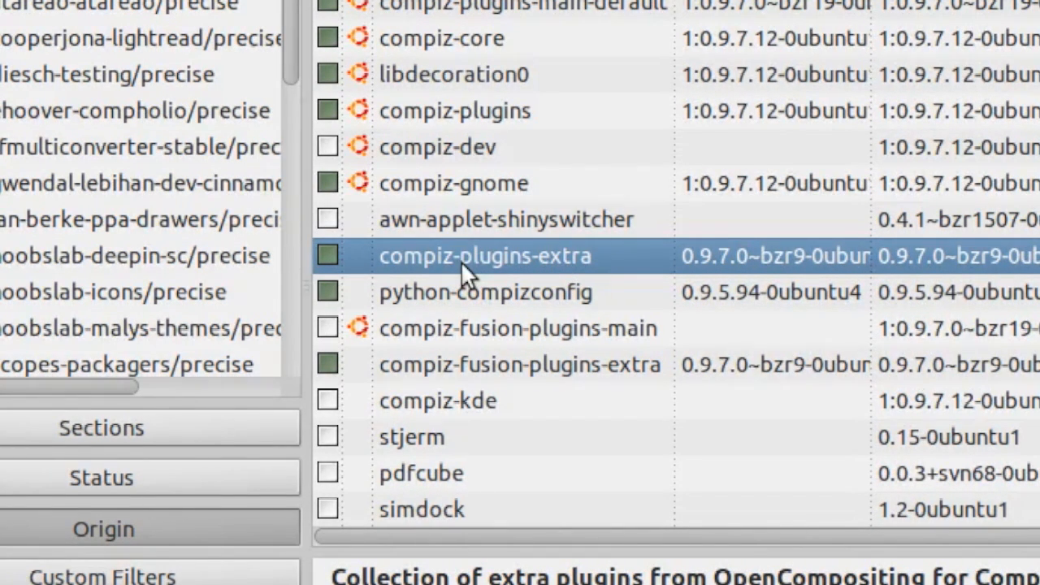
pyautogui.moveTo(569, 268)
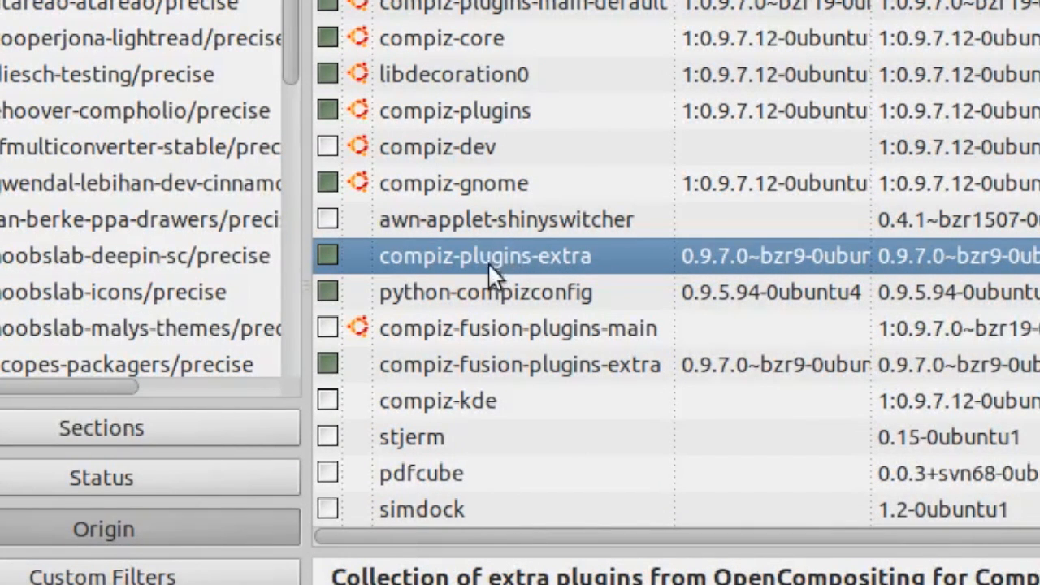
pyautogui.moveTo(488, 374)
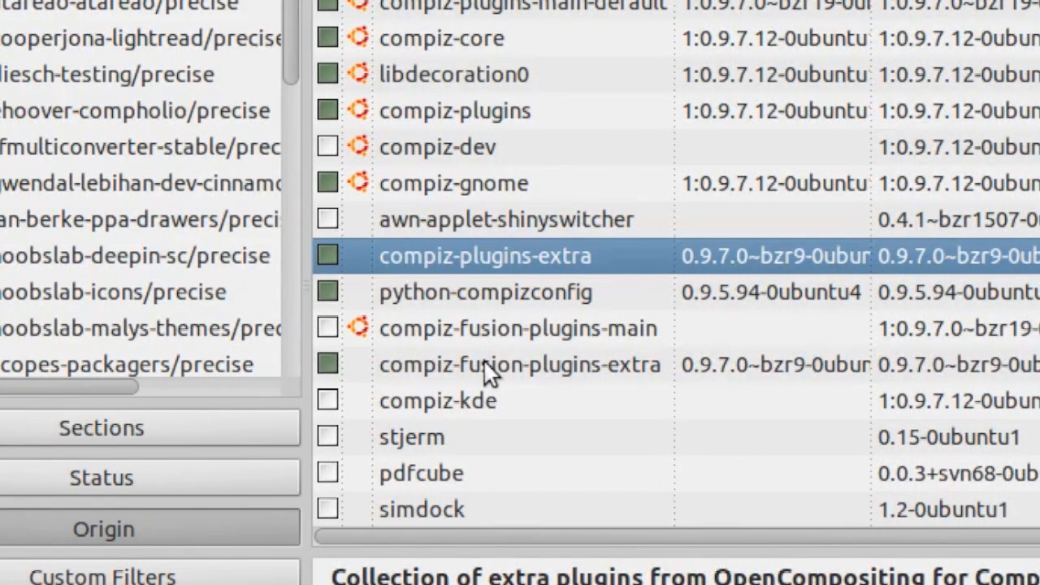
pyautogui.click(512, 364)
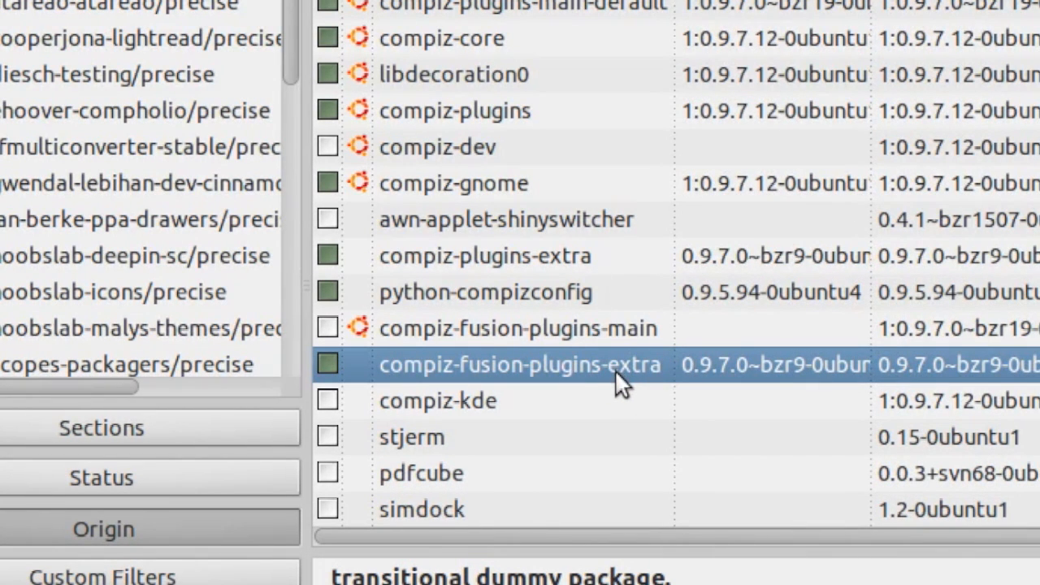
pyautogui.moveTo(615, 382)
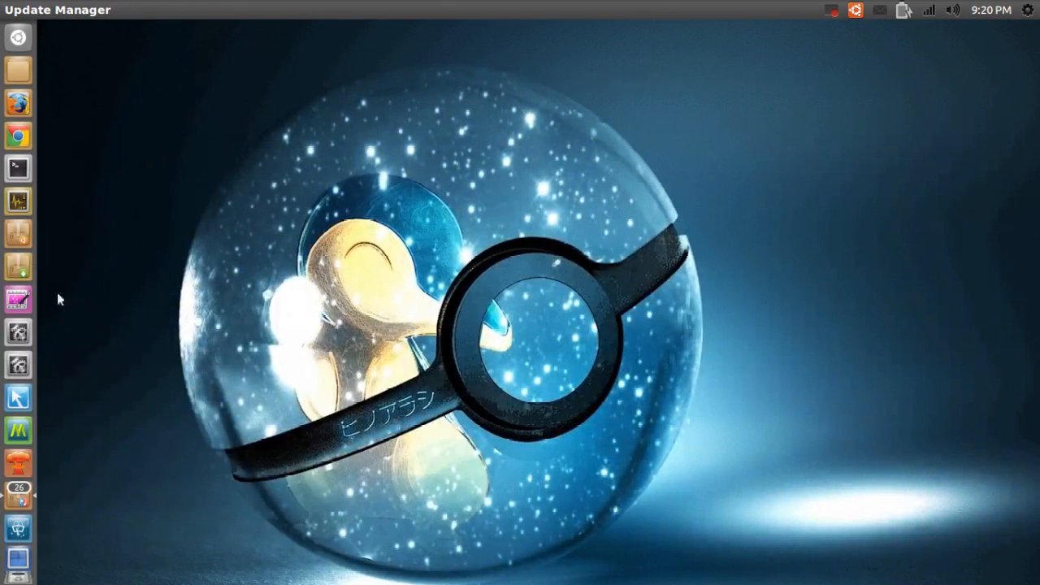
pyautogui.moveTo(25, 406)
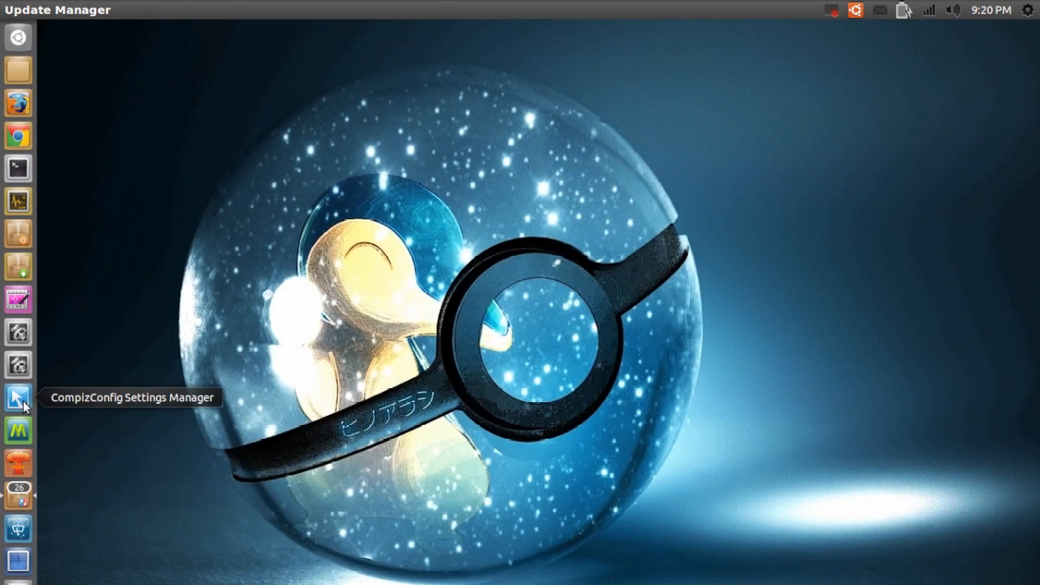
# Launch CompizConfig Settings Manager and scroll the plugin list down to the Effects section
pyautogui.click(18, 396)
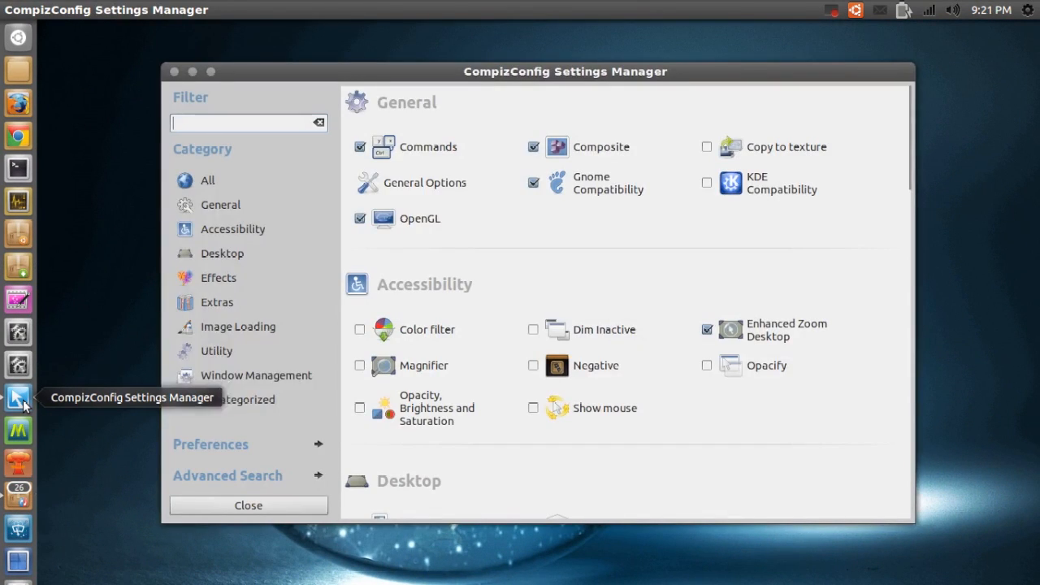
pyautogui.moveTo(624, 279)
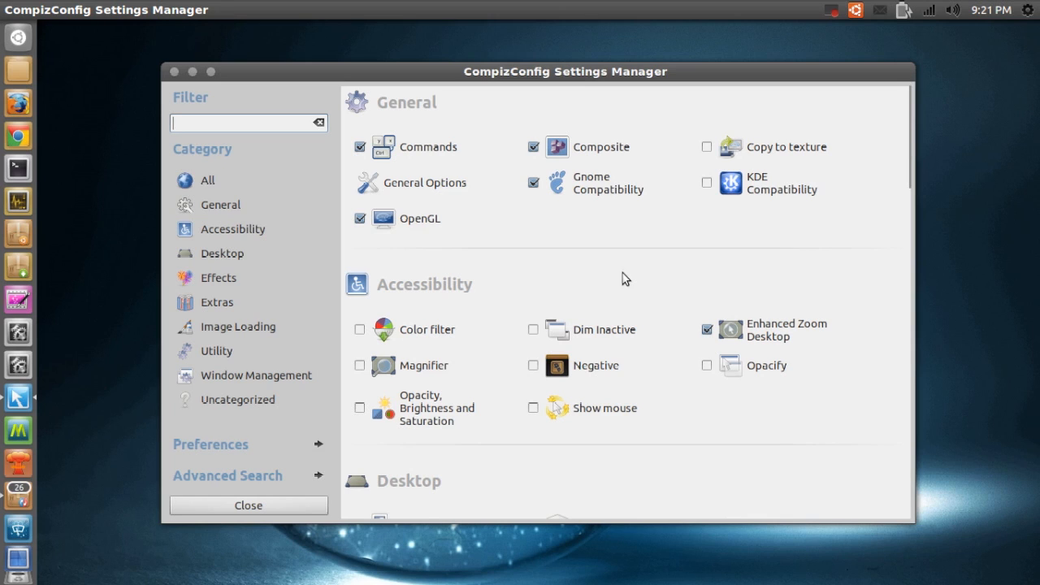
pyautogui.moveTo(917, 166)
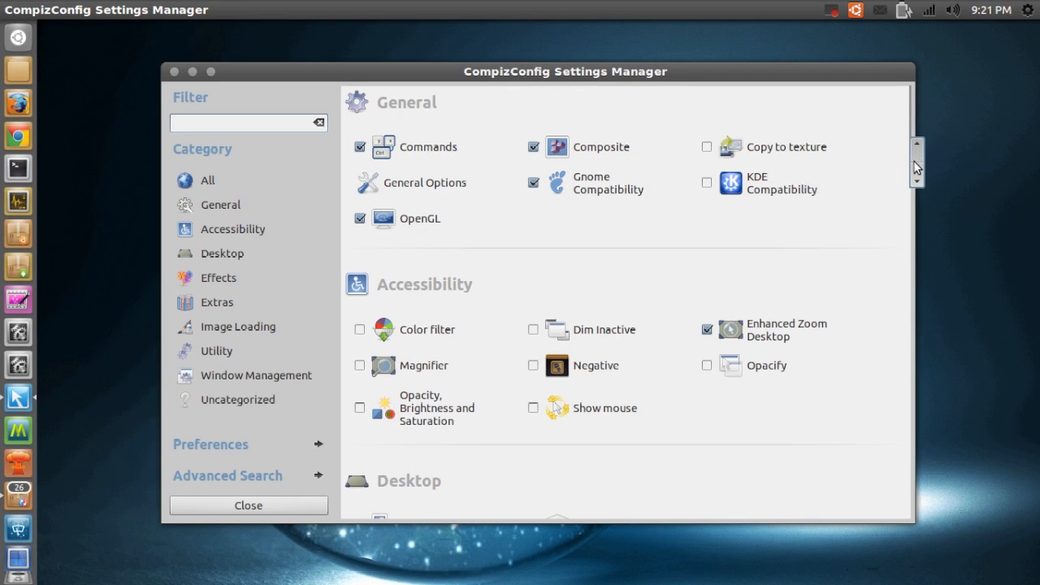
pyautogui.moveTo(917, 156)
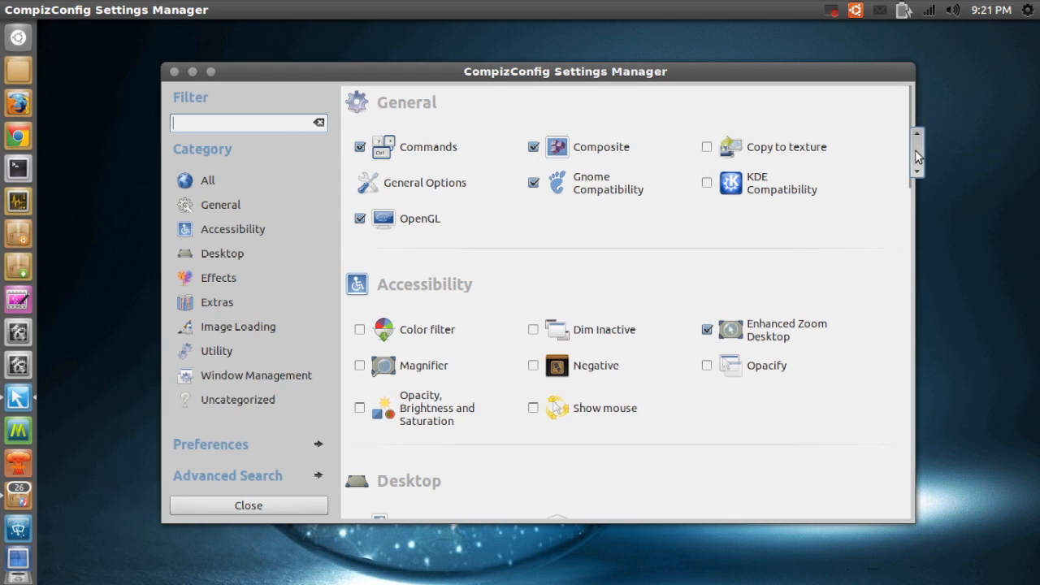
pyautogui.scroll(-3)
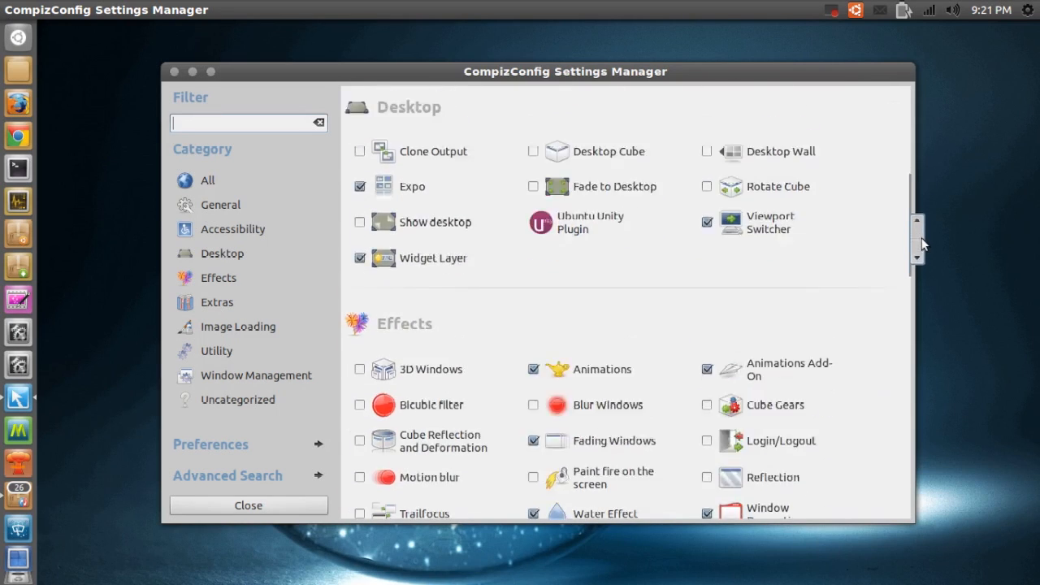
pyautogui.scroll(-3)
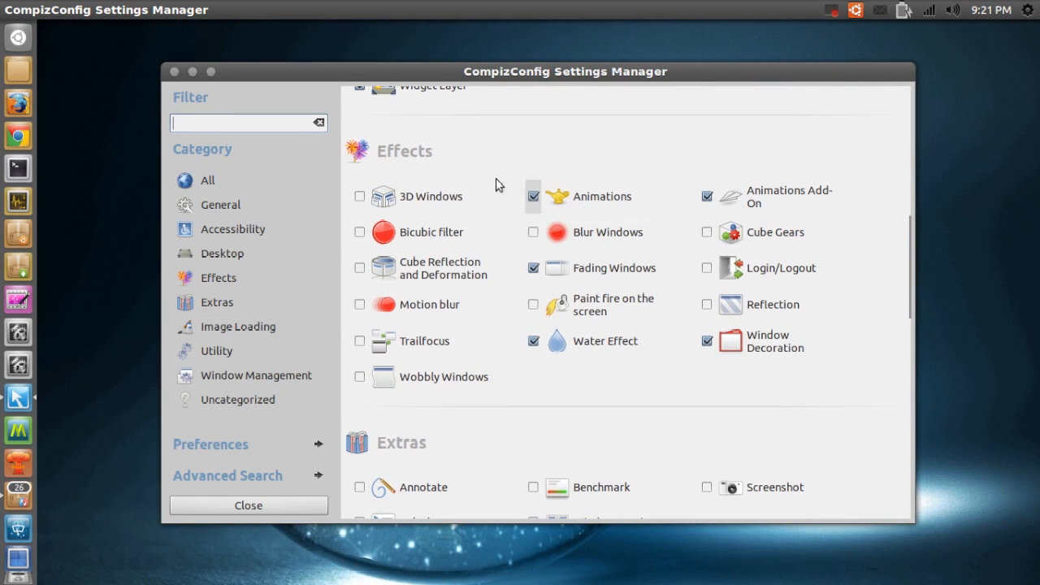
pyautogui.moveTo(381, 162)
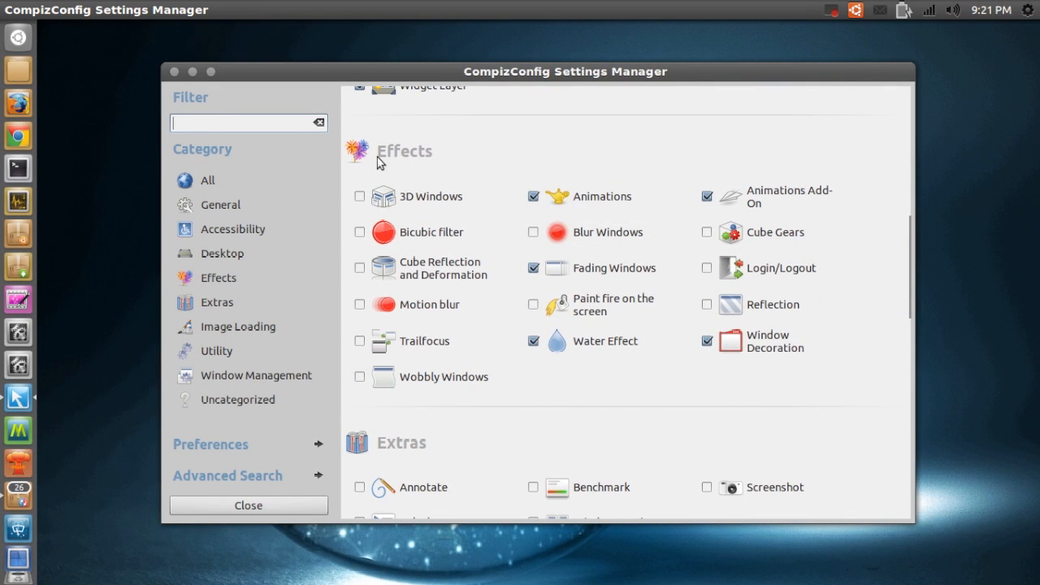
pyautogui.moveTo(582, 205)
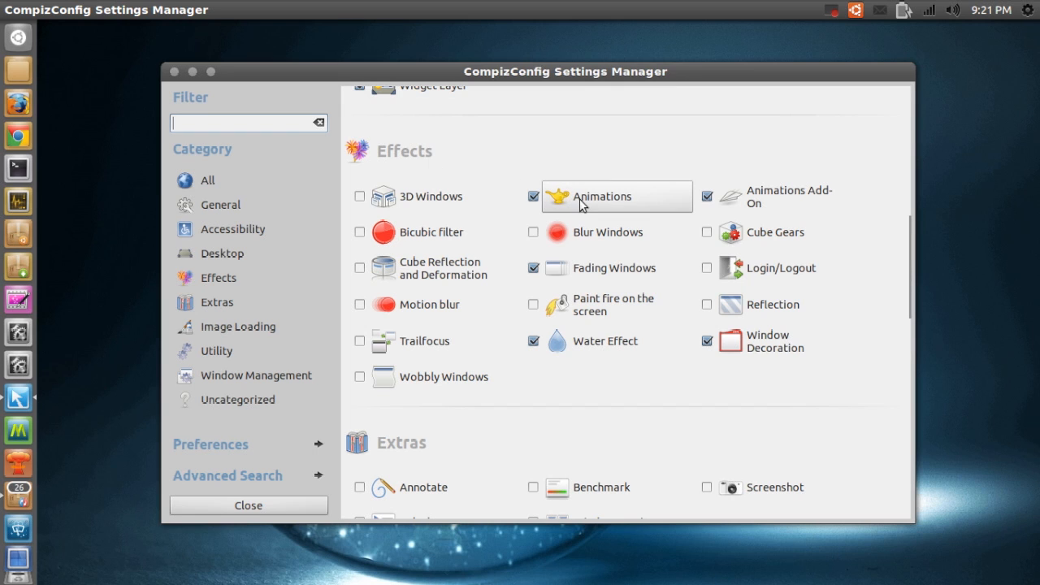
pyautogui.moveTo(582, 205)
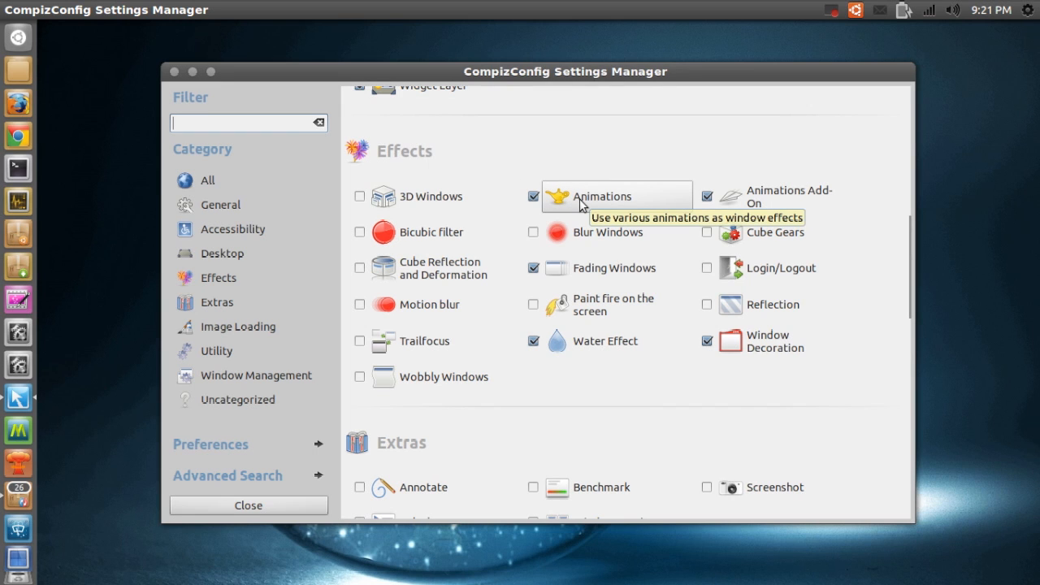
pyautogui.click(611, 195)
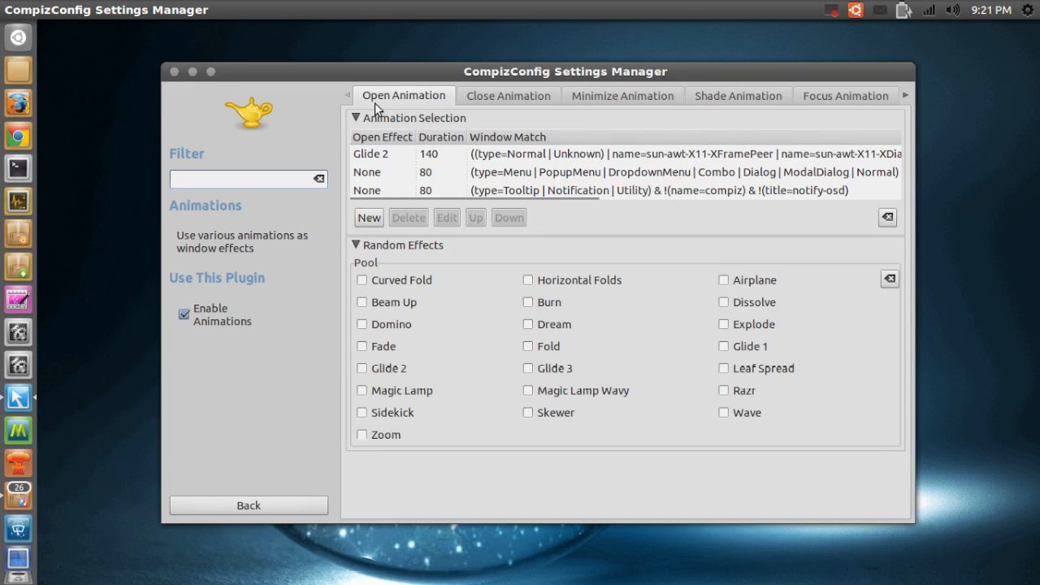
pyautogui.moveTo(475, 106)
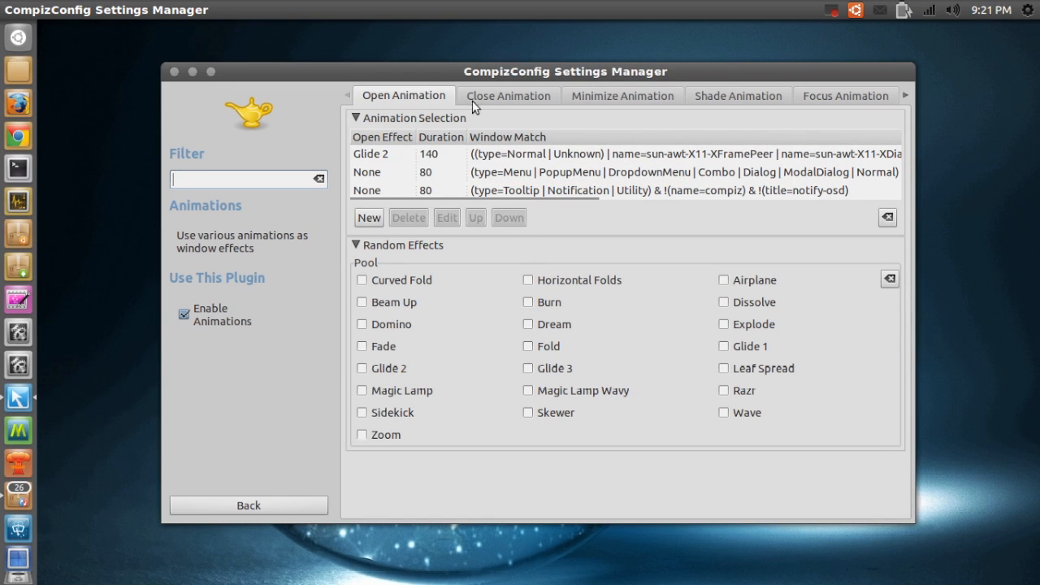
pyautogui.moveTo(657, 111)
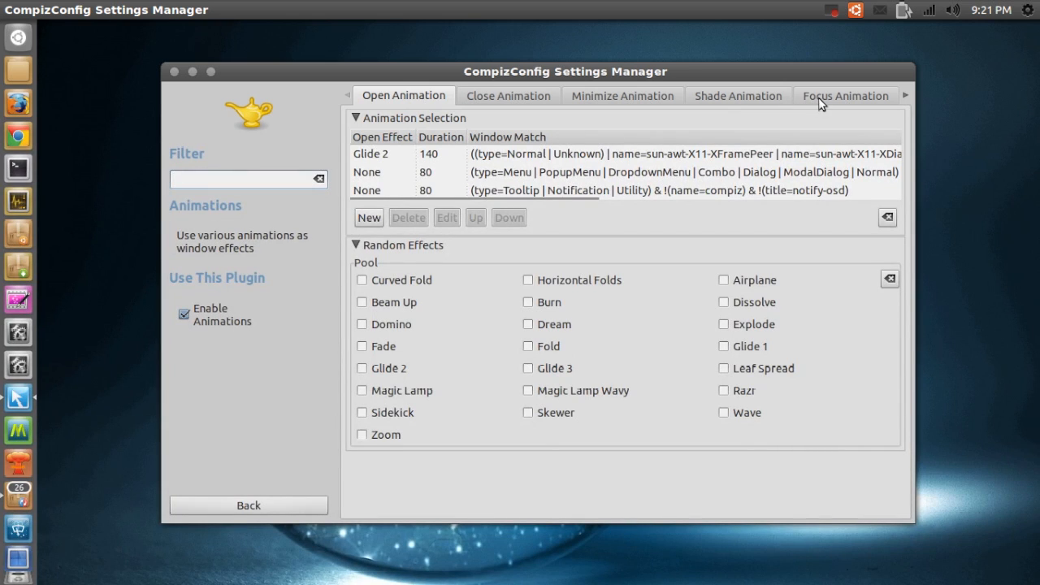
pyautogui.moveTo(794, 102)
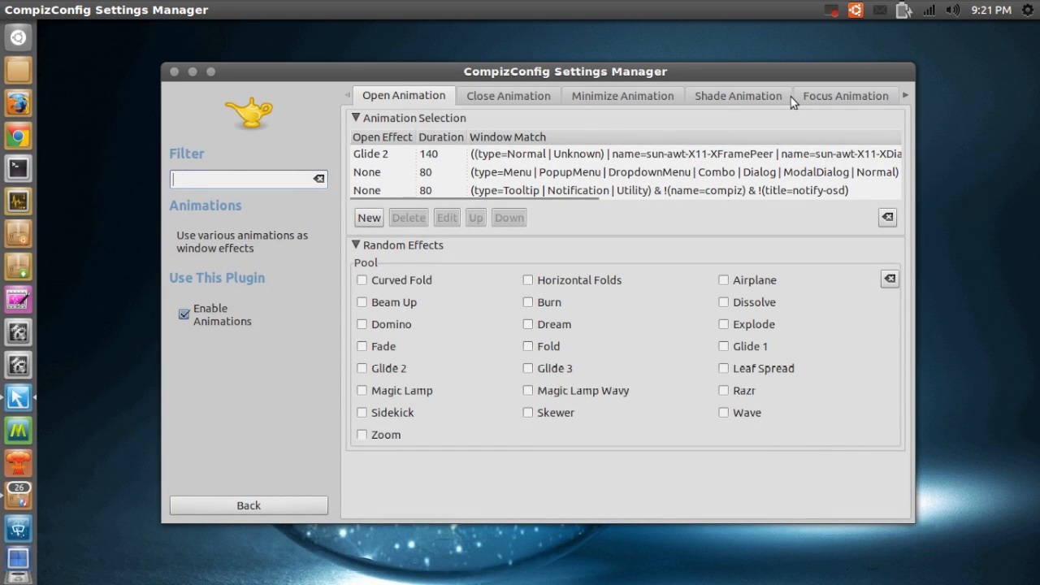
pyautogui.moveTo(817, 101)
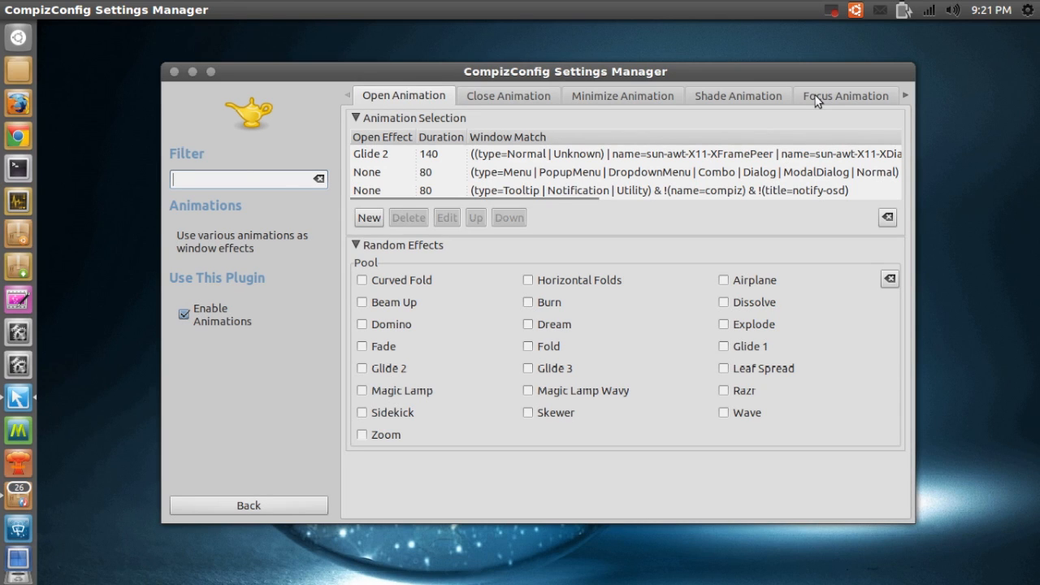
pyautogui.click(845, 94)
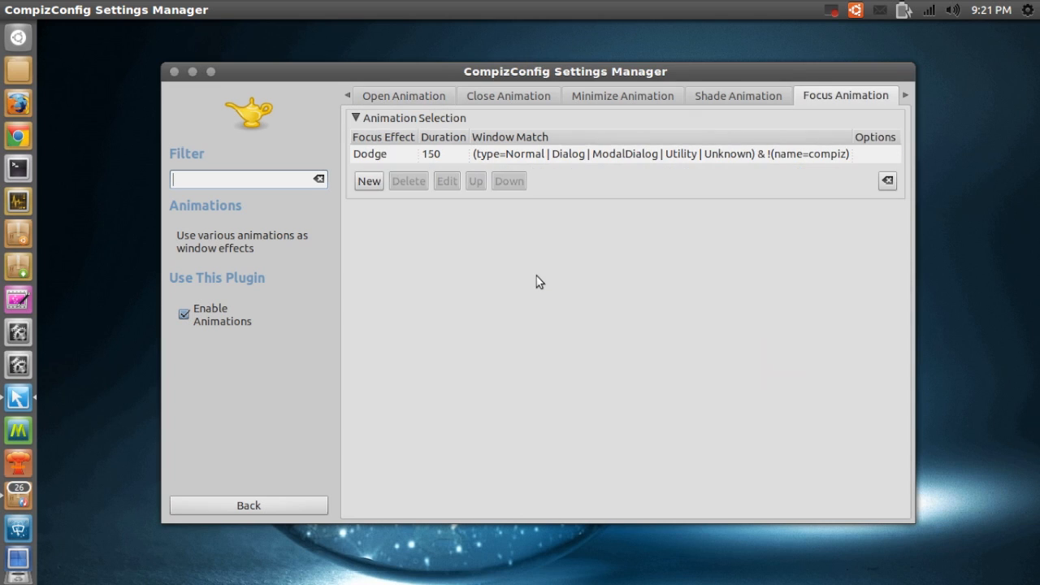
pyautogui.moveTo(390, 104)
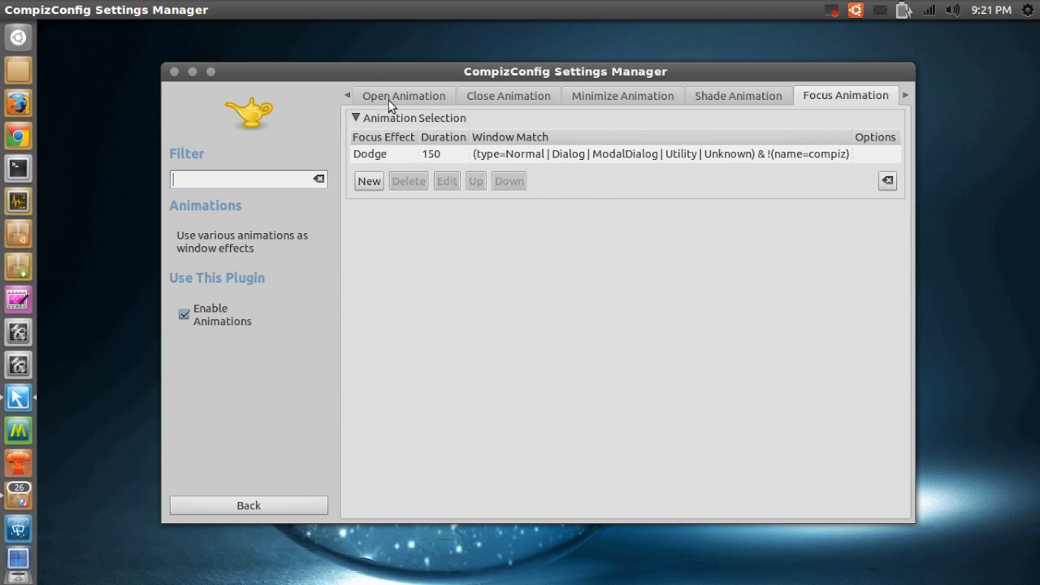
pyautogui.click(403, 94)
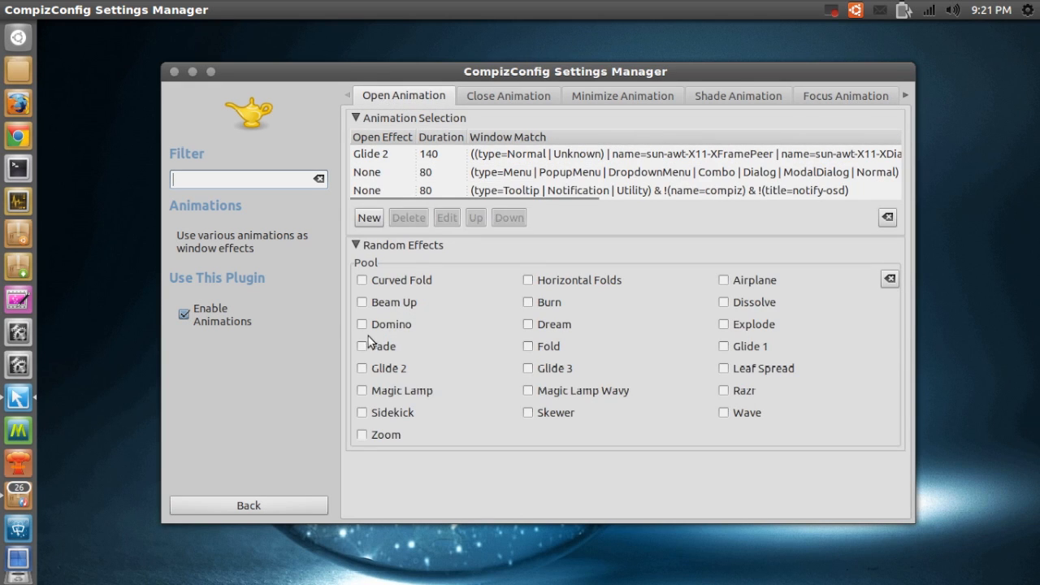
pyautogui.moveTo(442, 335)
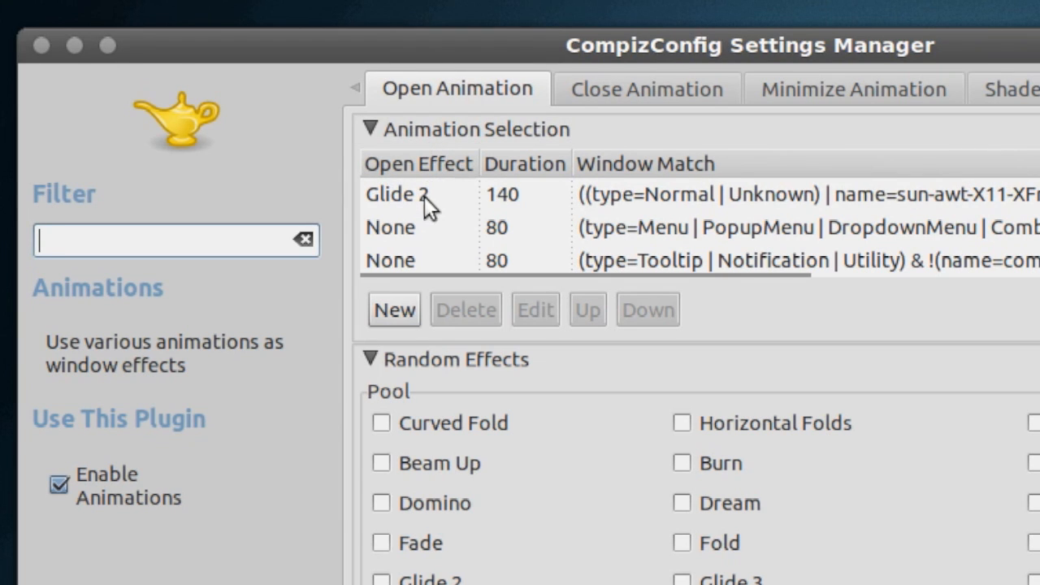
pyautogui.moveTo(416, 203)
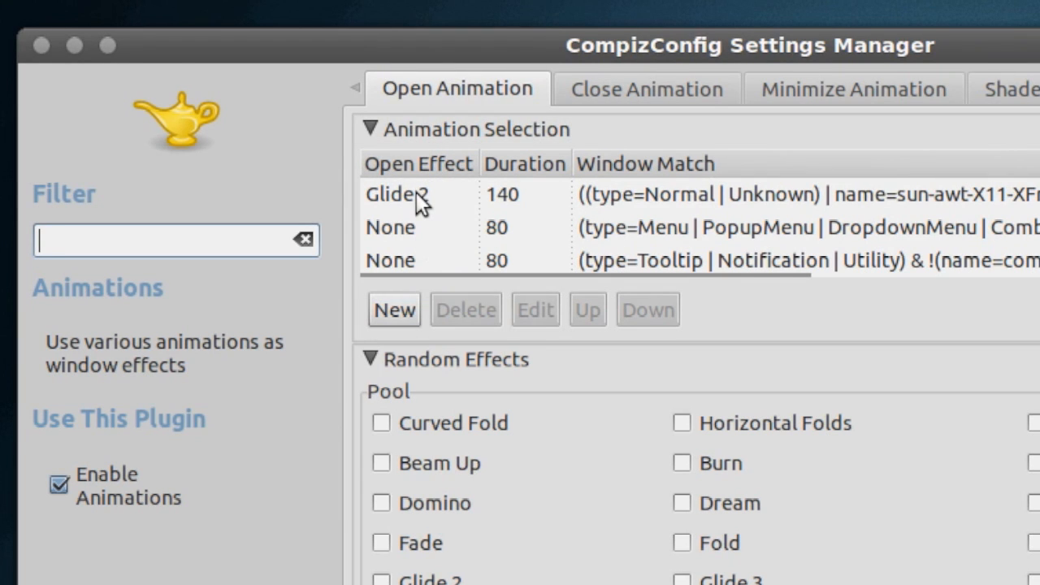
# Edit the Glide 2 open-animation entry for normal windows and set its Open Effect to Random
pyautogui.click(403, 193)
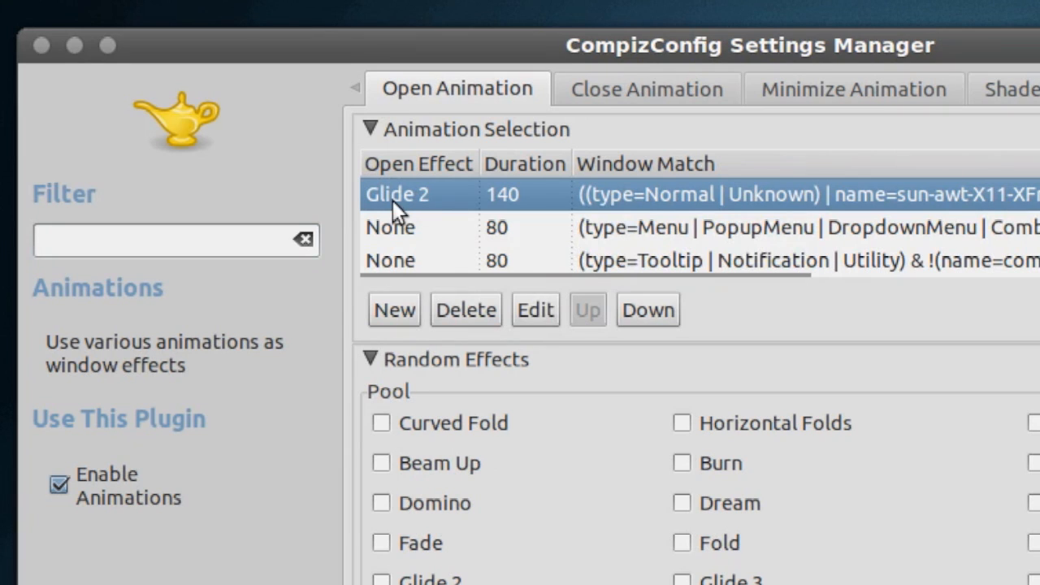
pyautogui.moveTo(631, 208)
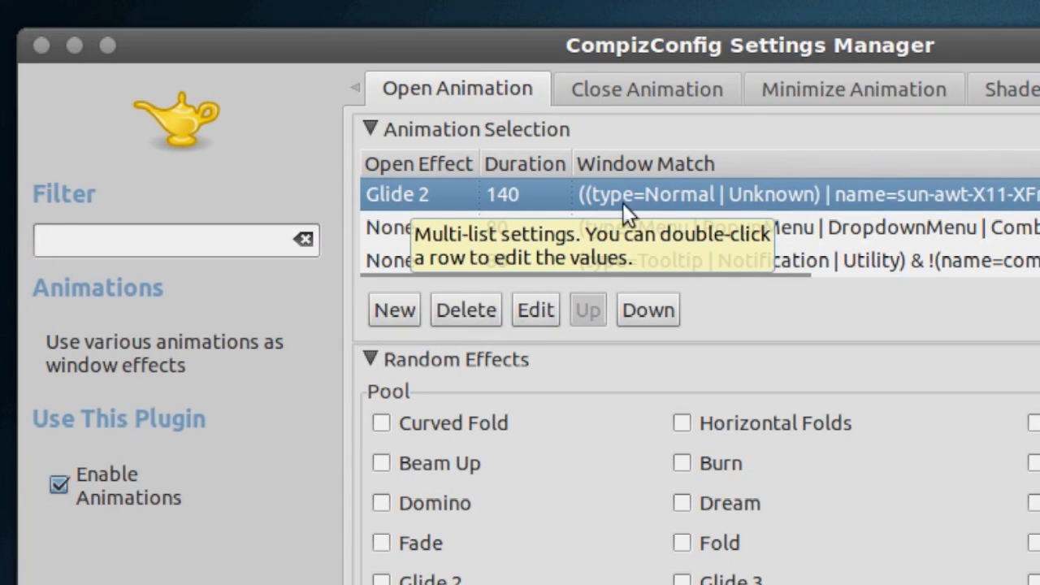
pyautogui.moveTo(637, 208)
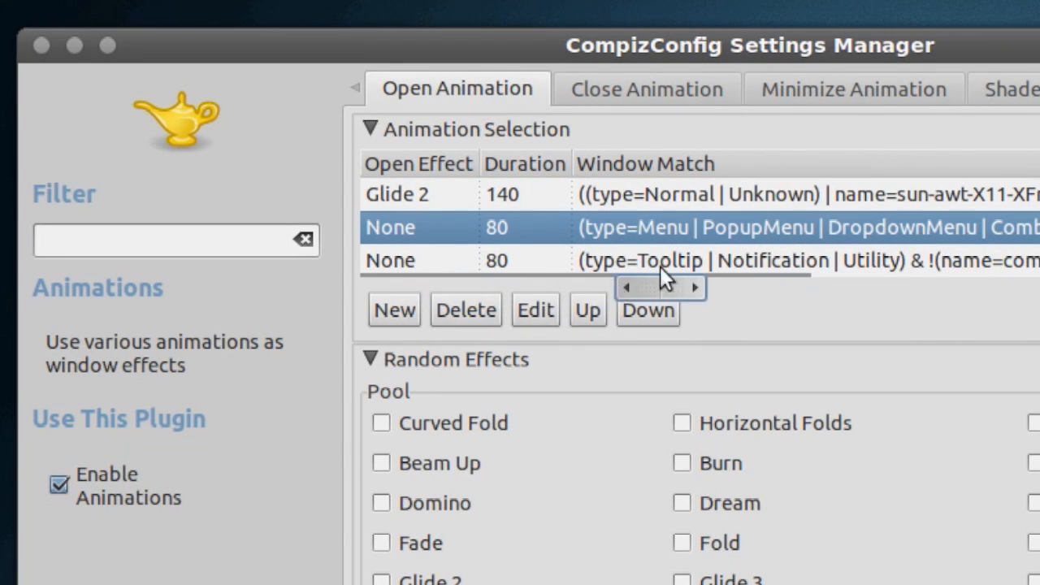
pyautogui.click(647, 310)
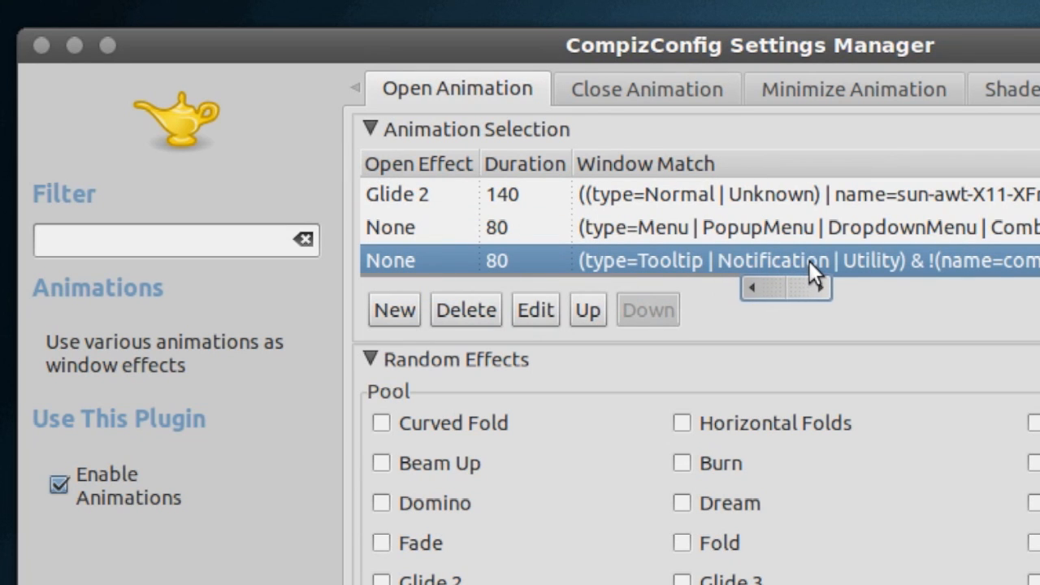
pyautogui.moveTo(533, 126)
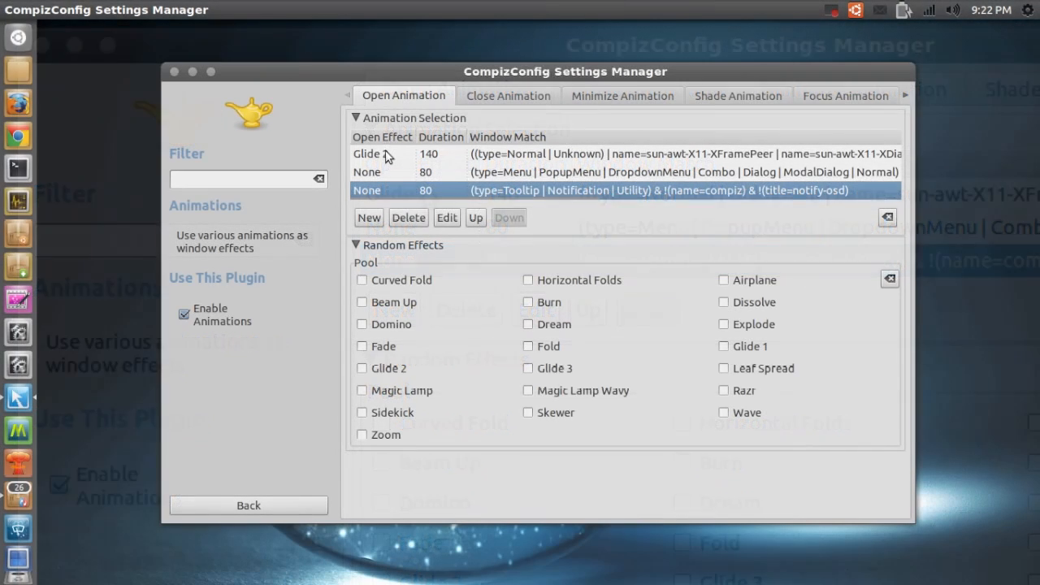
pyautogui.moveTo(382, 153)
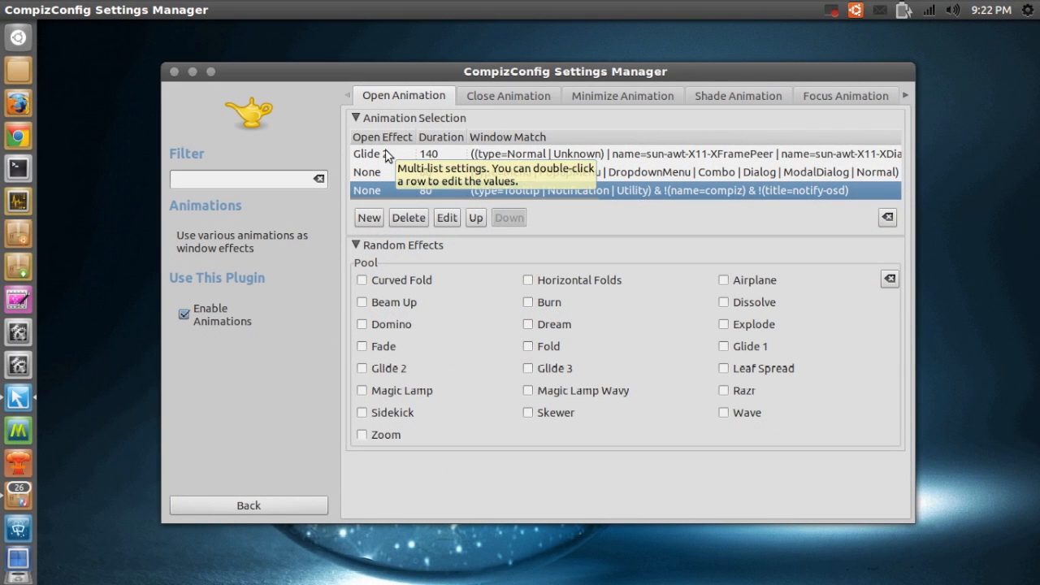
pyautogui.doubleClick(382, 153)
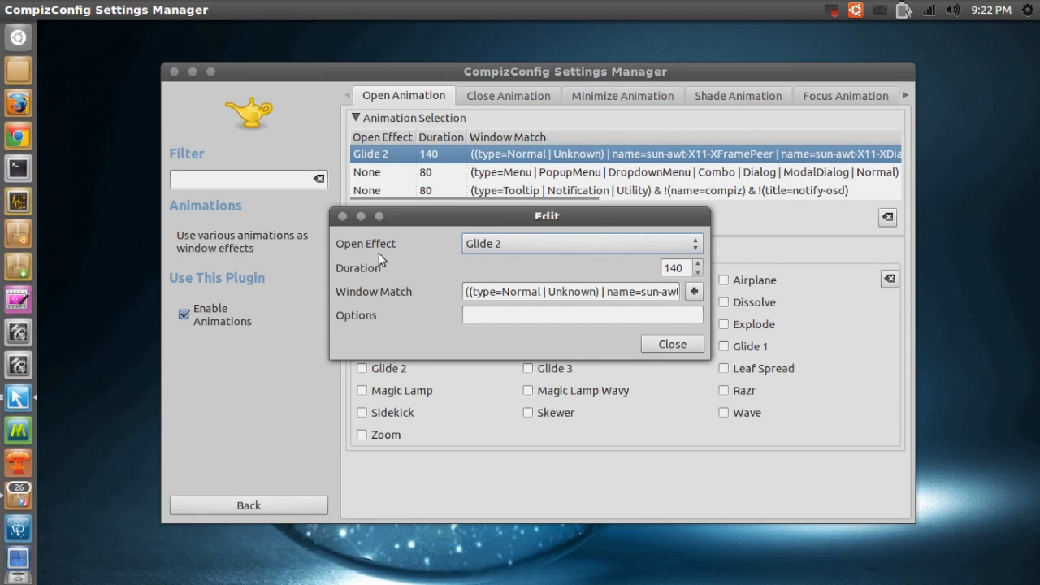
pyautogui.moveTo(436, 273)
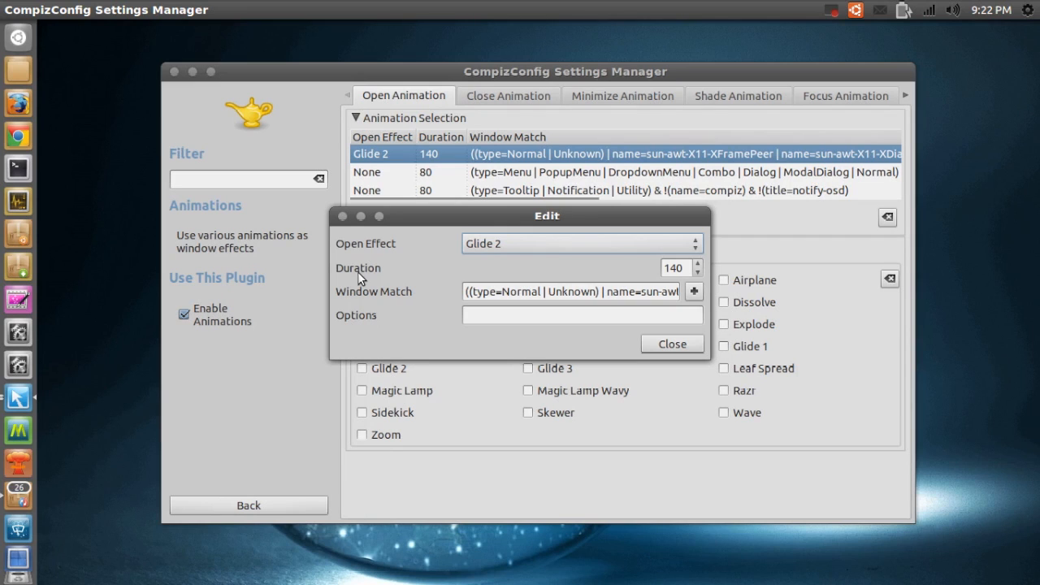
pyautogui.moveTo(515, 280)
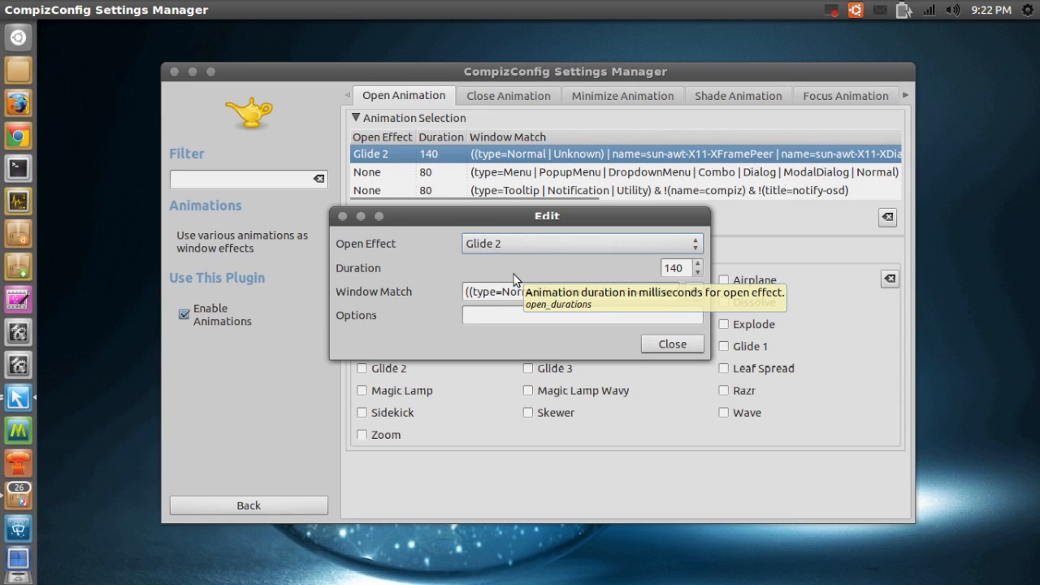
pyautogui.moveTo(517, 260)
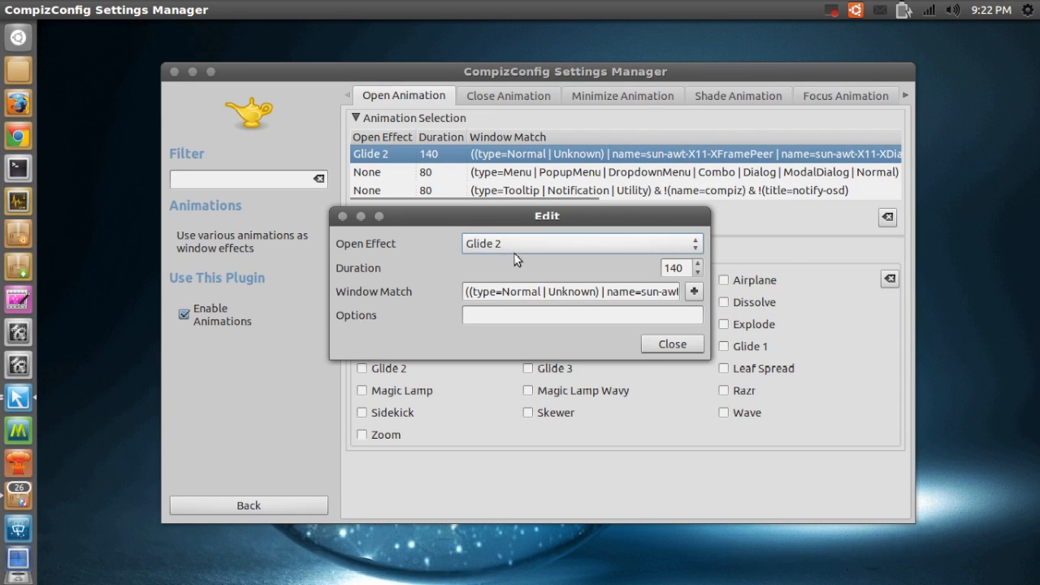
pyautogui.click(582, 243)
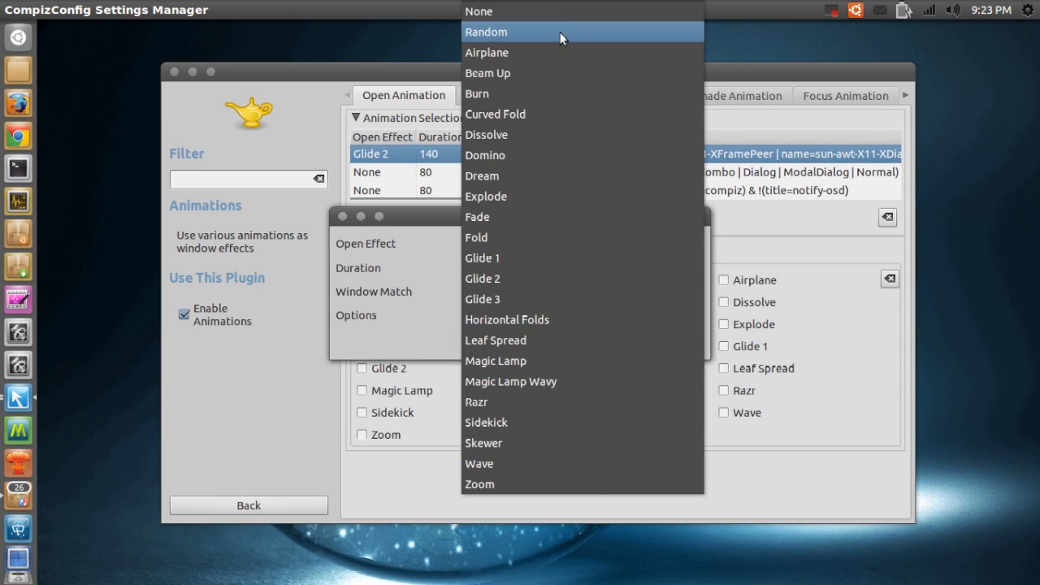
pyautogui.click(501, 32)
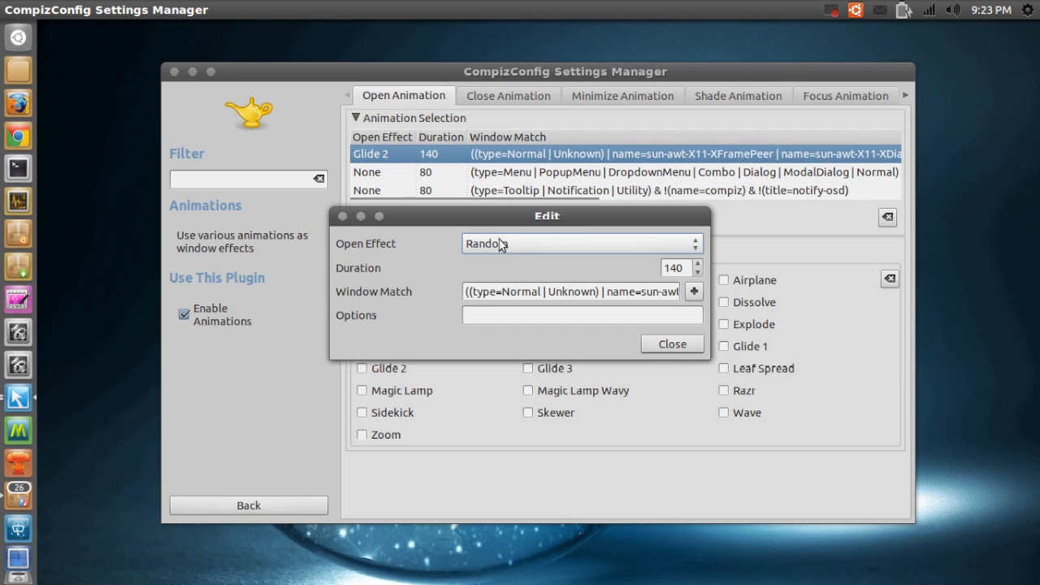
pyautogui.moveTo(481, 251)
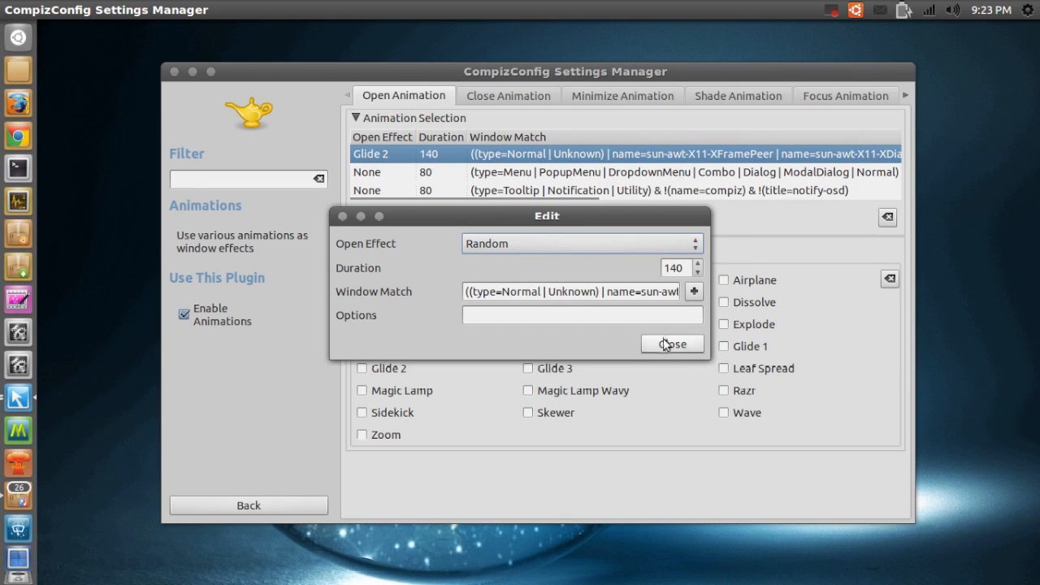
# Close the edit dialog, then open and close the Home folder twice to preview the animations
pyautogui.click(673, 345)
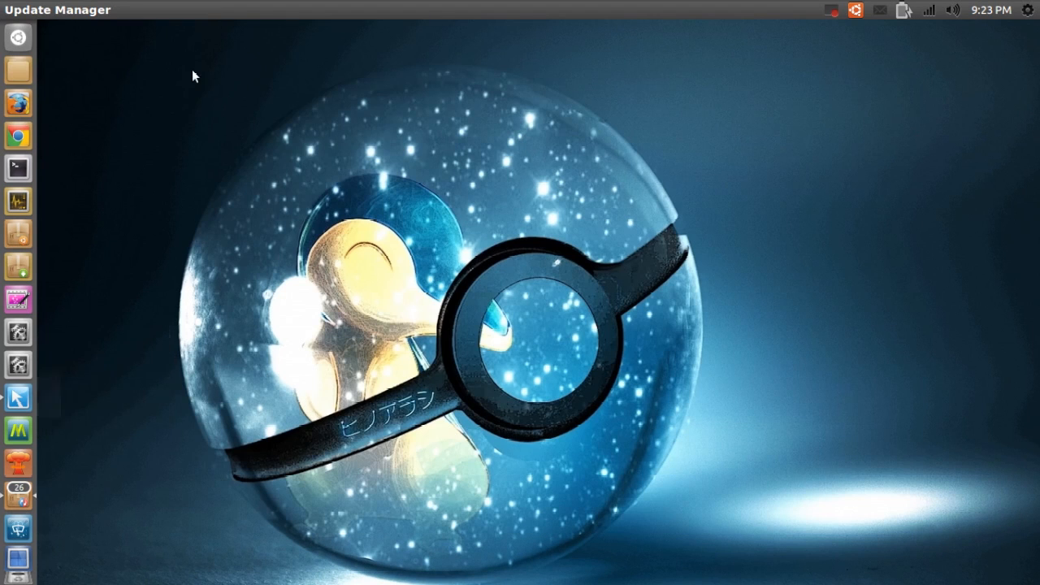
pyautogui.moveTo(16, 75)
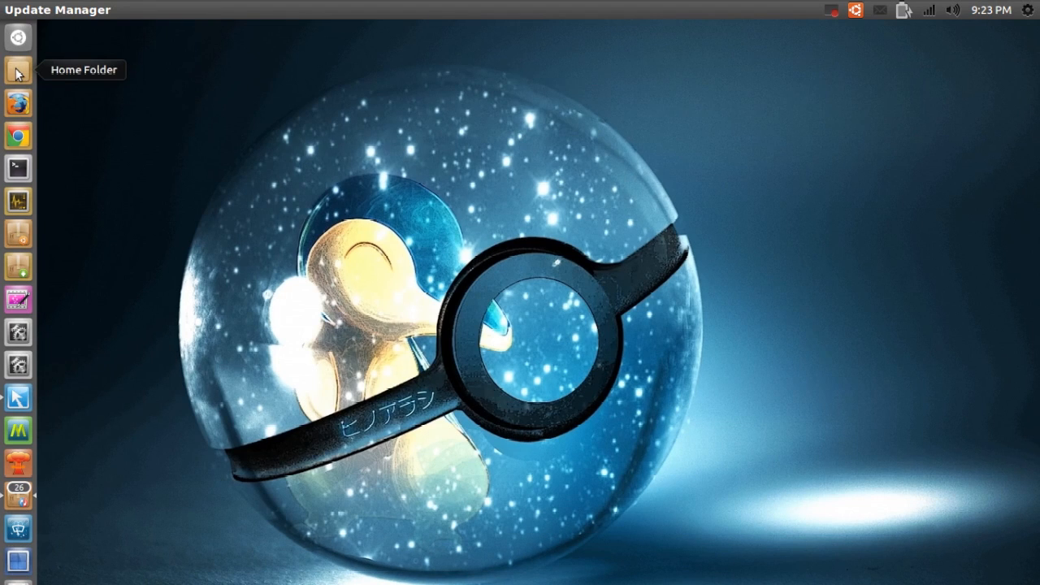
pyautogui.click(13, 73)
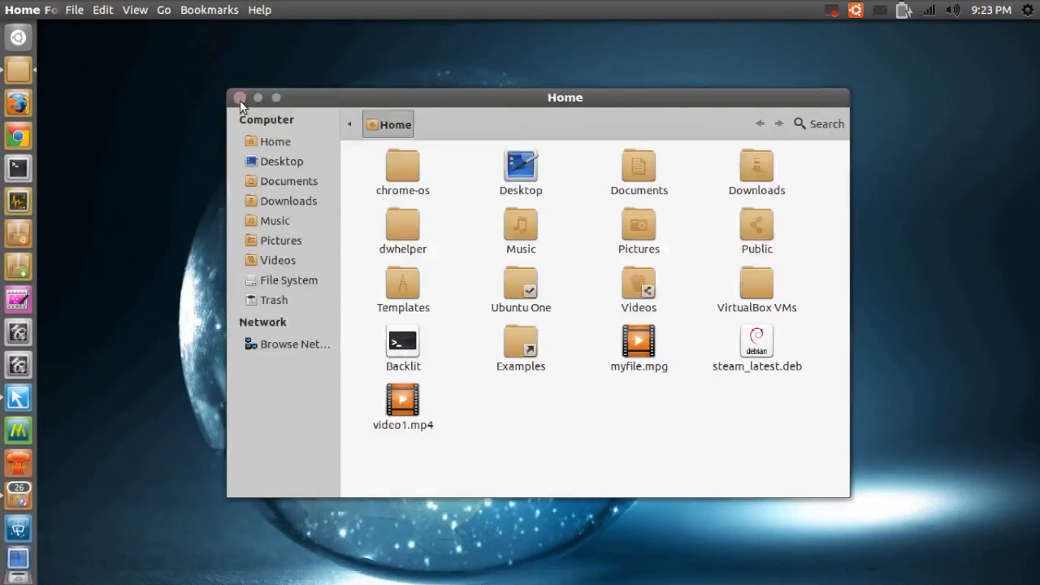
pyautogui.moveTo(23, 73)
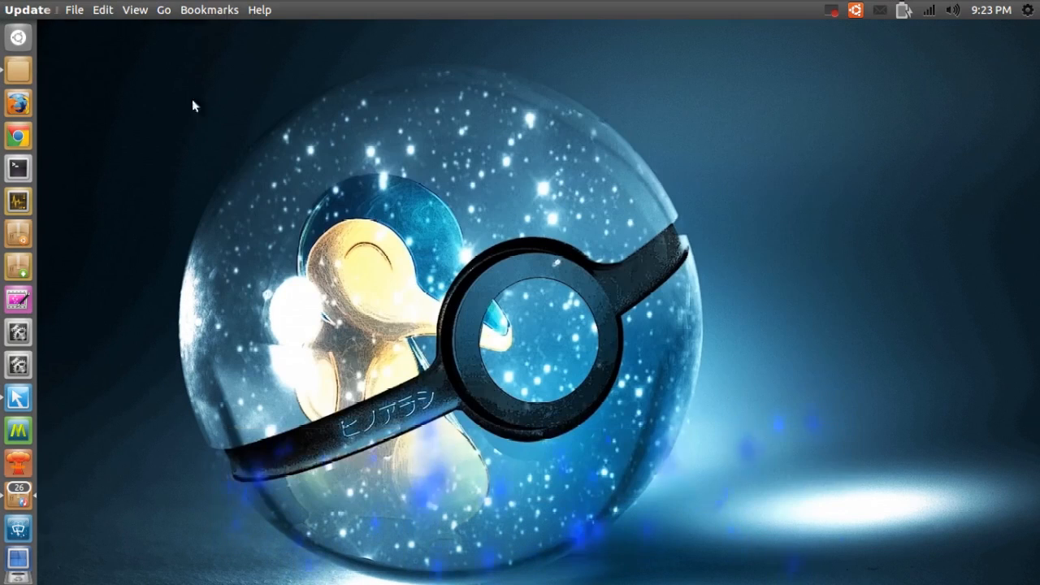
pyautogui.click(16, 71)
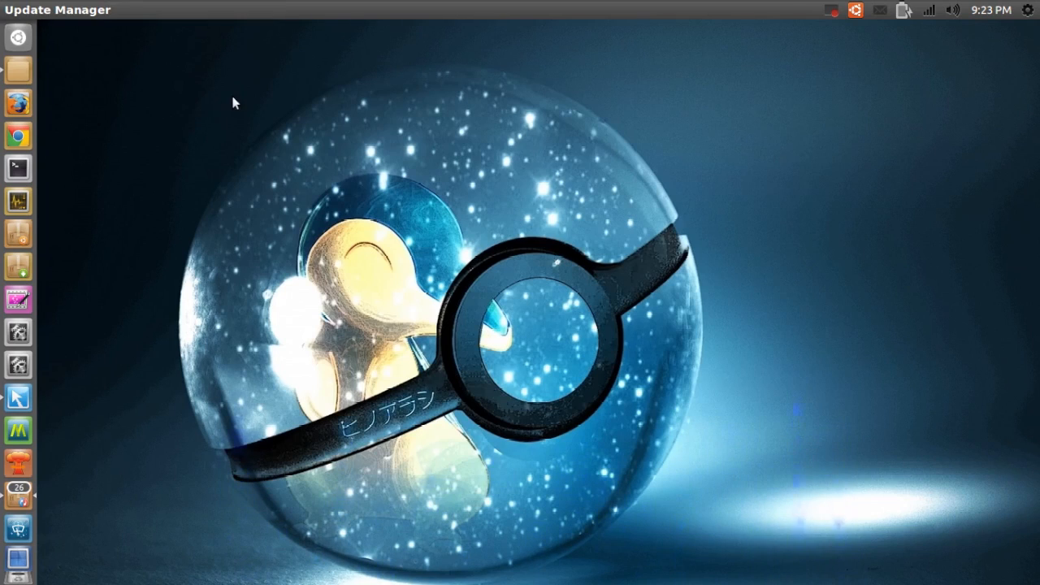
pyautogui.click(18, 72)
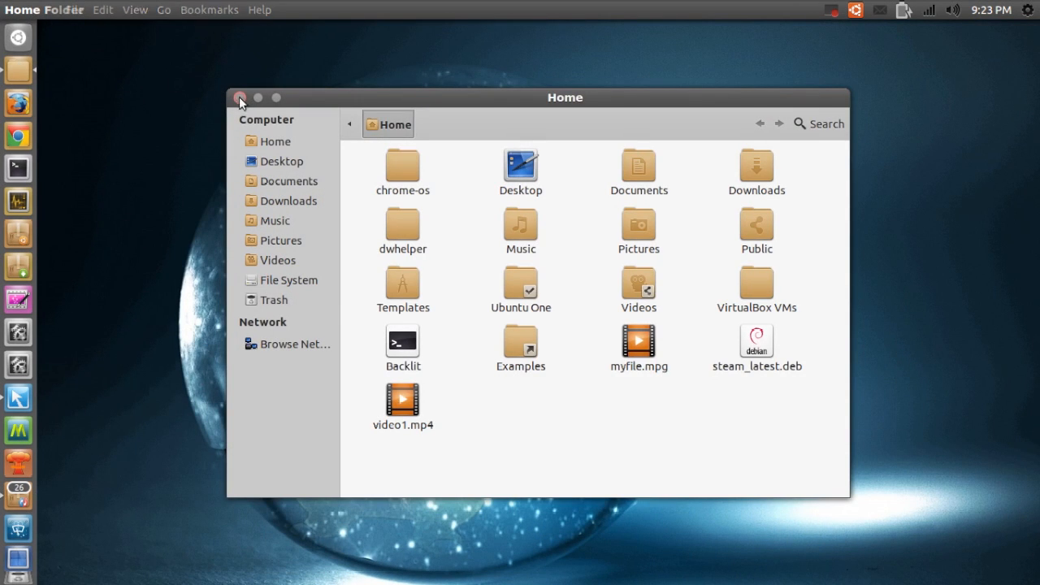
pyautogui.click(241, 98)
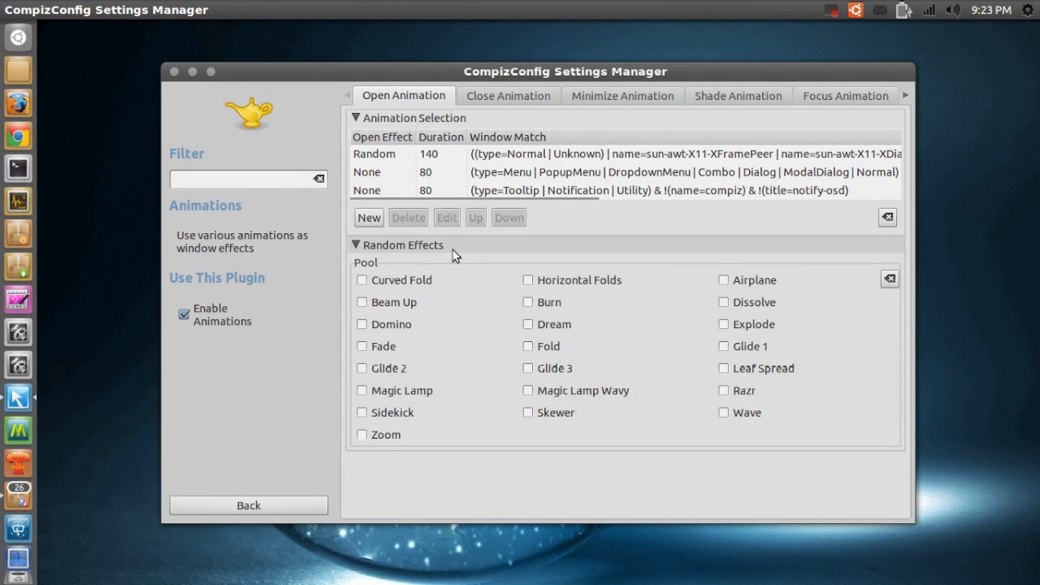
pyautogui.moveTo(409, 195)
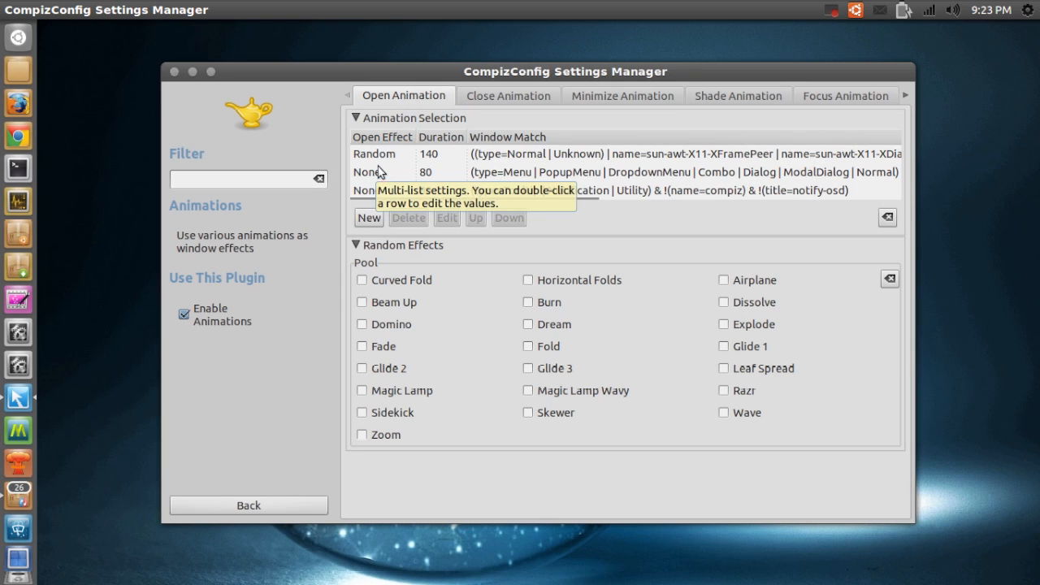
pyautogui.moveTo(371, 153)
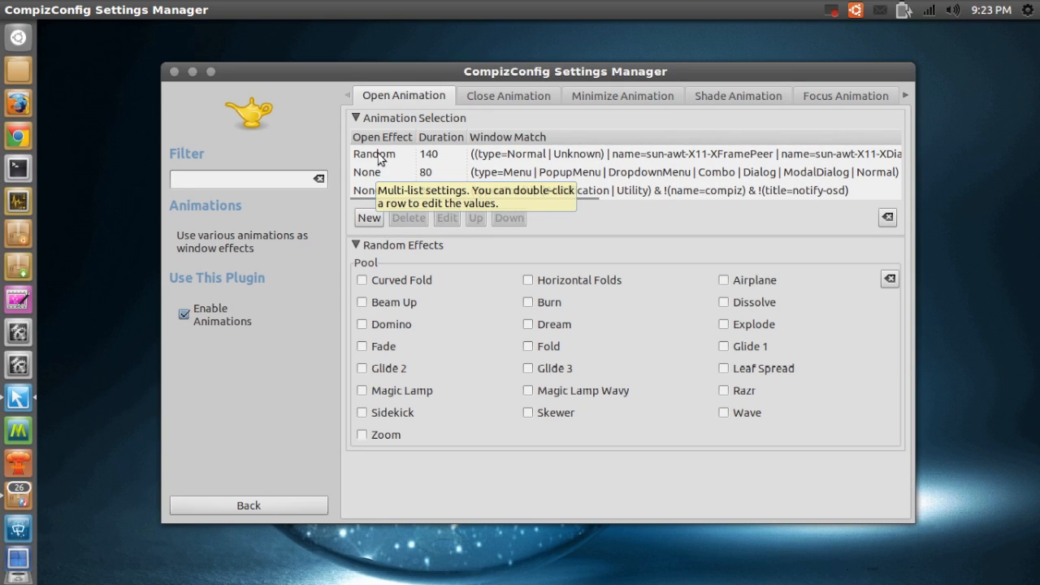
# Set the first open-animation entry's effect back from Random to Glide 2 and close the editor
pyautogui.doubleClick(374, 152)
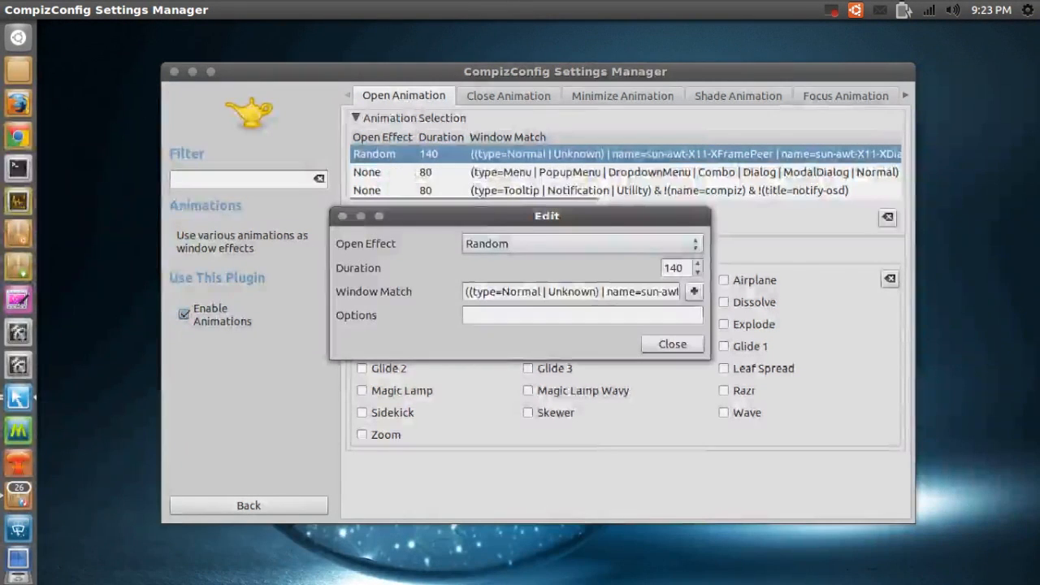
pyautogui.click(582, 244)
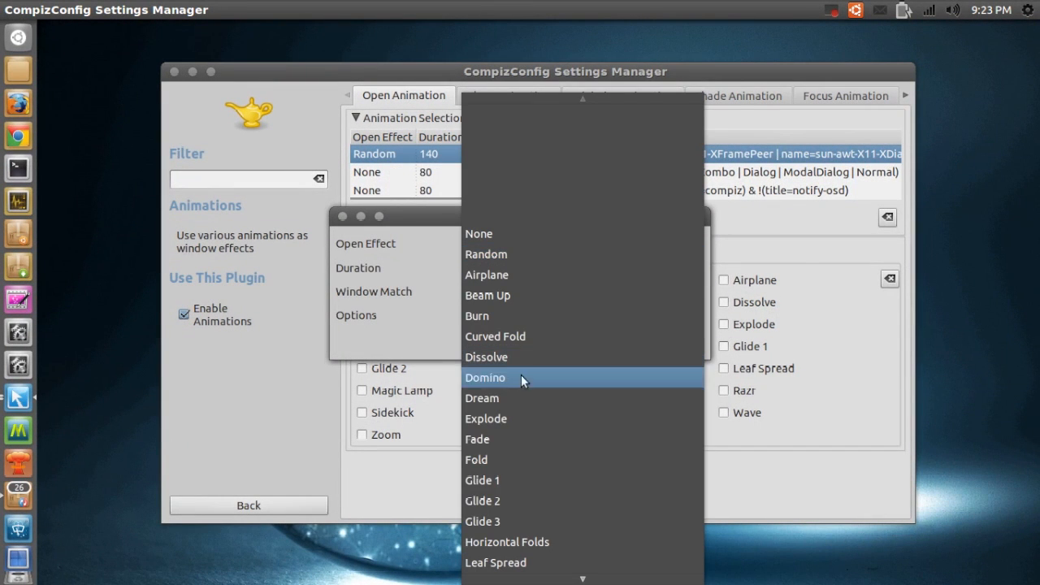
pyautogui.click(483, 501)
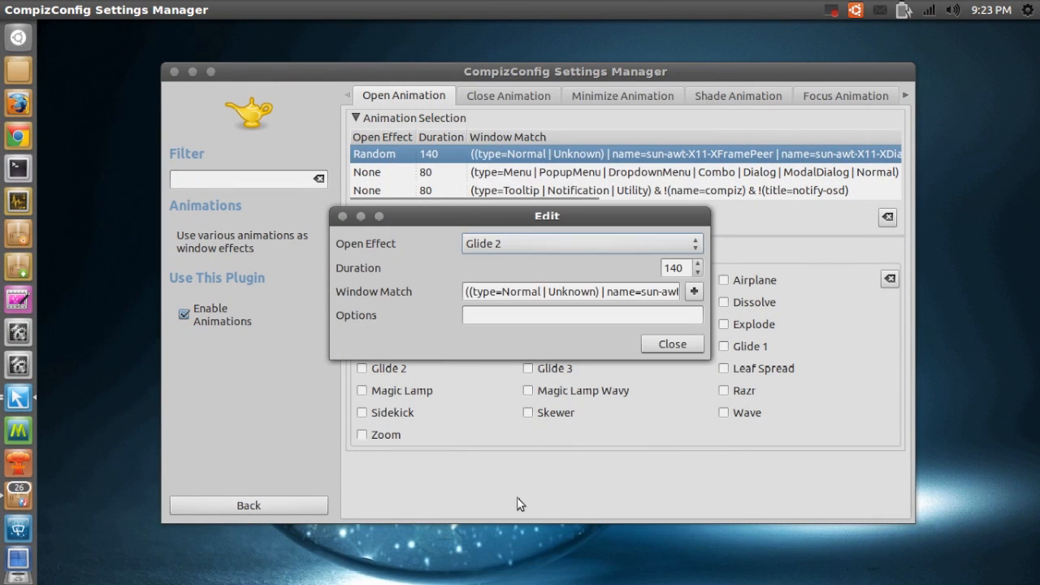
pyautogui.moveTo(669, 358)
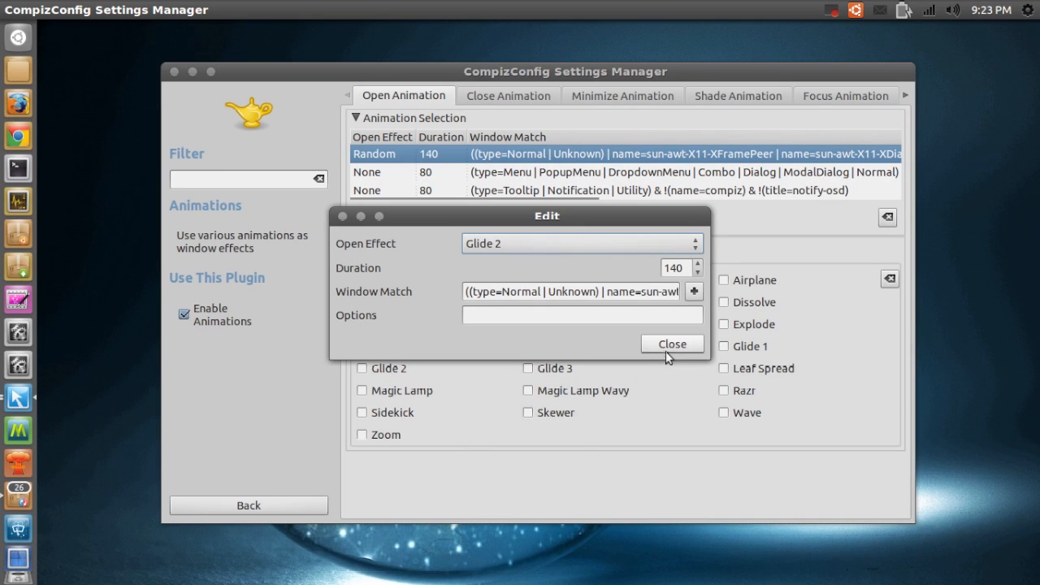
pyautogui.click(674, 344)
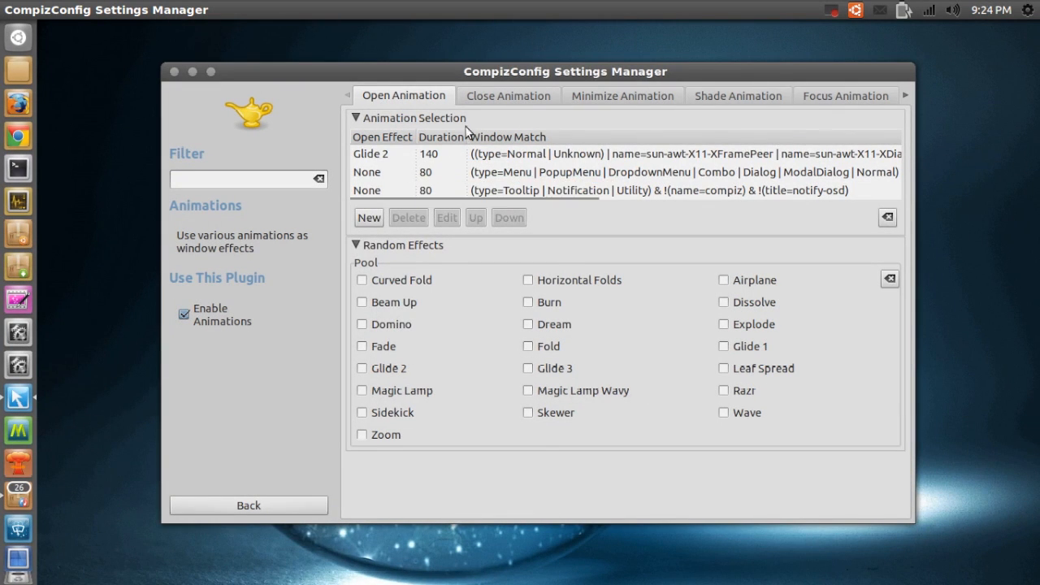
# On the Close Animation tab, edit the Burn entry keeping Burn as the closing effect
pyautogui.click(507, 94)
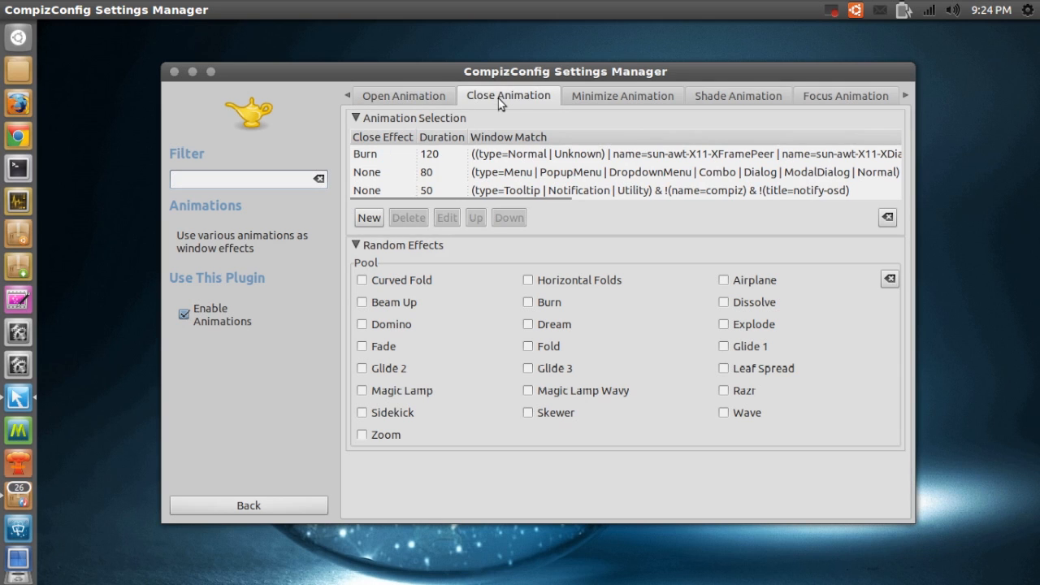
pyautogui.moveTo(415, 156)
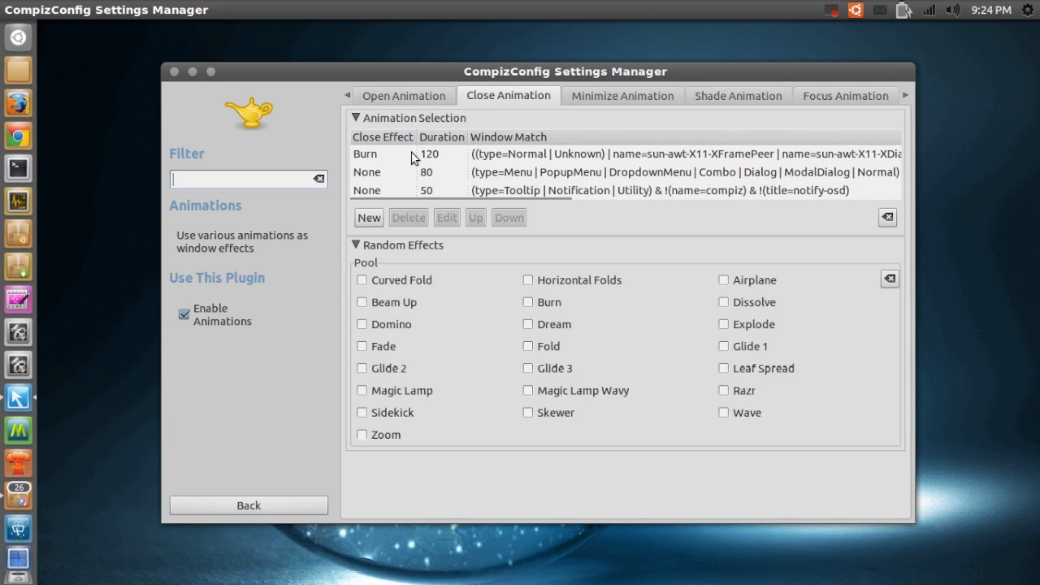
pyautogui.moveTo(416, 155)
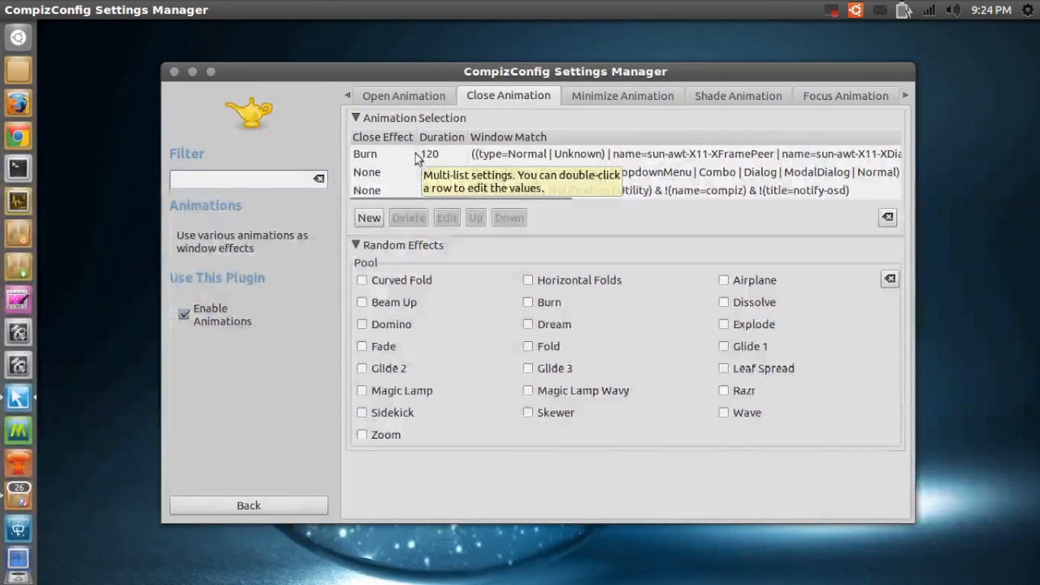
pyautogui.moveTo(543, 172)
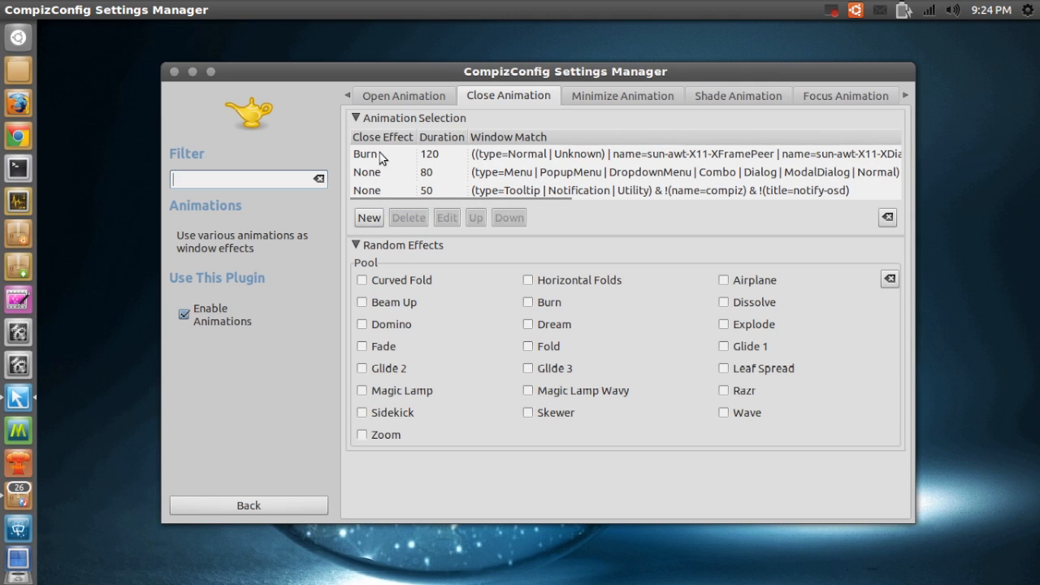
pyautogui.click(368, 153)
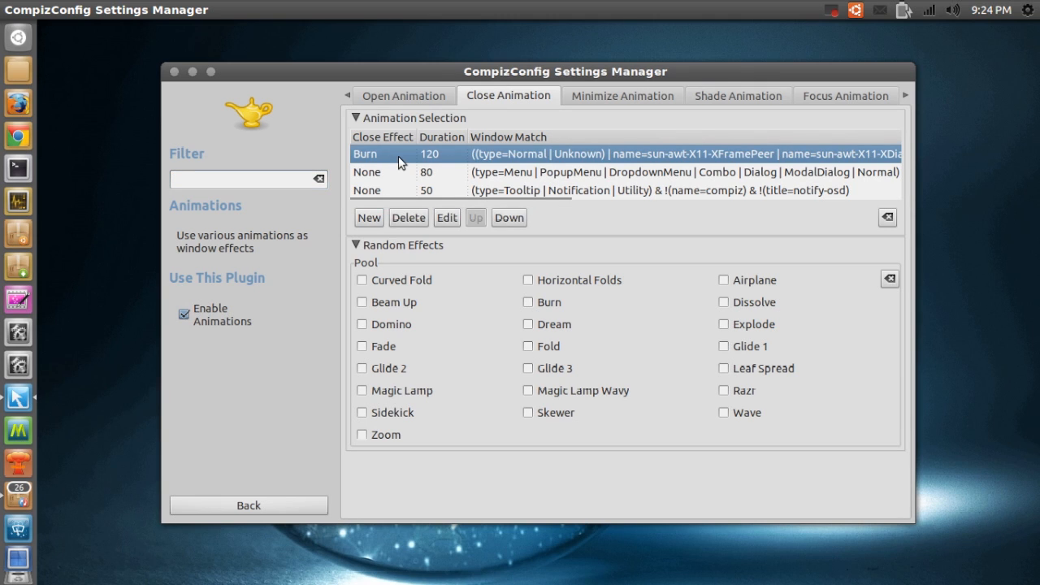
pyautogui.moveTo(402, 162)
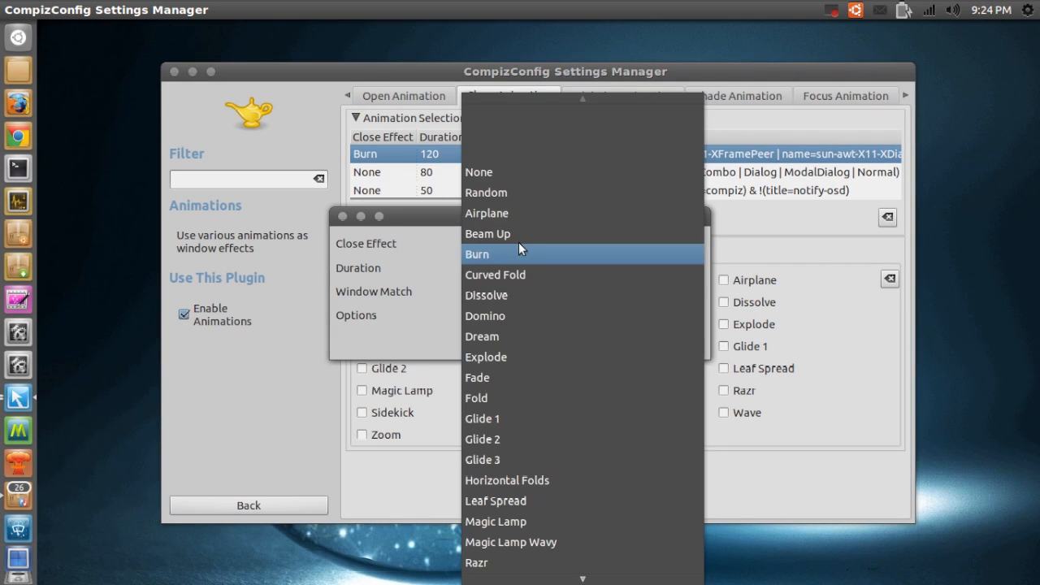
pyautogui.click(476, 254)
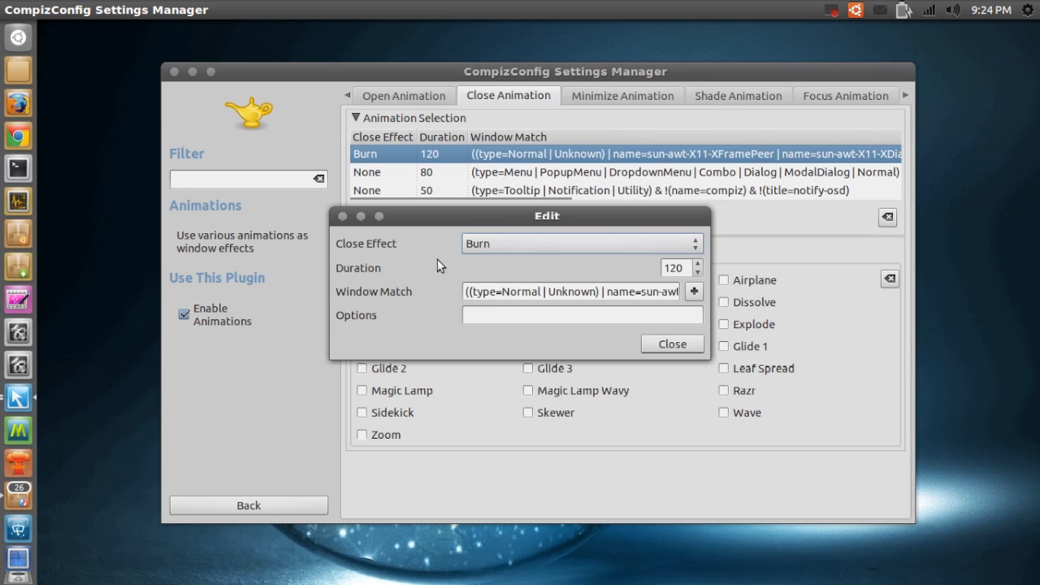
pyautogui.moveTo(686, 283)
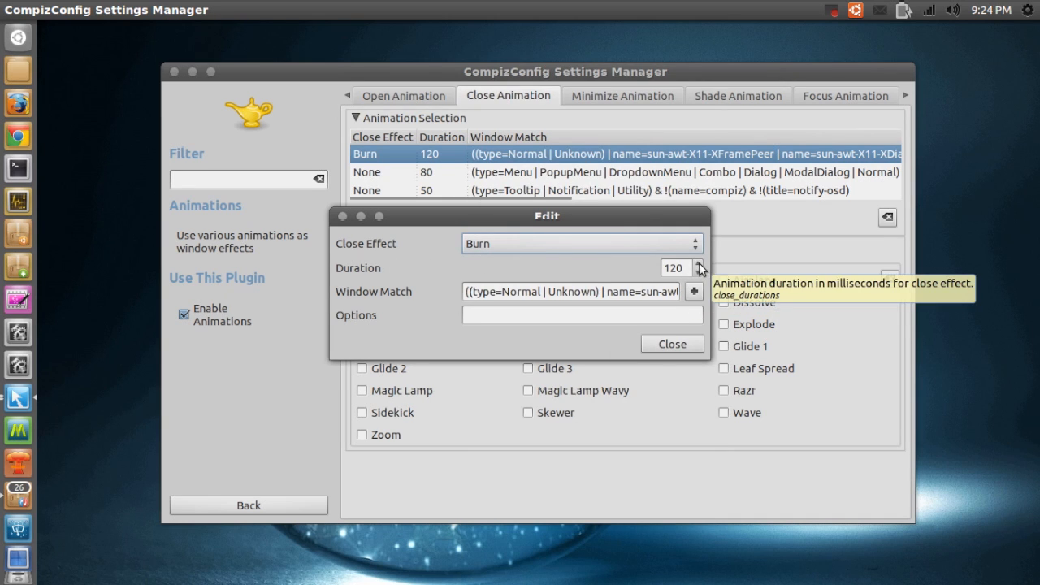
# Raise the Burn closing duration from 120 to 151 and close the editor
pyautogui.click(699, 264)
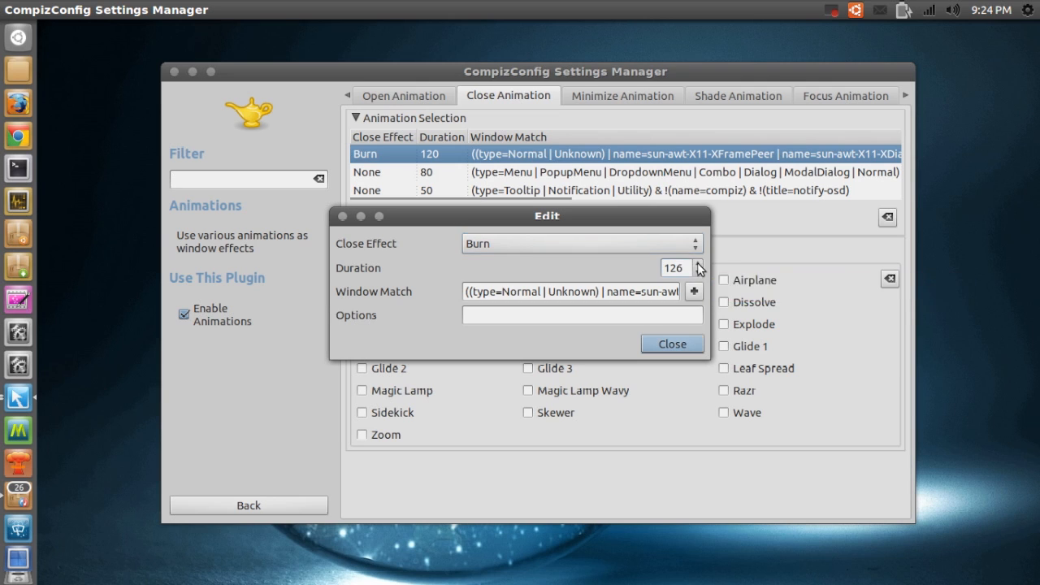
pyautogui.click(699, 263)
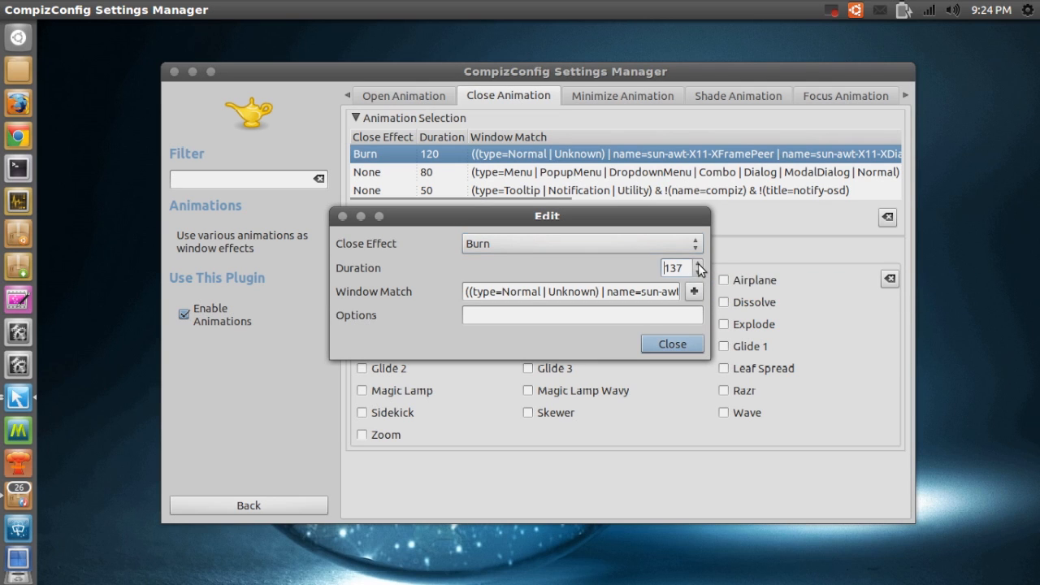
pyautogui.click(696, 263)
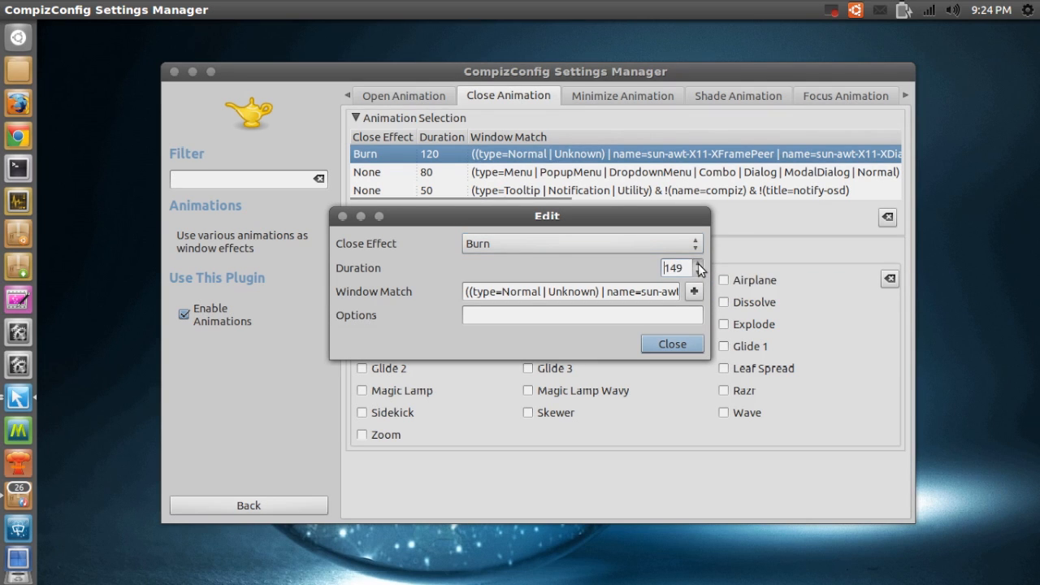
pyautogui.click(699, 264)
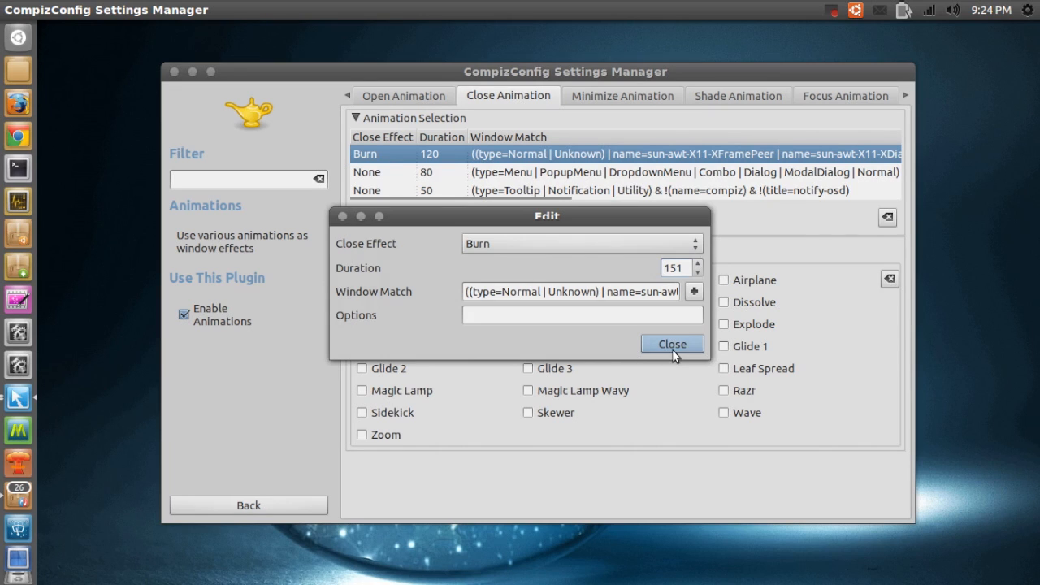
pyautogui.click(673, 345)
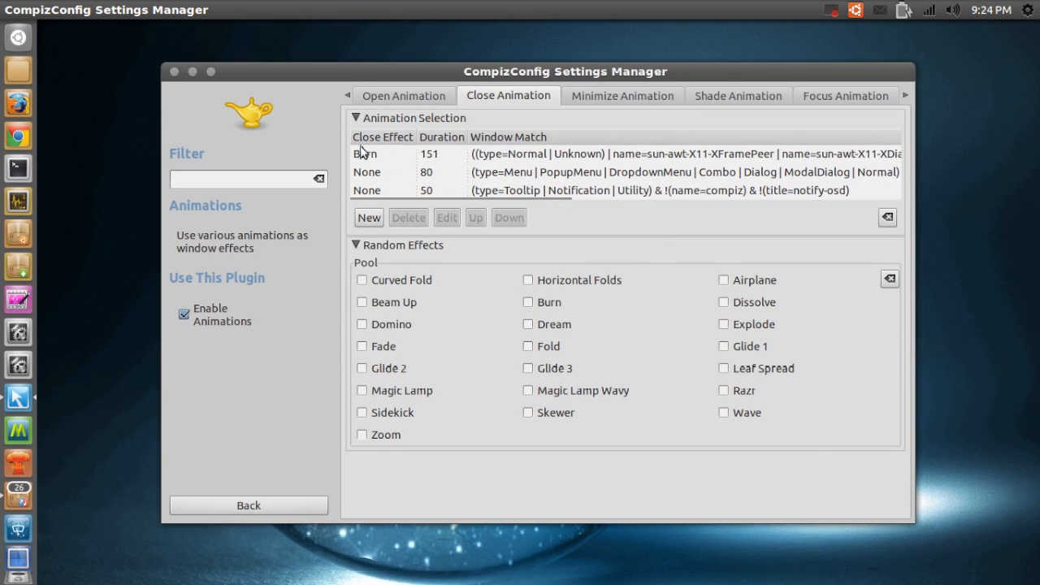
pyautogui.moveTo(587, 101)
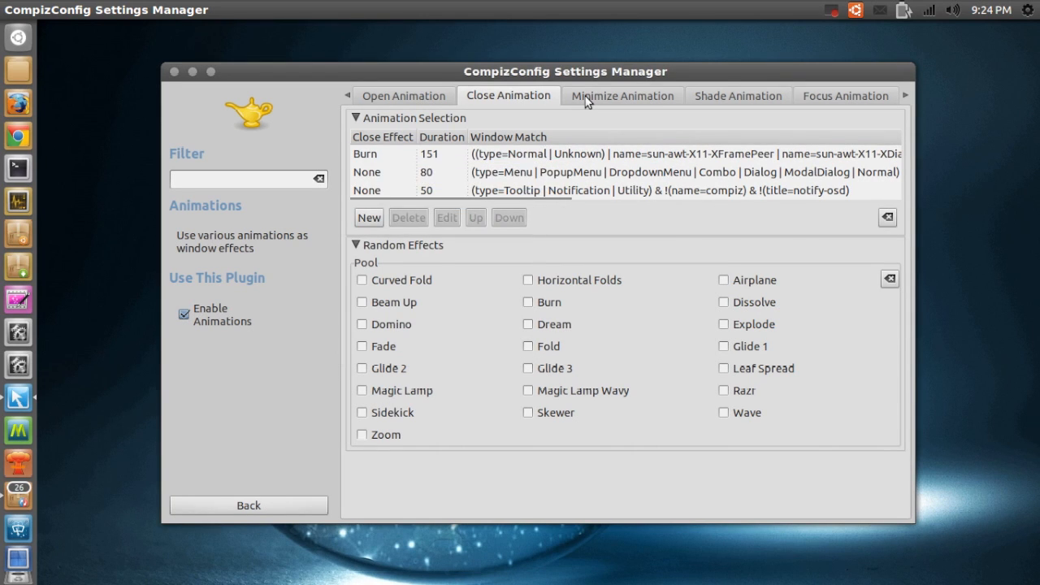
# Set the normal-window minimize effect from Glide 2 to Random, then close the CCSM window
pyautogui.click(622, 94)
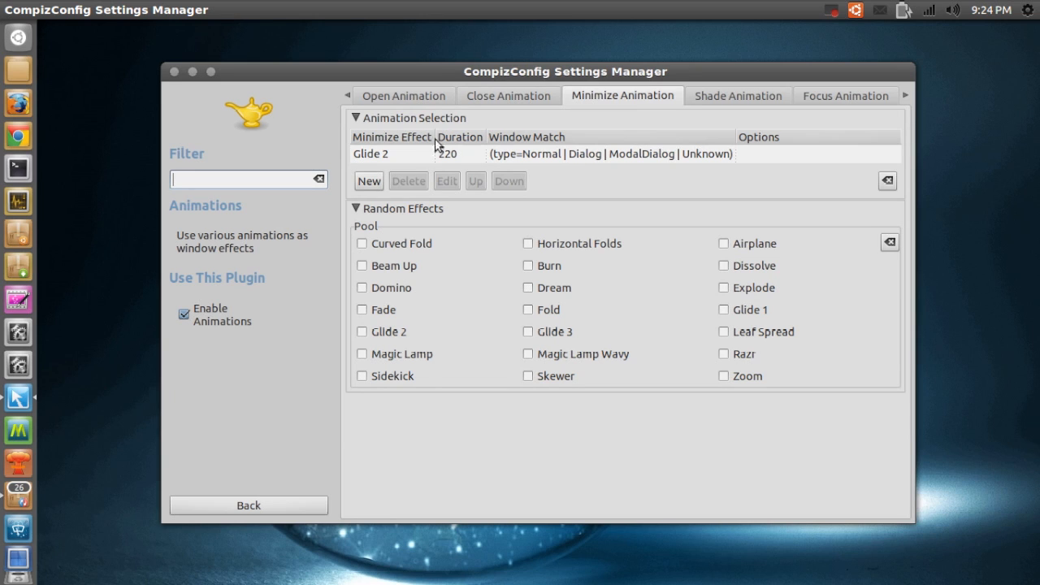
pyautogui.moveTo(382, 156)
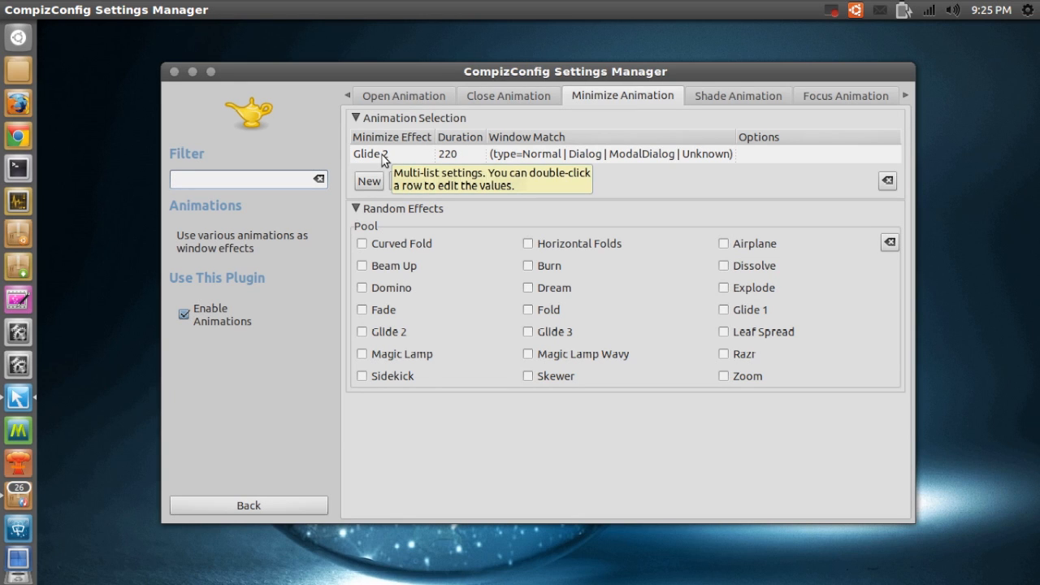
pyautogui.doubleClick(415, 152)
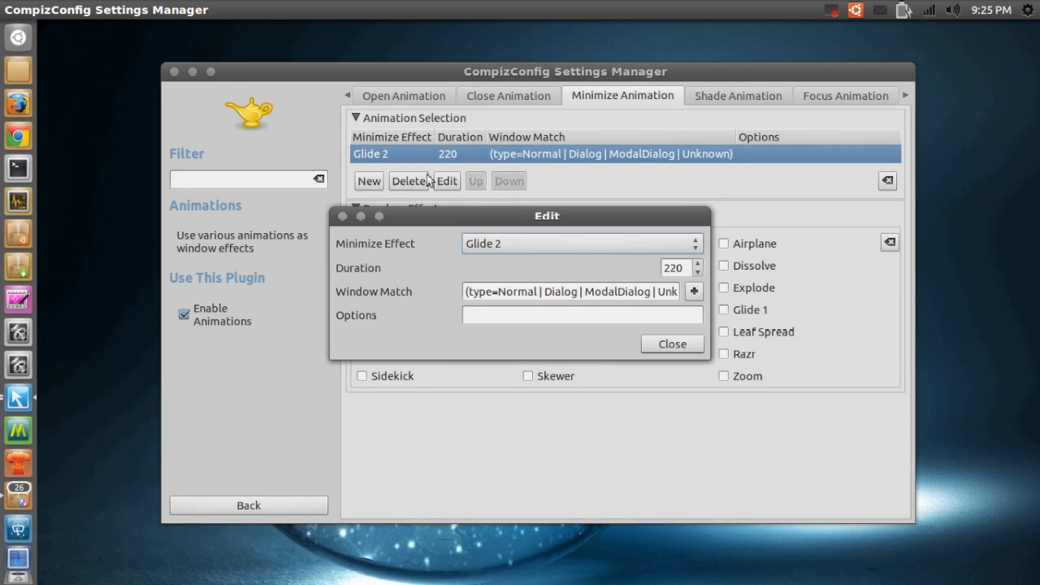
pyautogui.click(582, 244)
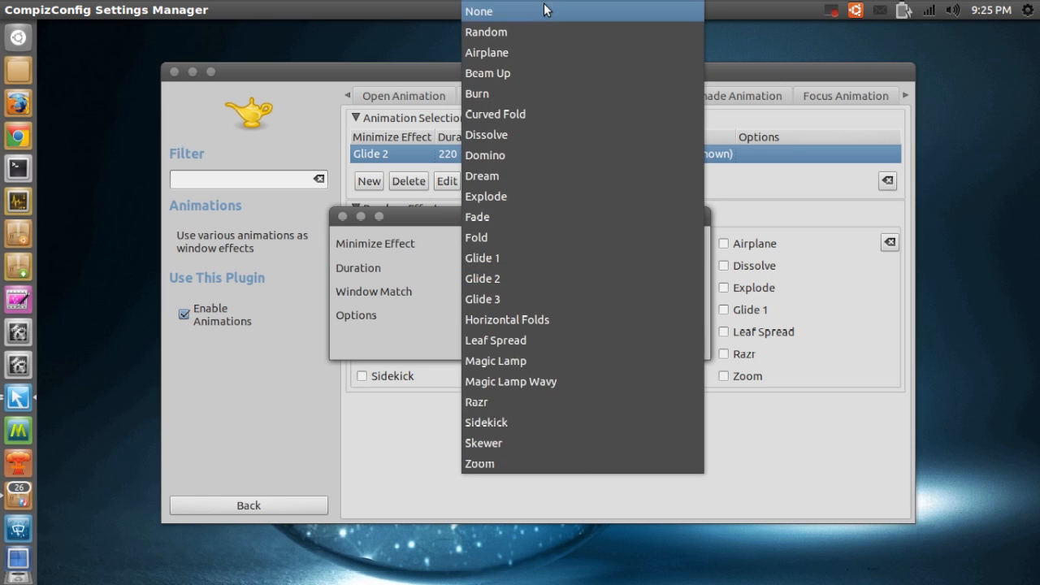
pyautogui.click(486, 32)
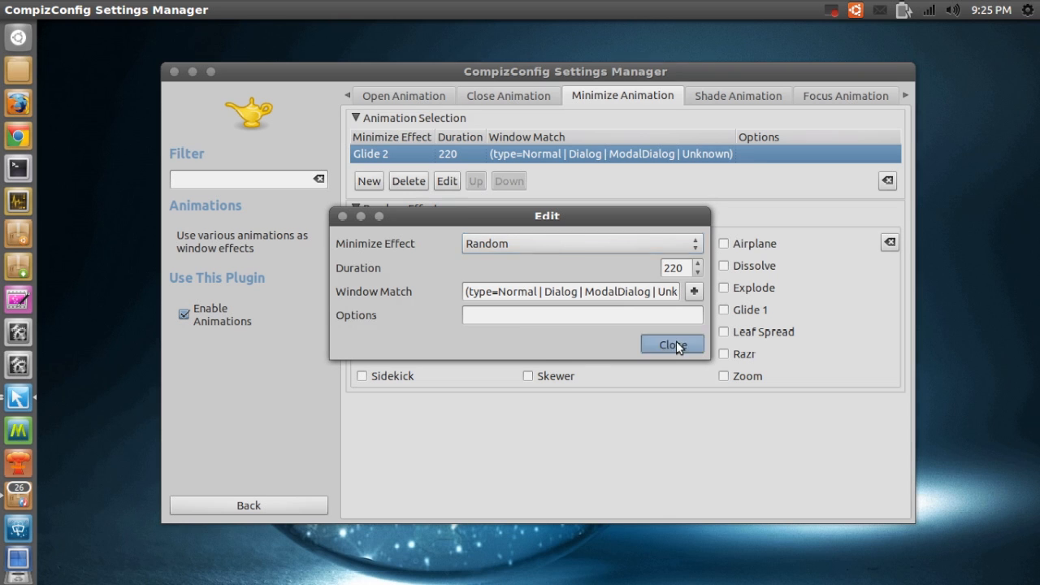
pyautogui.click(673, 345)
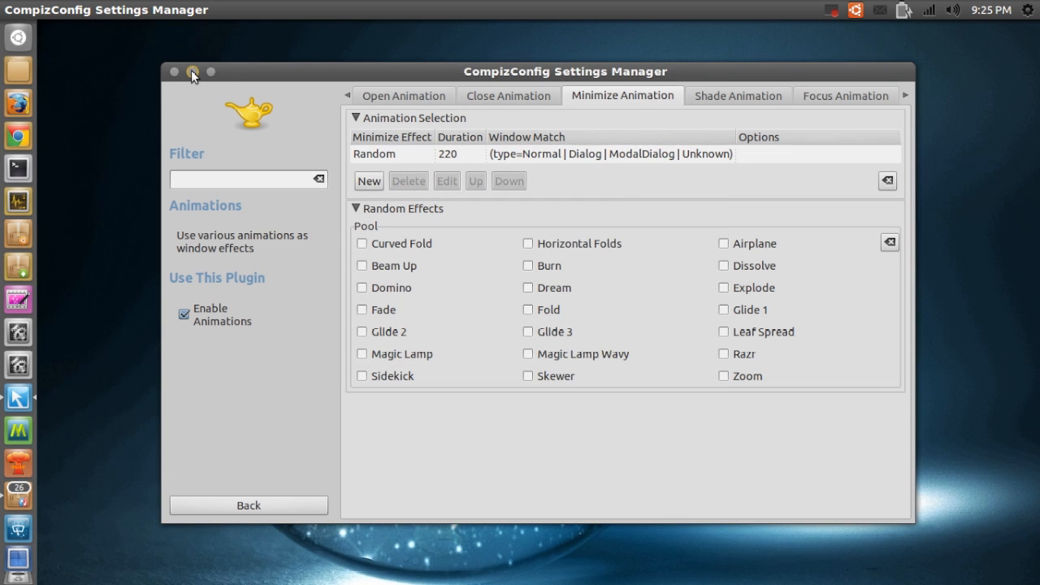
pyautogui.click(192, 71)
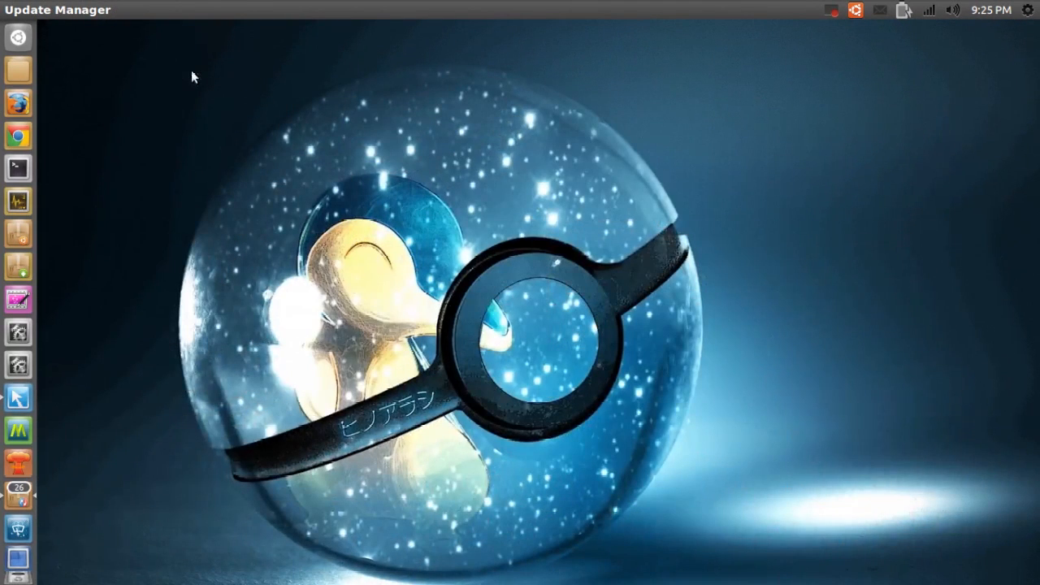
pyautogui.click(17, 395)
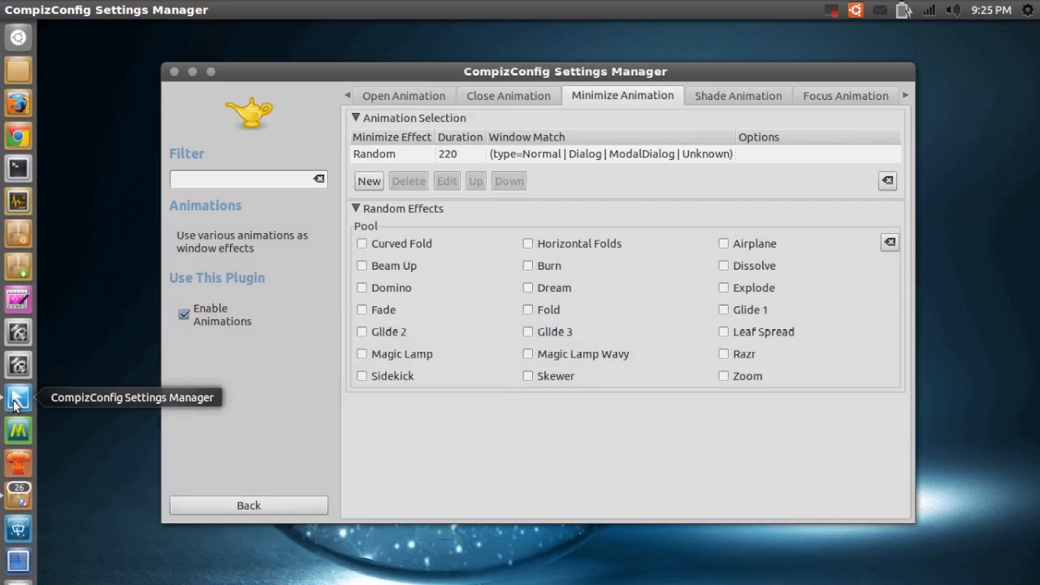
pyautogui.moveTo(194, 72)
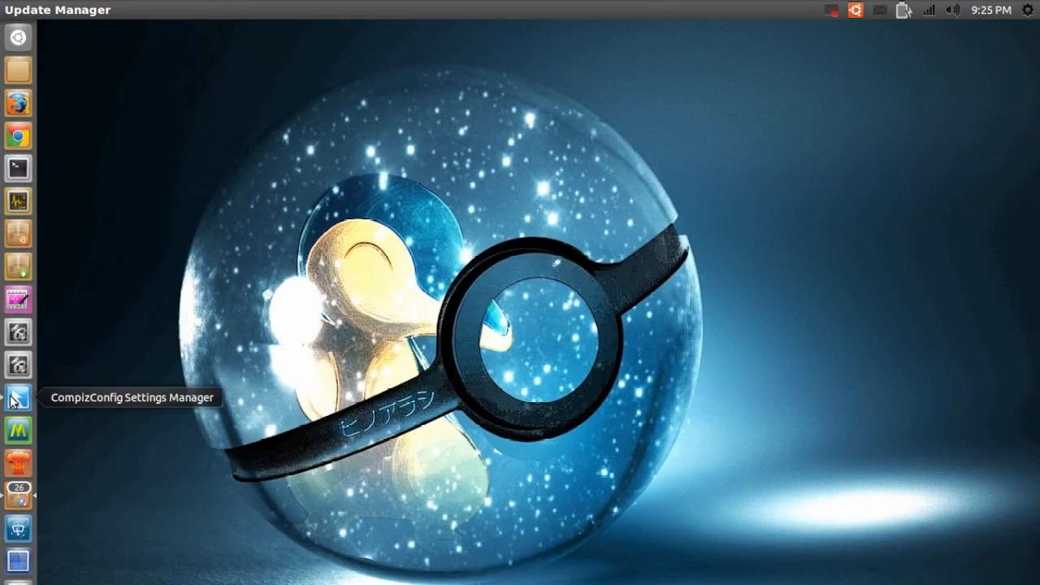
pyautogui.click(17, 392)
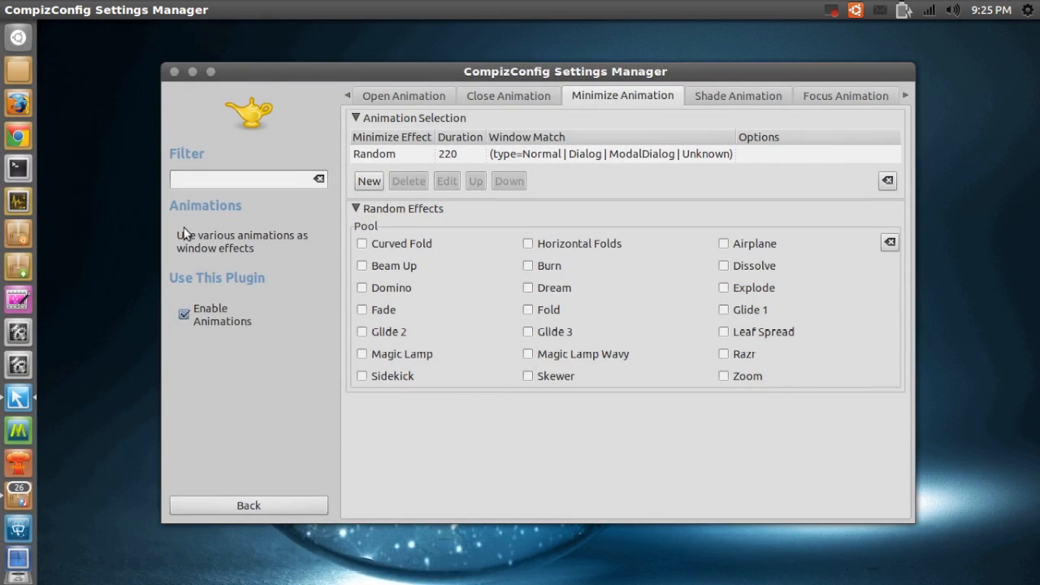
pyautogui.moveTo(383, 182)
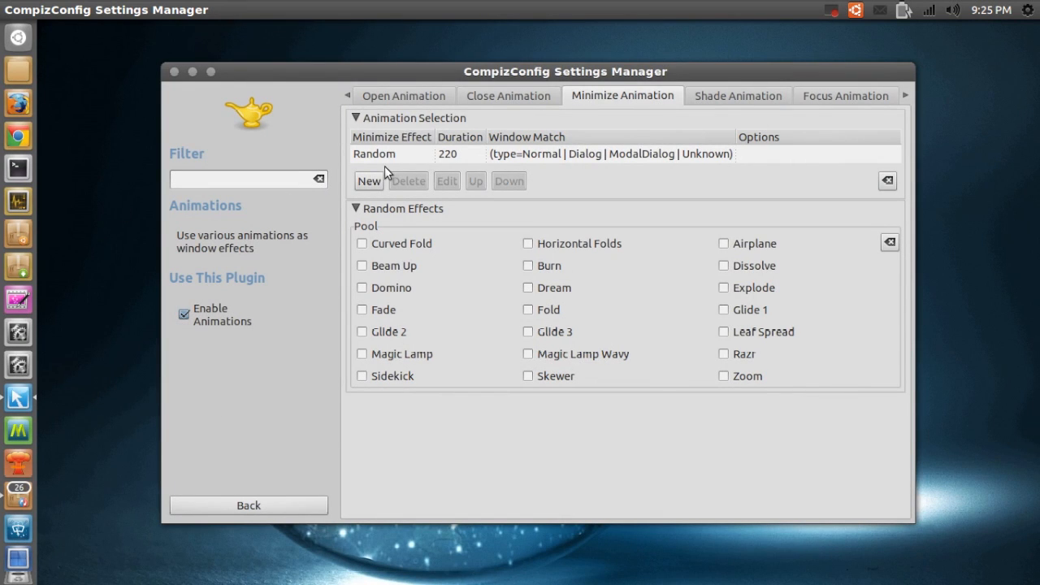
pyautogui.moveTo(390, 163)
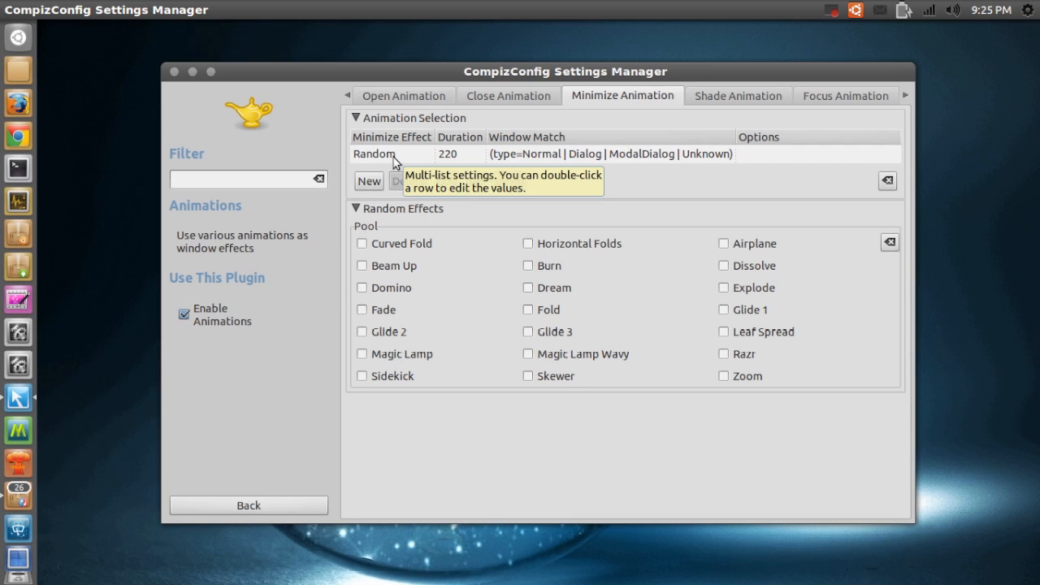
# Set the minimize effect back to Glide 2, then minimize and restore the window to test it
pyautogui.doubleClick(374, 153)
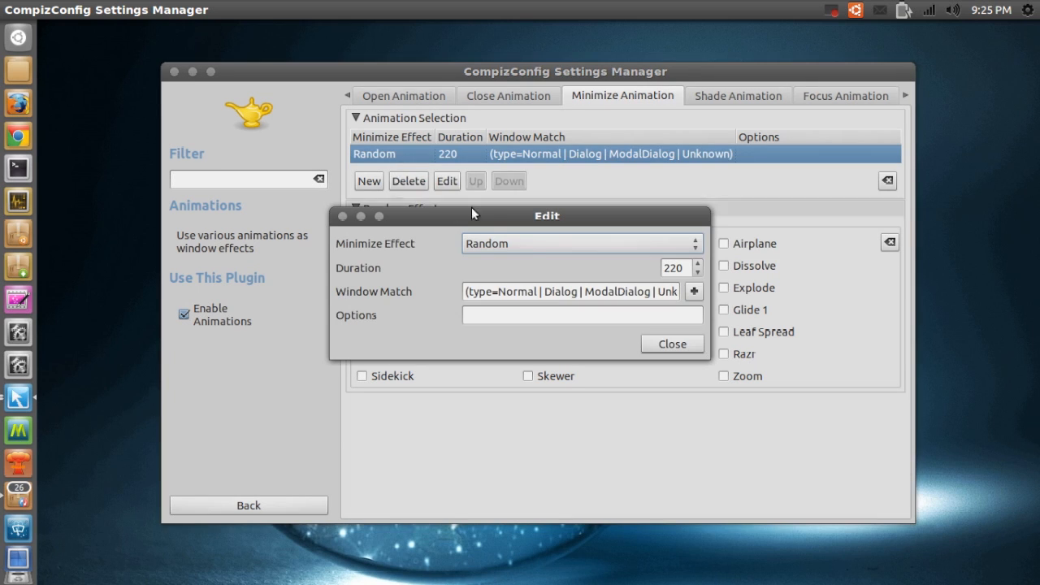
pyautogui.click(582, 244)
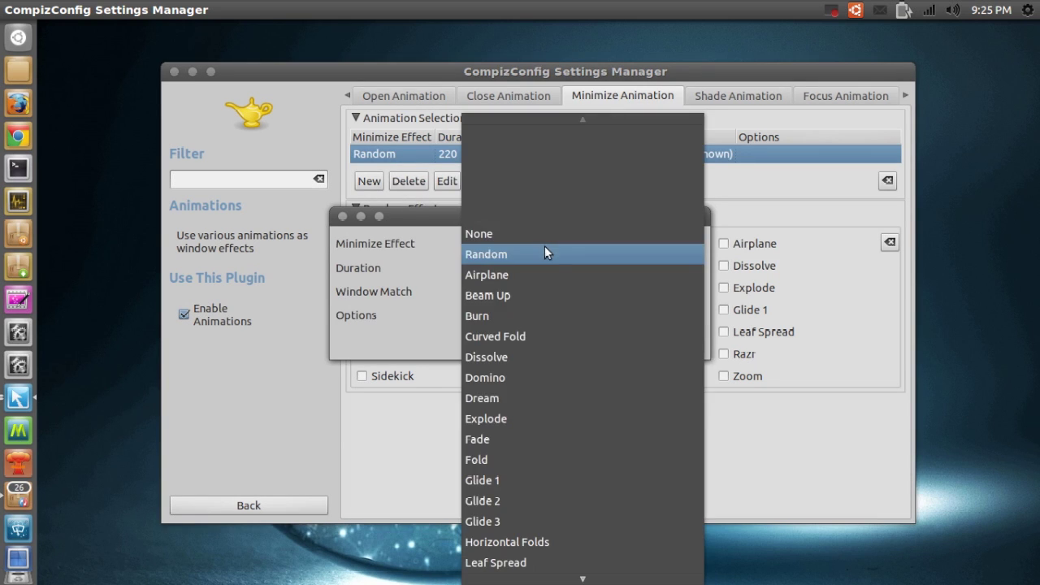
pyautogui.click(483, 501)
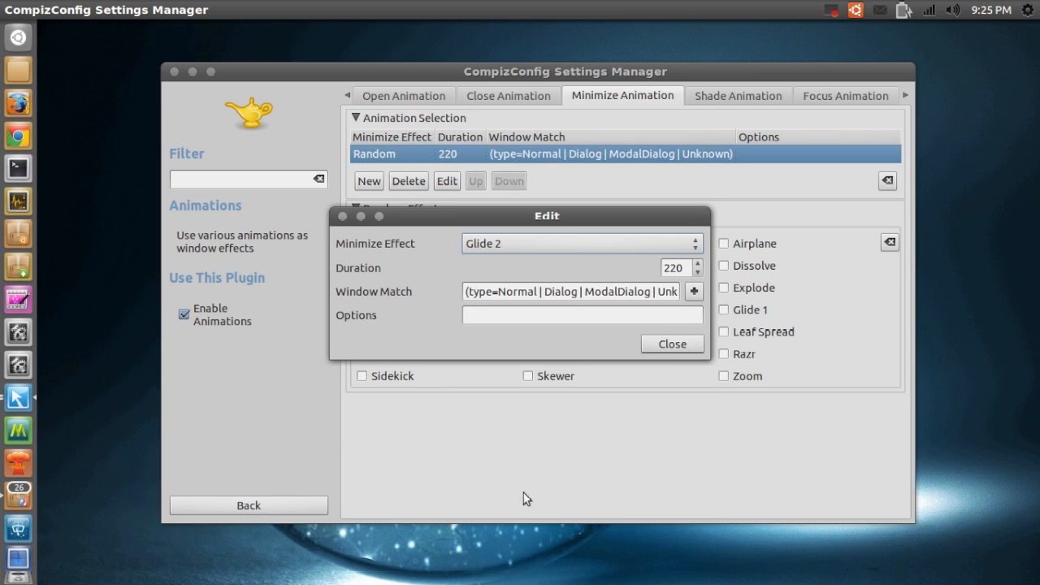
pyautogui.click(673, 345)
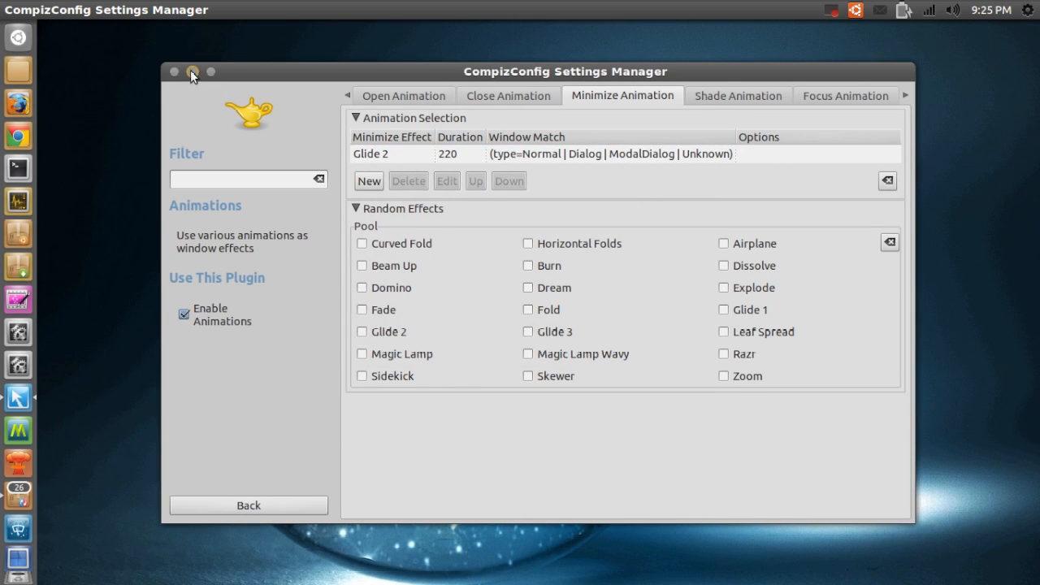
pyautogui.click(195, 72)
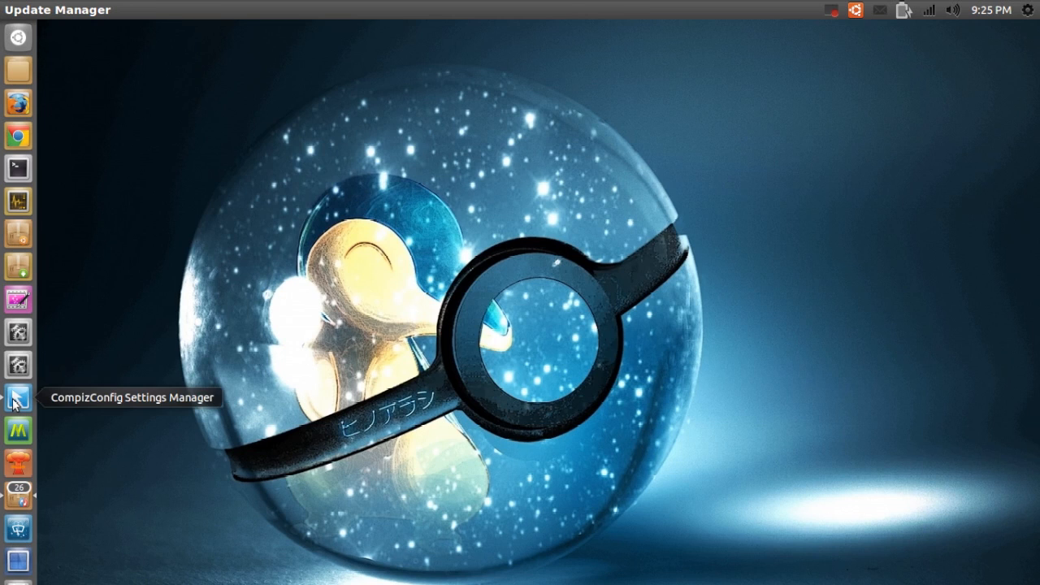
pyautogui.click(16, 390)
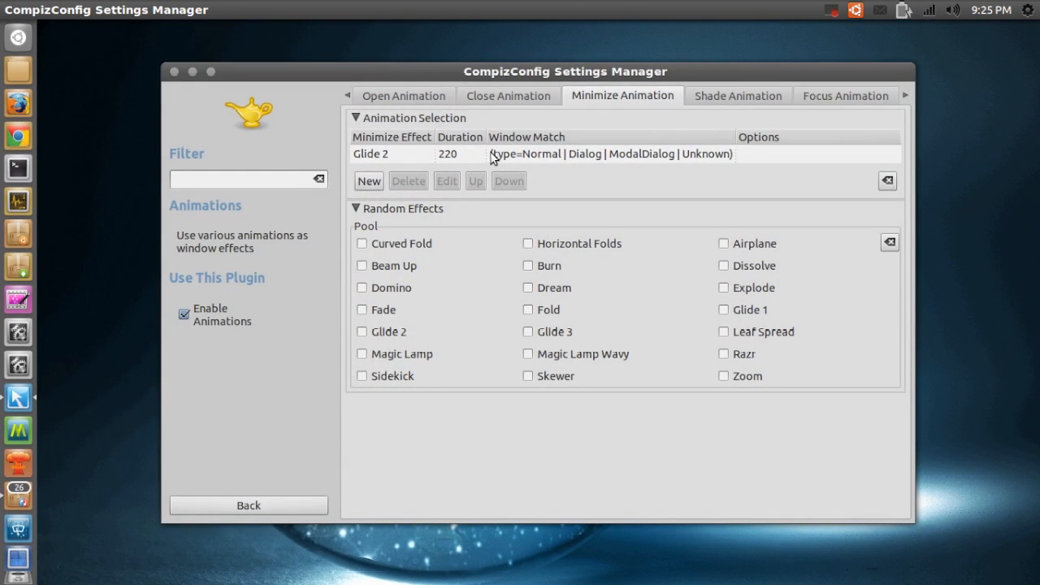
# View the Shade and Focus Animation tabs, then bring up the Effect Settings page
pyautogui.click(738, 94)
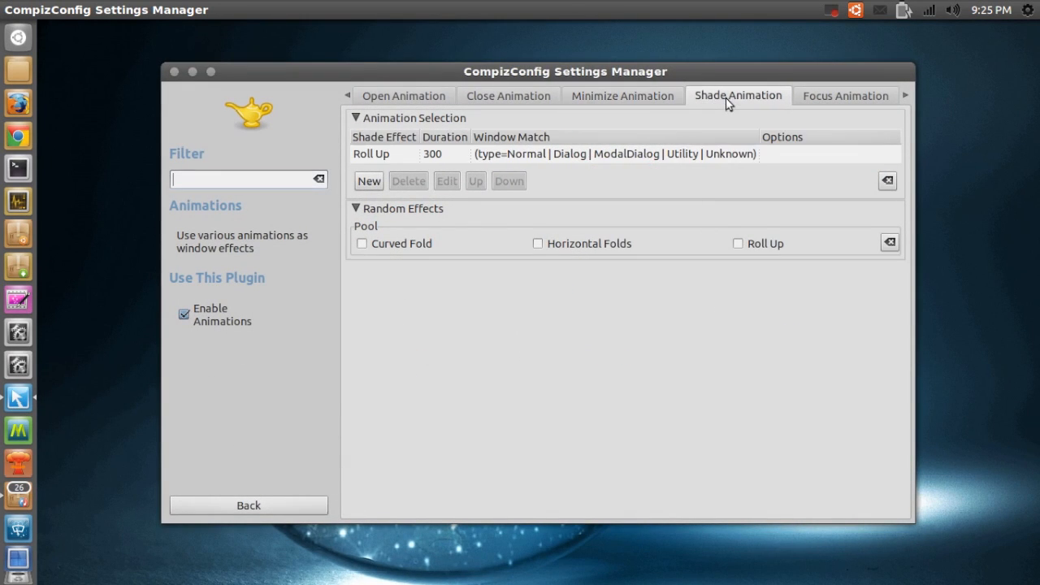
pyautogui.click(846, 95)
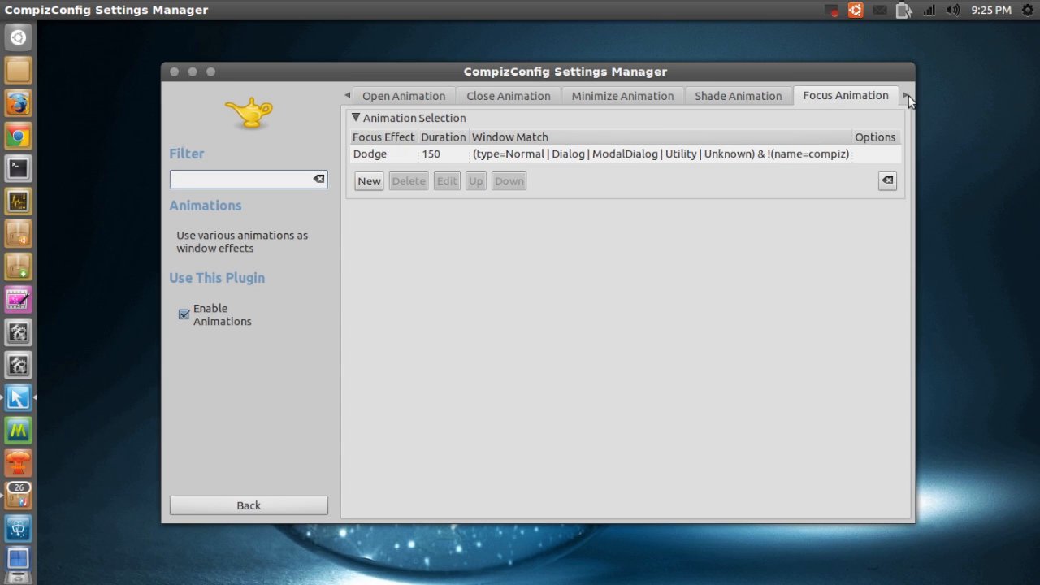
pyautogui.click(907, 94)
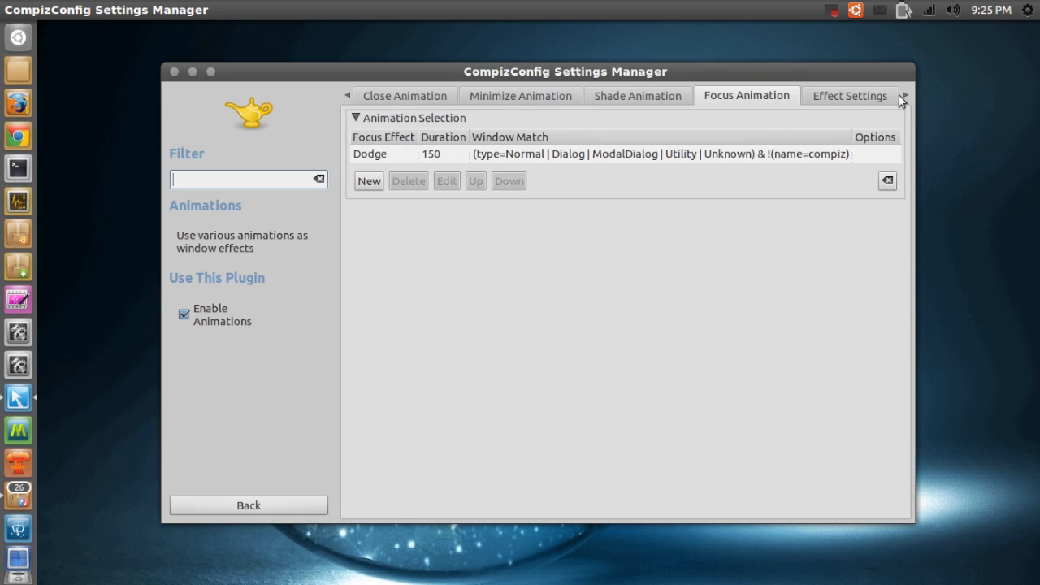
pyautogui.click(852, 94)
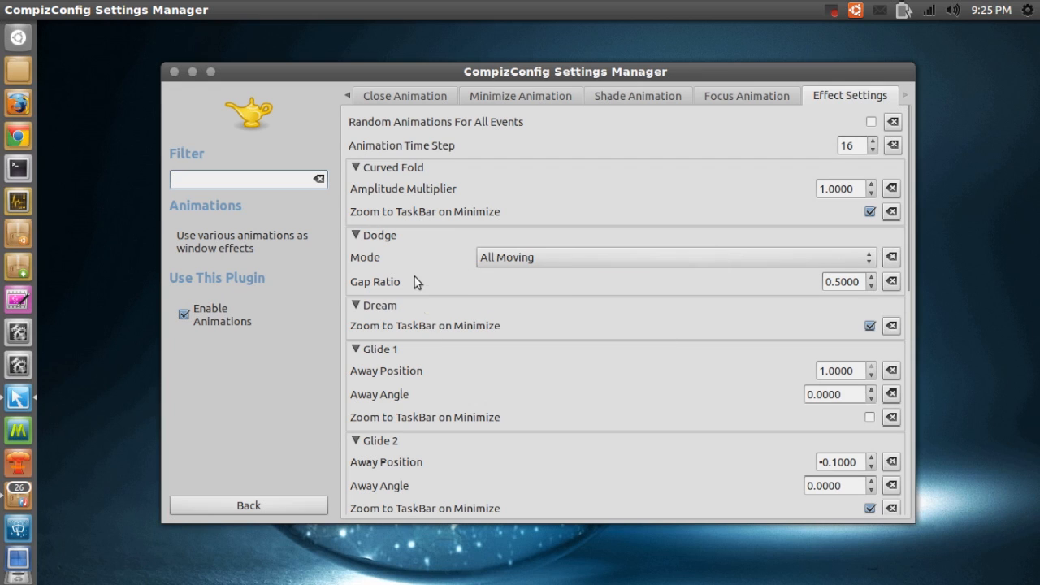
pyautogui.moveTo(584, 202)
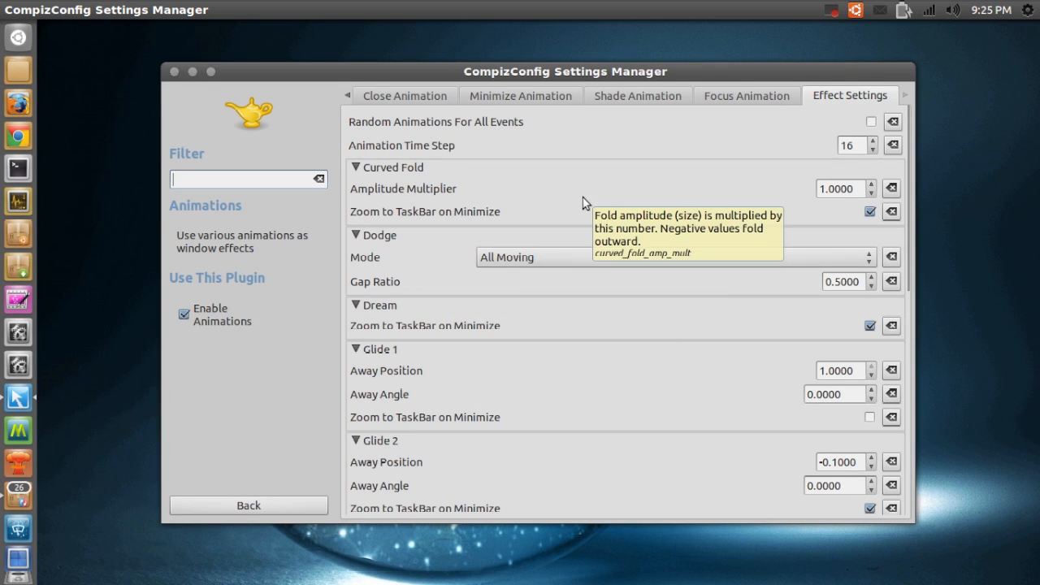
pyautogui.moveTo(520, 181)
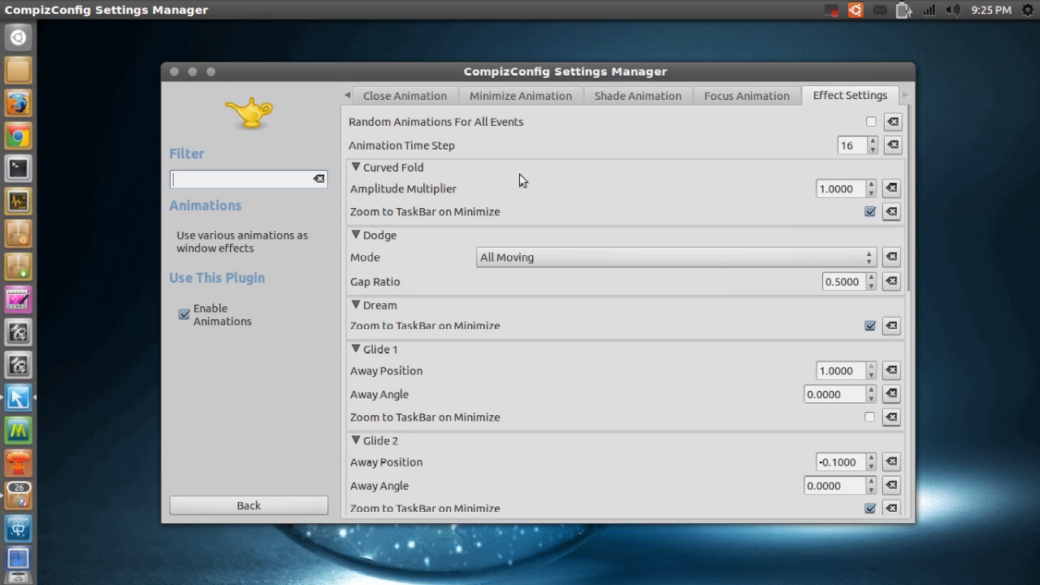
pyautogui.moveTo(571, 175)
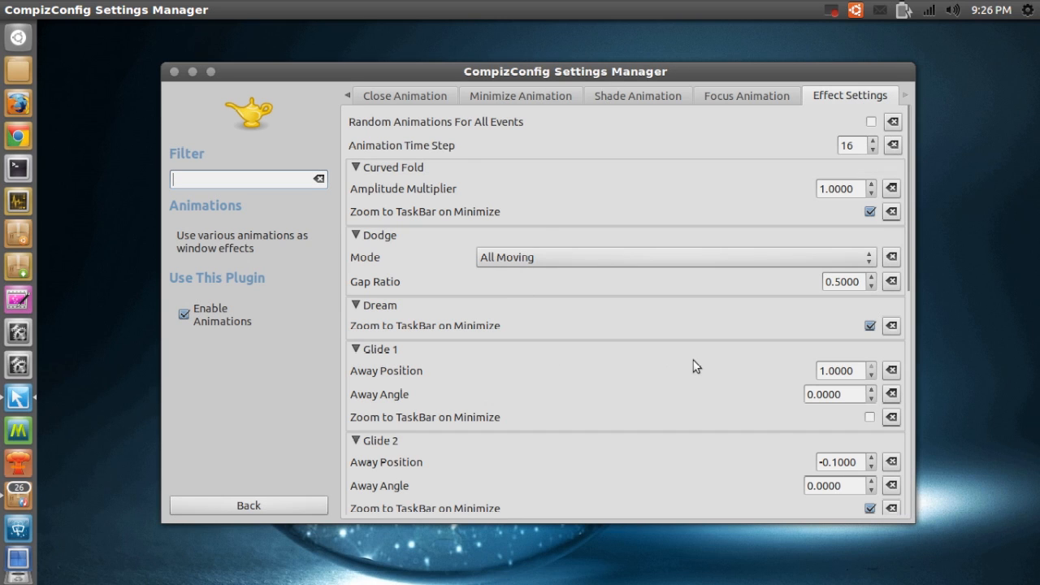
pyautogui.moveTo(754, 101)
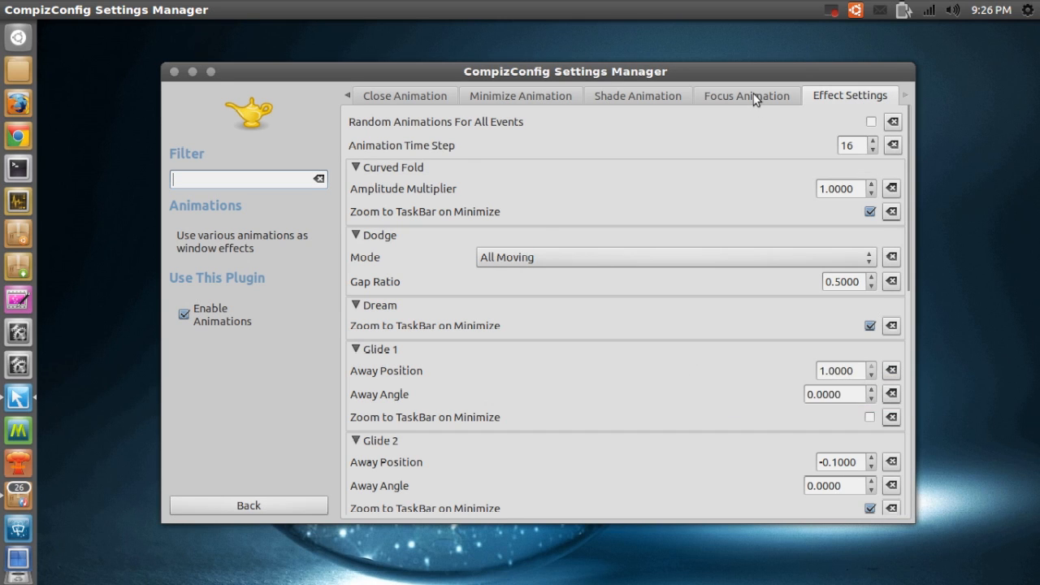
# Keep Dodge as the focus effect with duration 150 in the focus entry editor
pyautogui.click(746, 94)
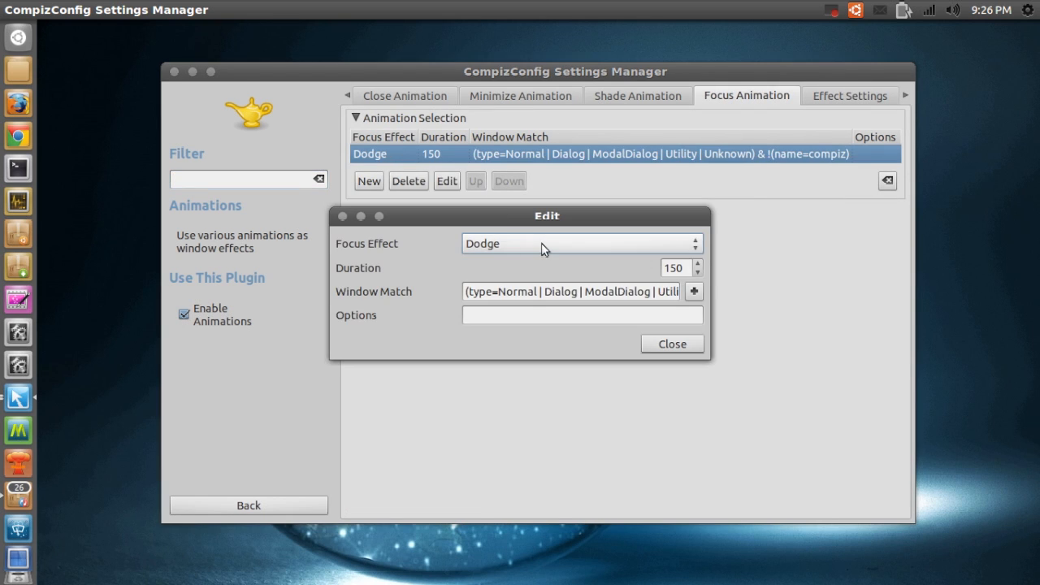
pyautogui.click(582, 244)
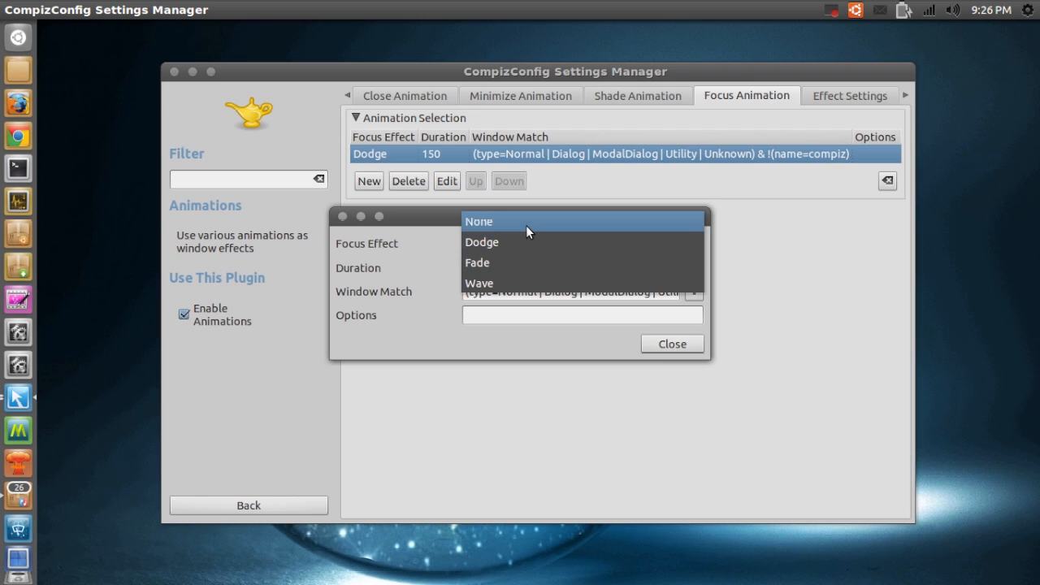
pyautogui.moveTo(512, 247)
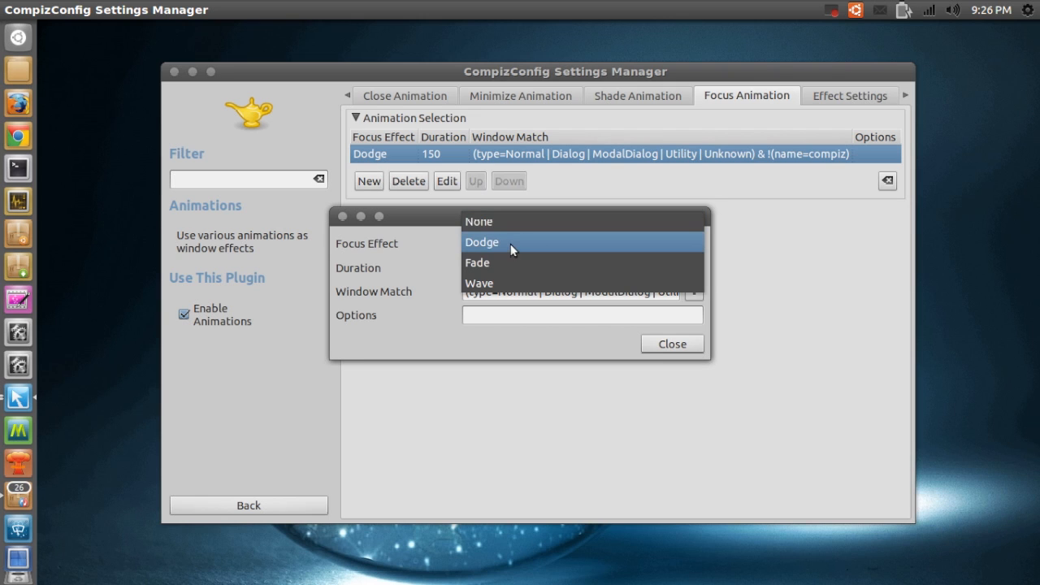
pyautogui.click(481, 241)
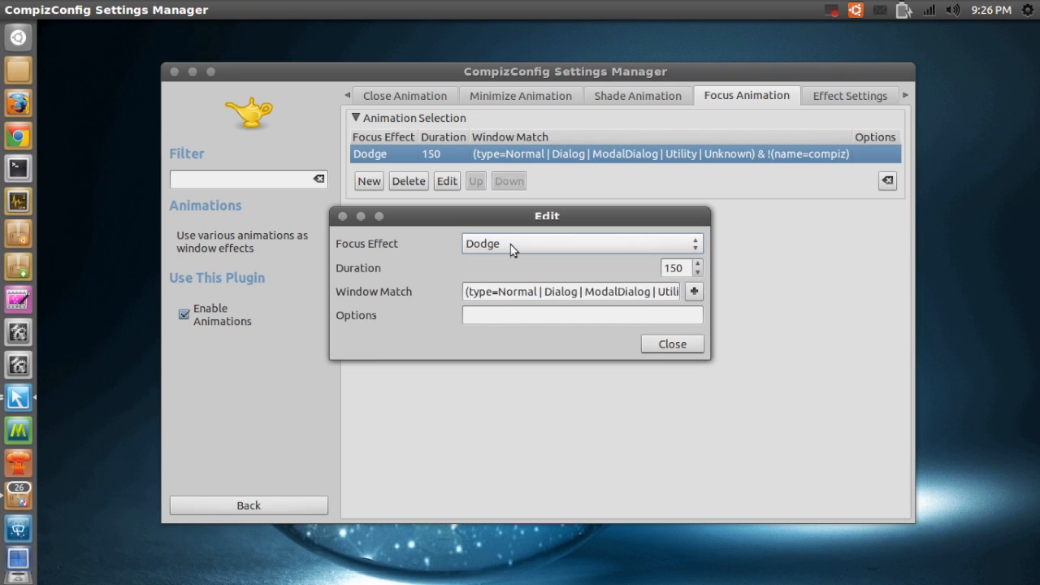
pyautogui.moveTo(668, 347)
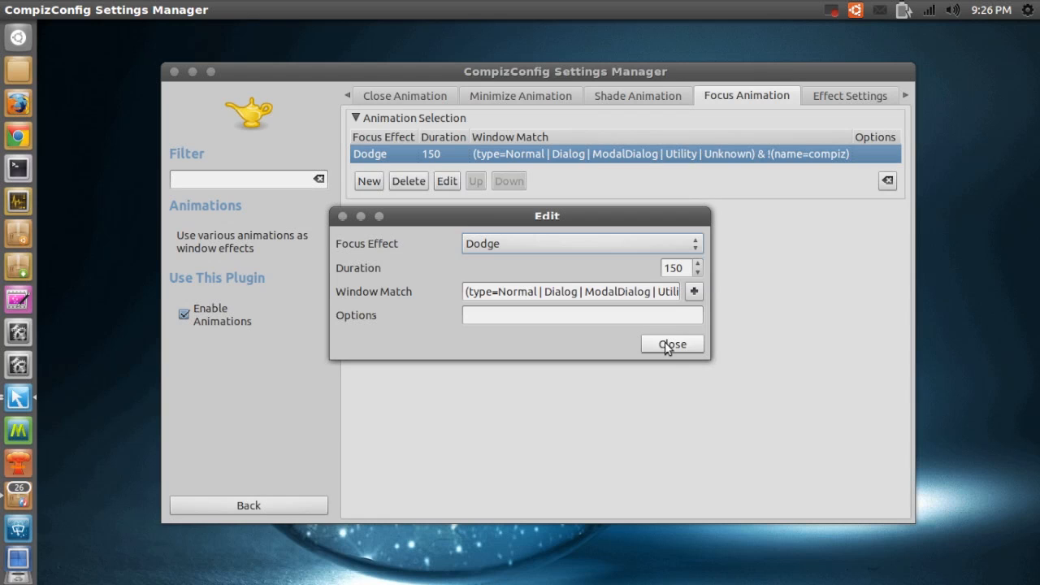
pyautogui.moveTo(445, 258)
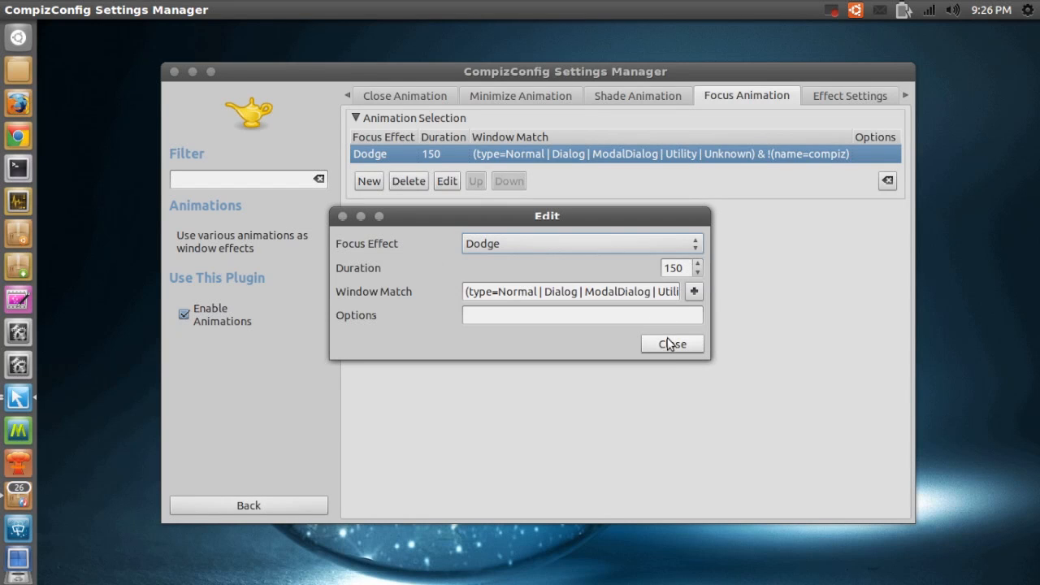
pyautogui.click(673, 343)
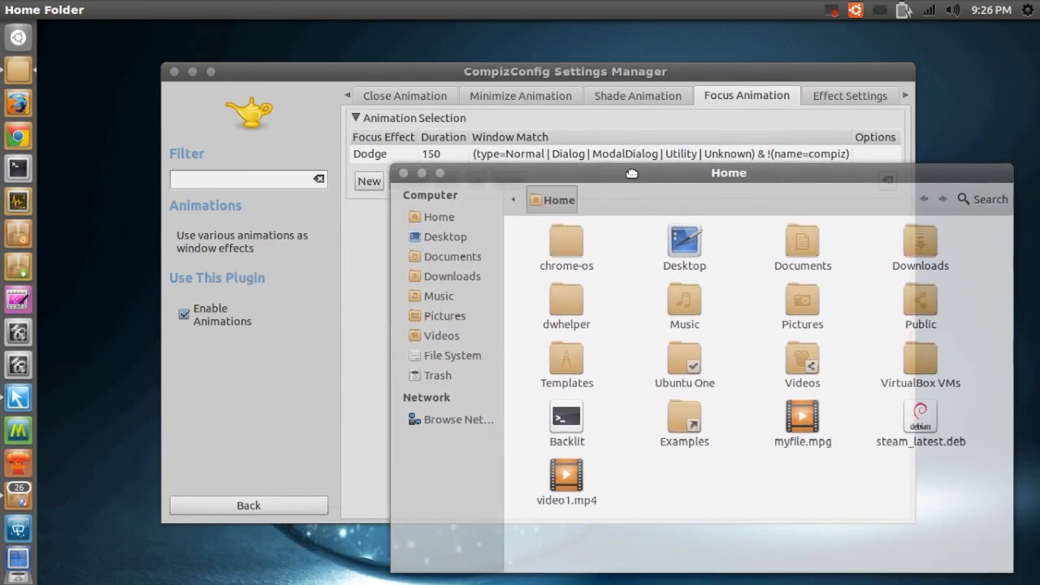
pyautogui.moveTo(18, 167)
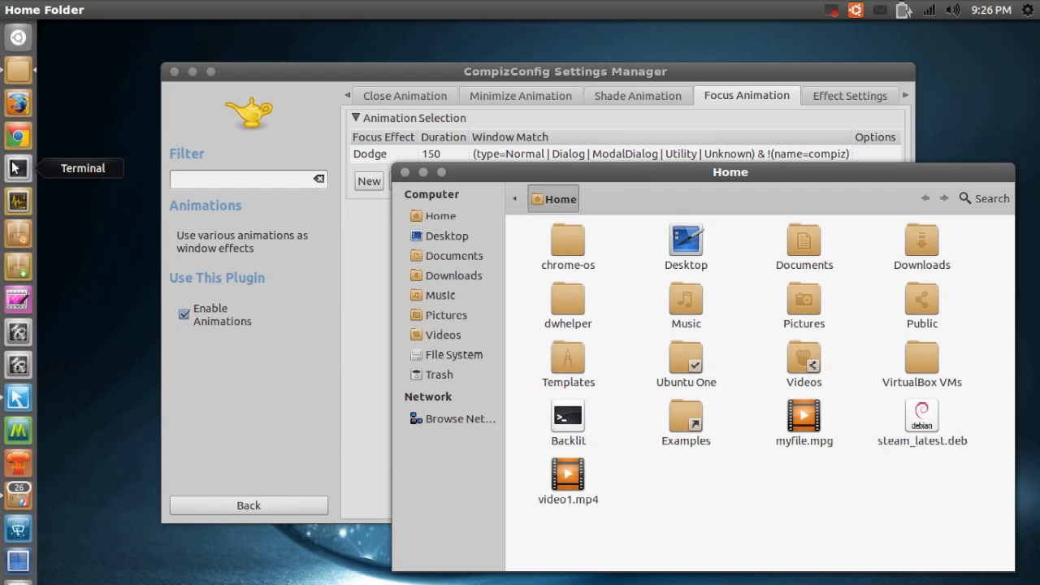
pyautogui.click(16, 167)
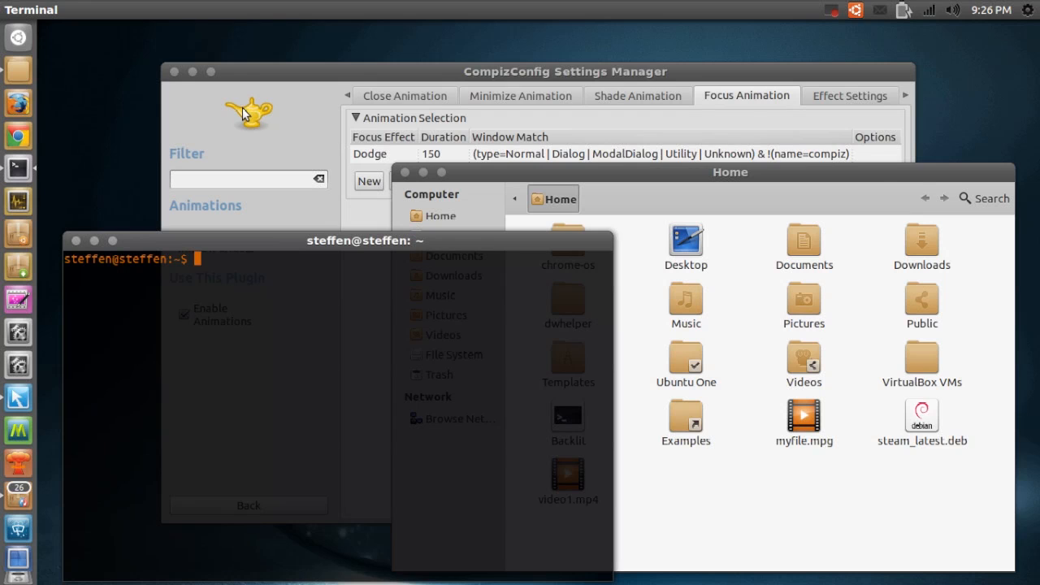
pyautogui.moveTo(371, 73)
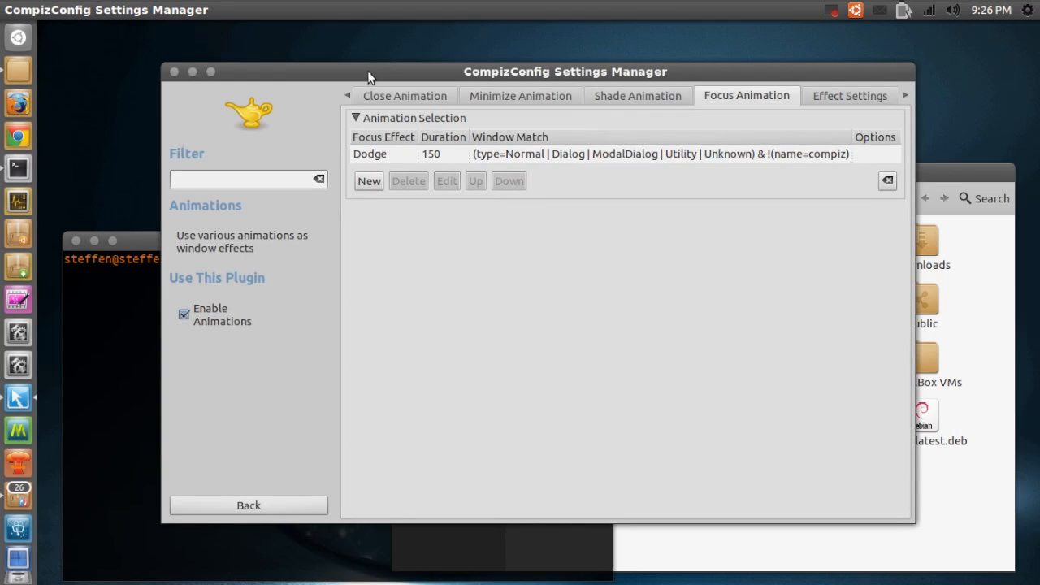
pyautogui.moveTo(130, 278)
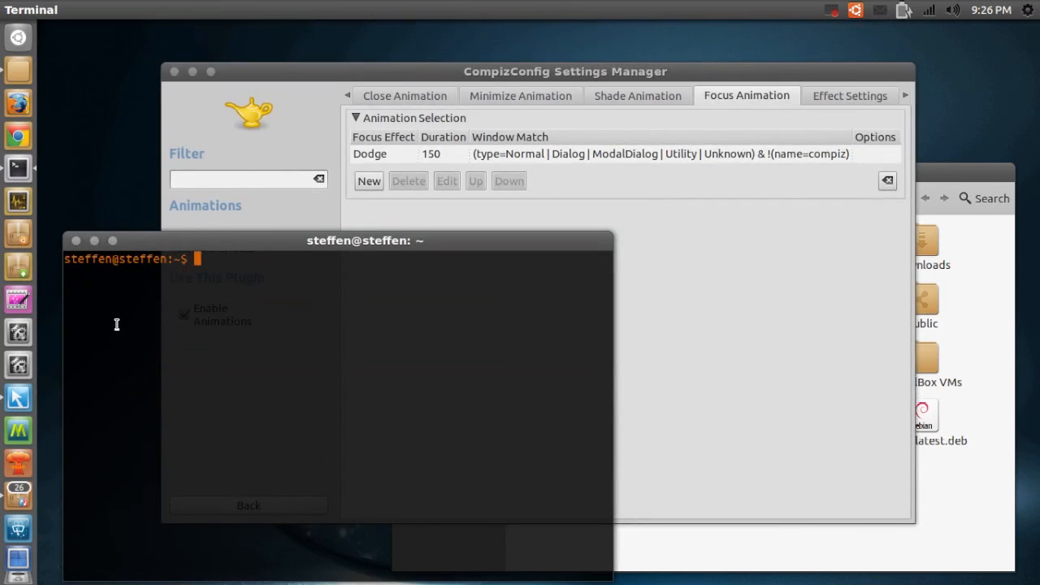
pyautogui.moveTo(977, 514)
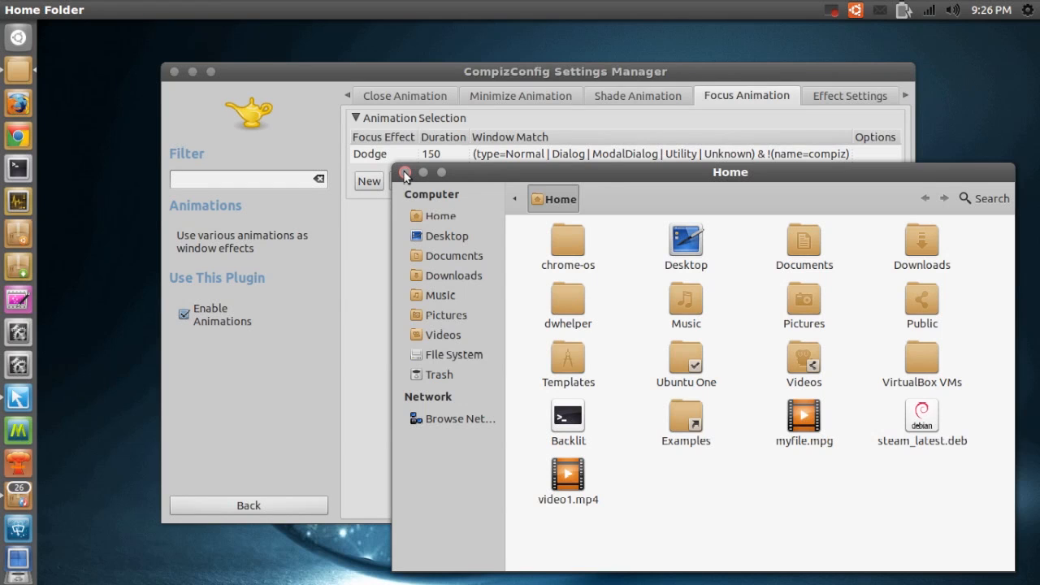
pyautogui.click(407, 172)
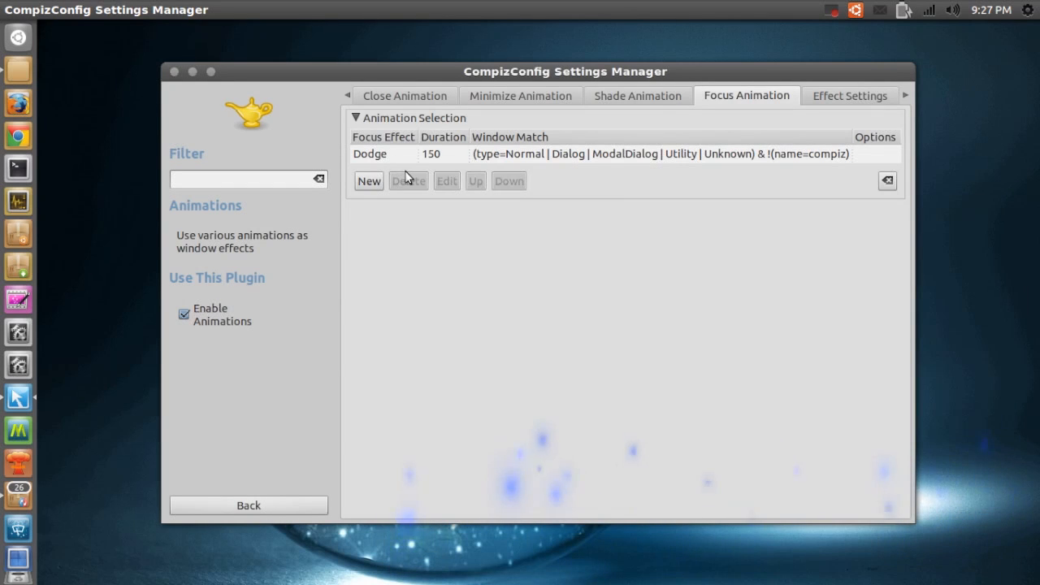
pyautogui.moveTo(273, 432)
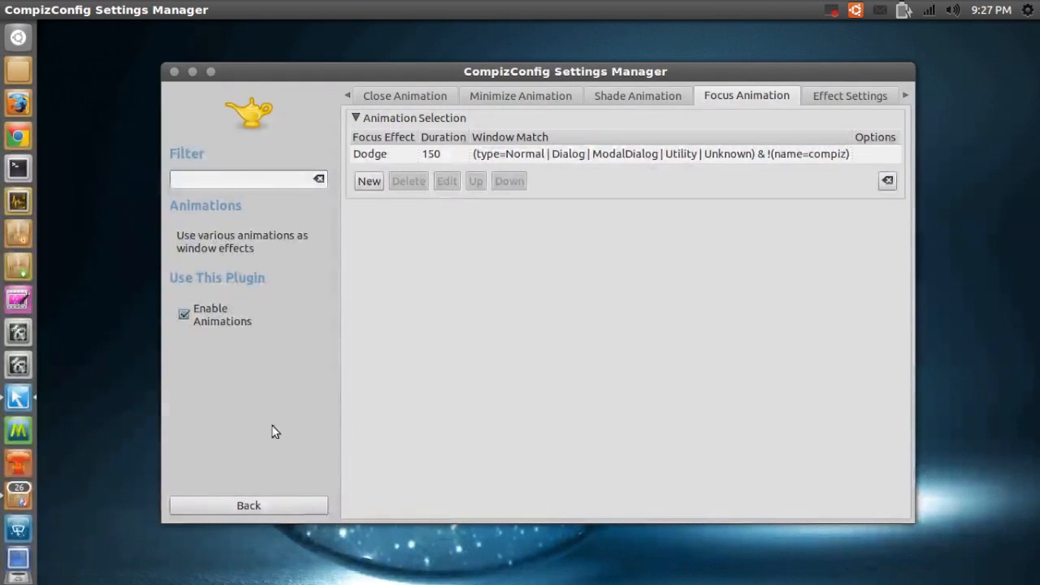
pyautogui.moveTo(268, 496)
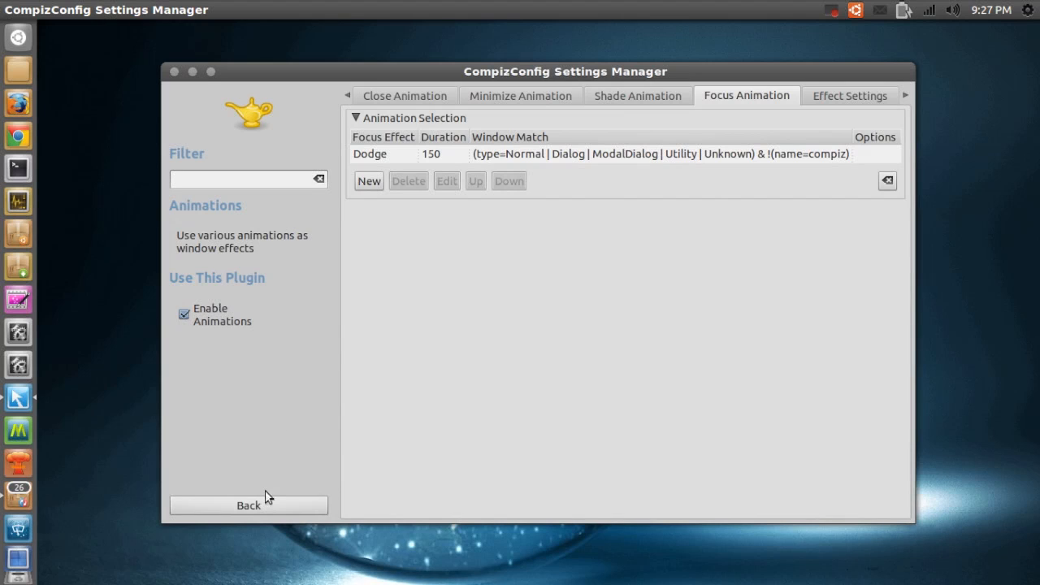
# Return to the plugin list and enter the Animations Add-On plugin settings
pyautogui.click(247, 505)
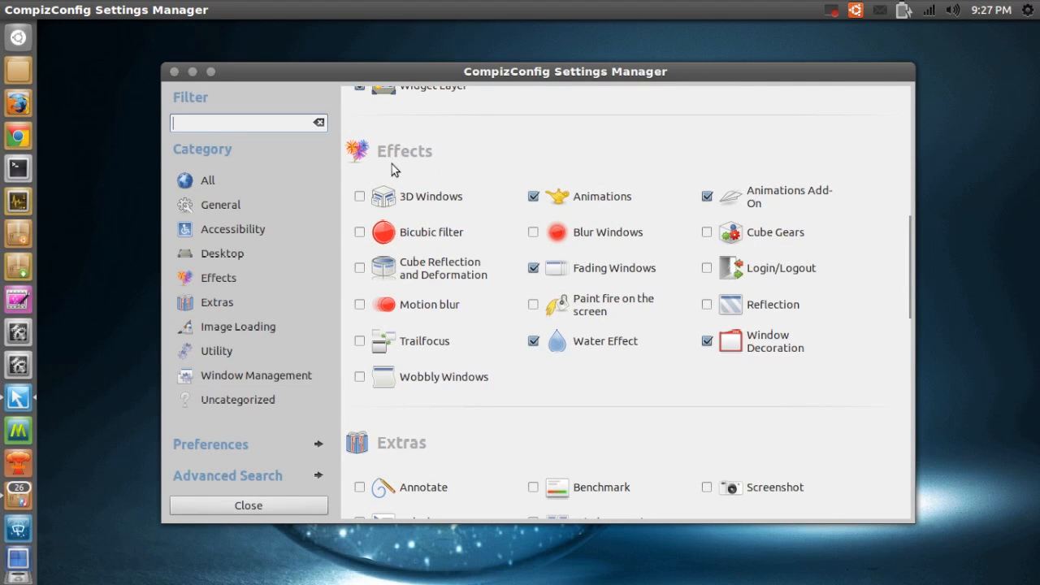
pyautogui.moveTo(755, 202)
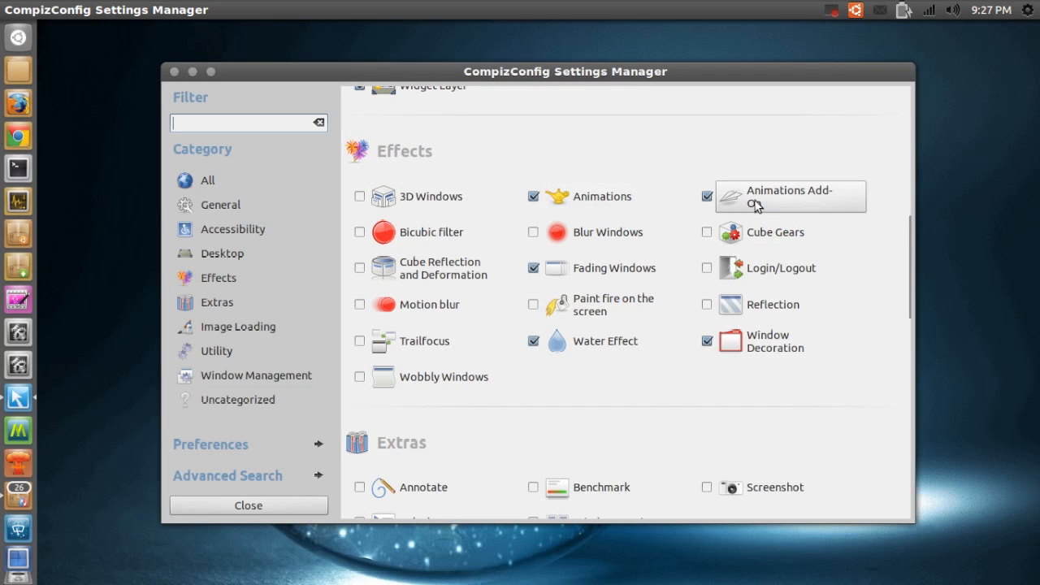
pyautogui.click(790, 195)
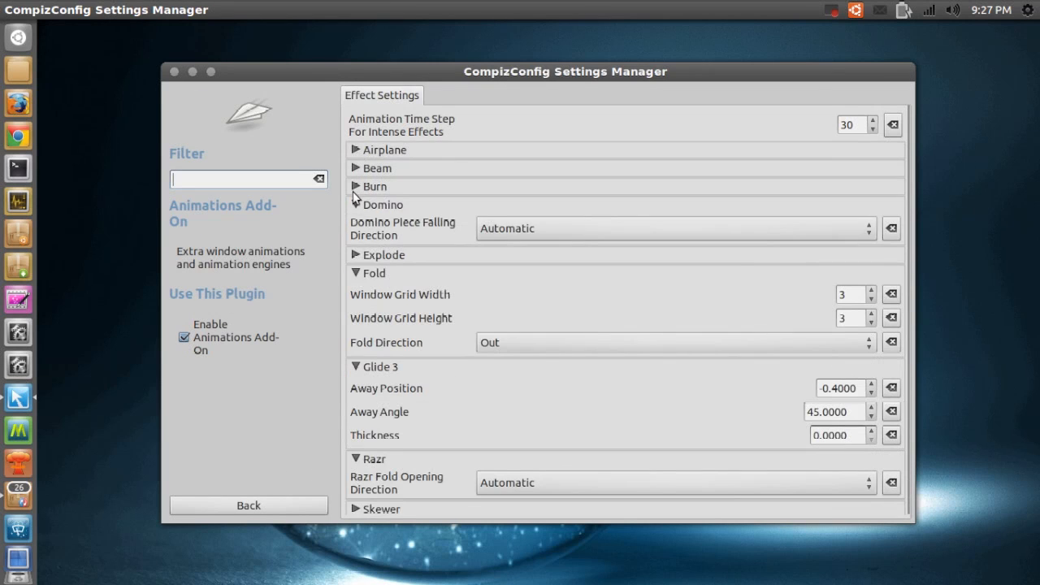
# Collapse the other effect sections and expand Burn's fire particle options
pyautogui.click(368, 273)
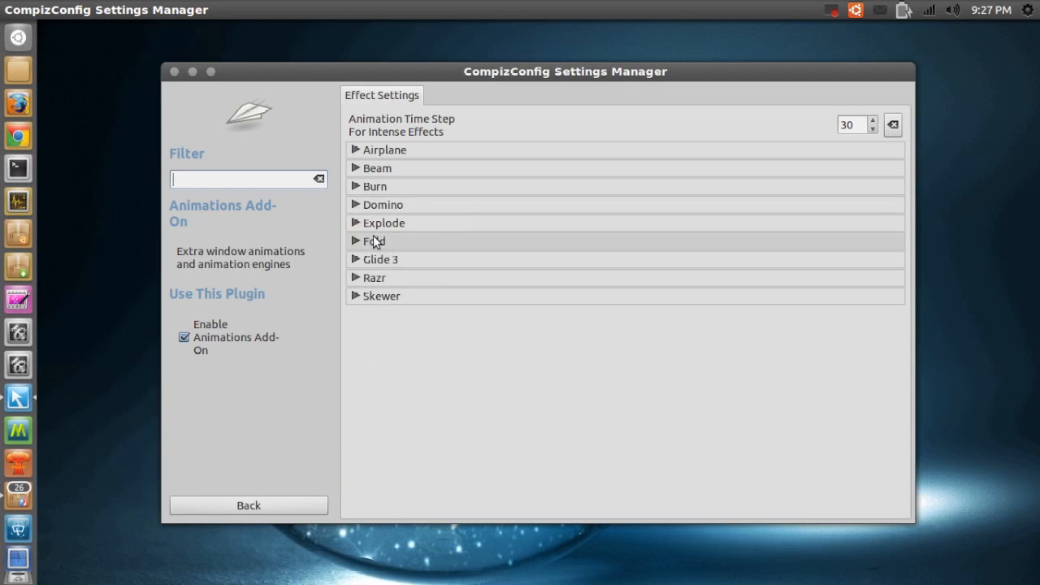
pyautogui.moveTo(359, 192)
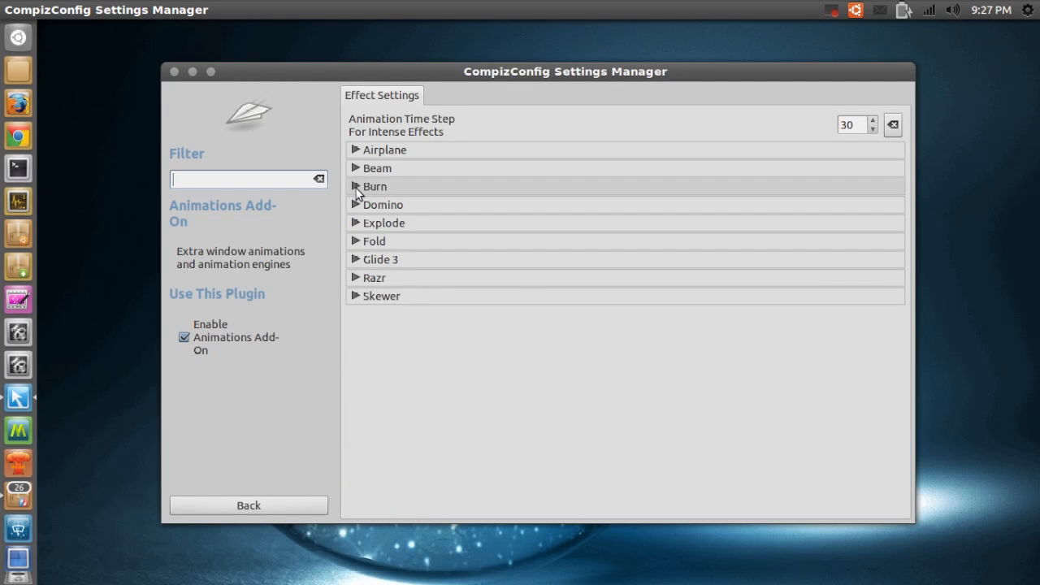
pyautogui.click(374, 186)
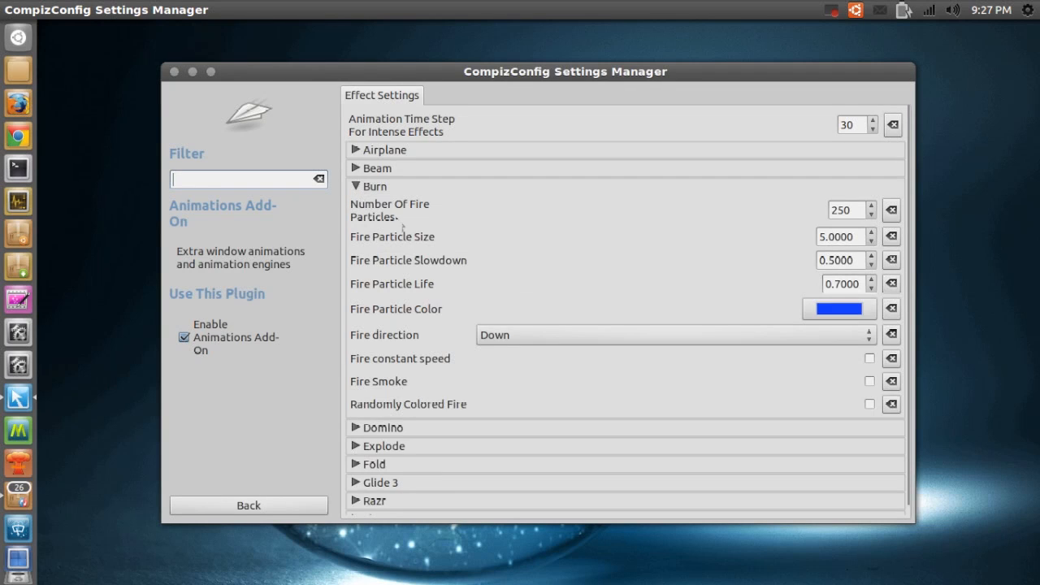
pyautogui.moveTo(551, 268)
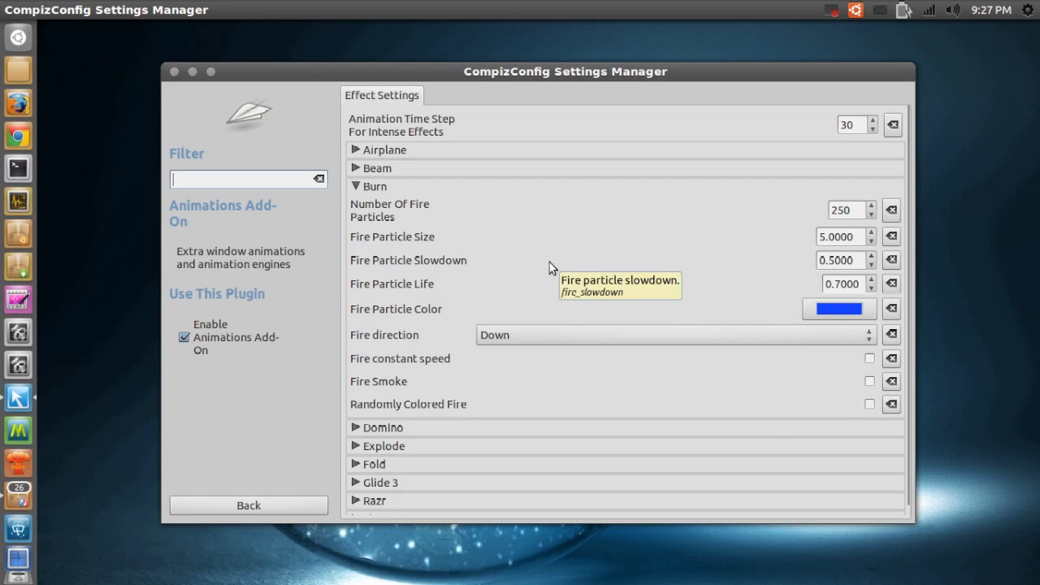
pyautogui.moveTo(429, 226)
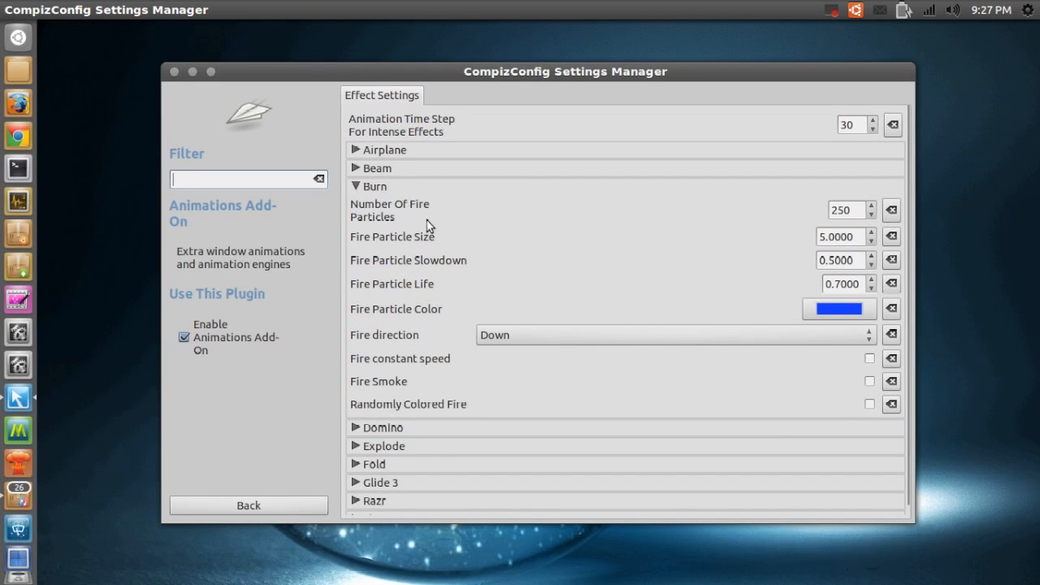
pyautogui.moveTo(439, 249)
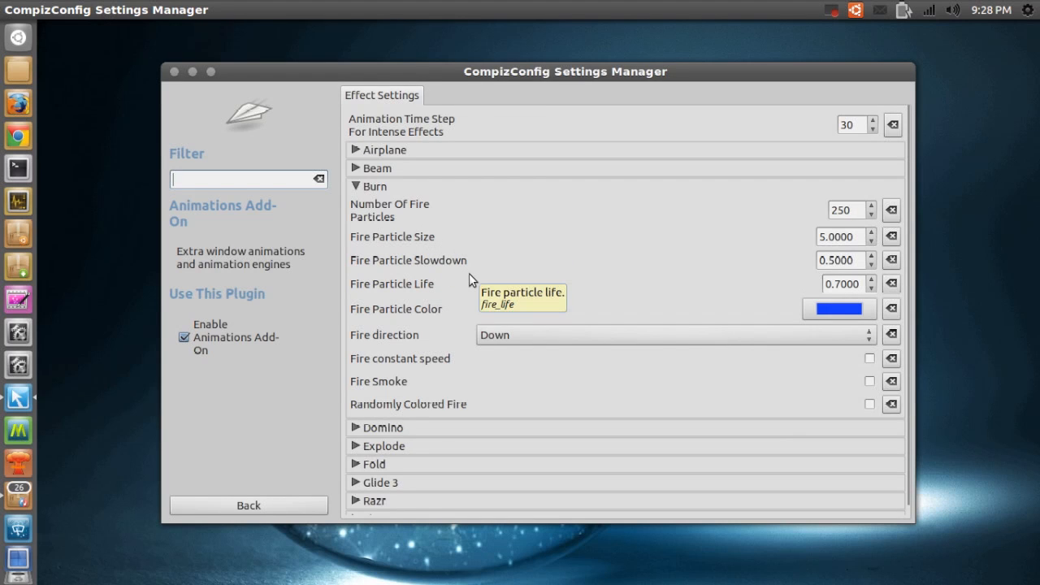
pyautogui.moveTo(462, 312)
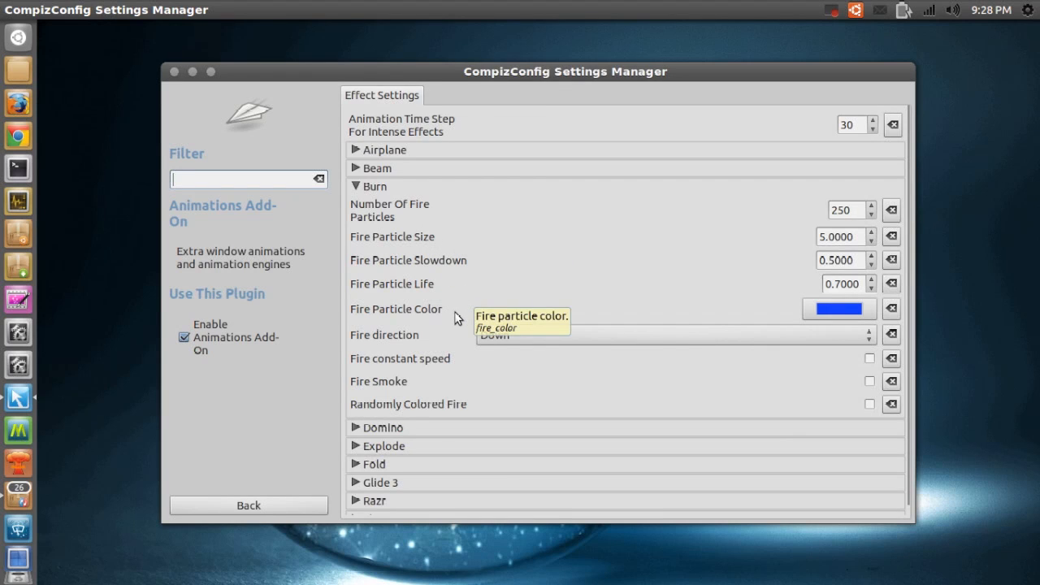
pyautogui.moveTo(465, 352)
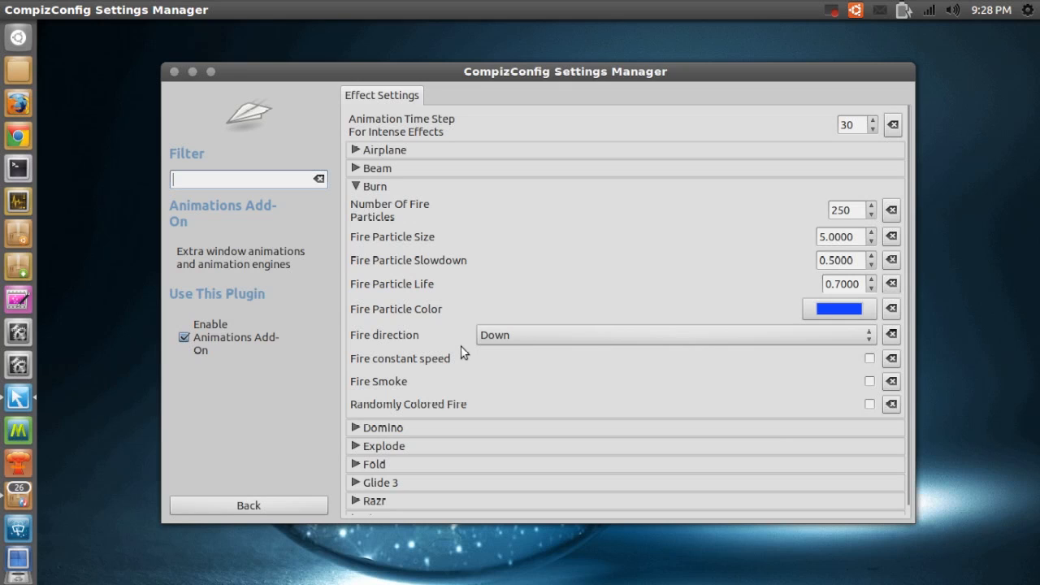
pyautogui.moveTo(579, 380)
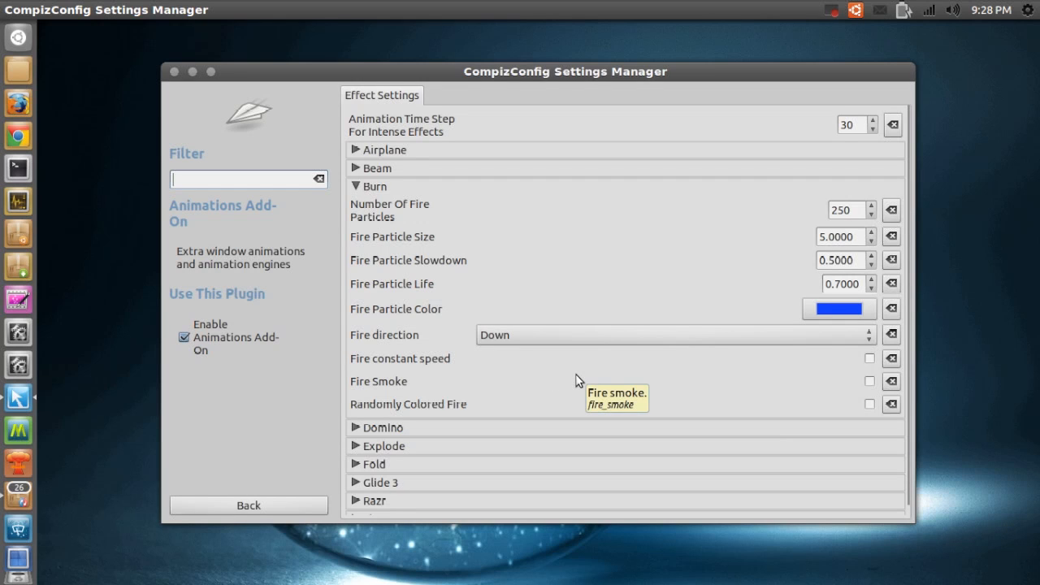
pyautogui.moveTo(655, 335)
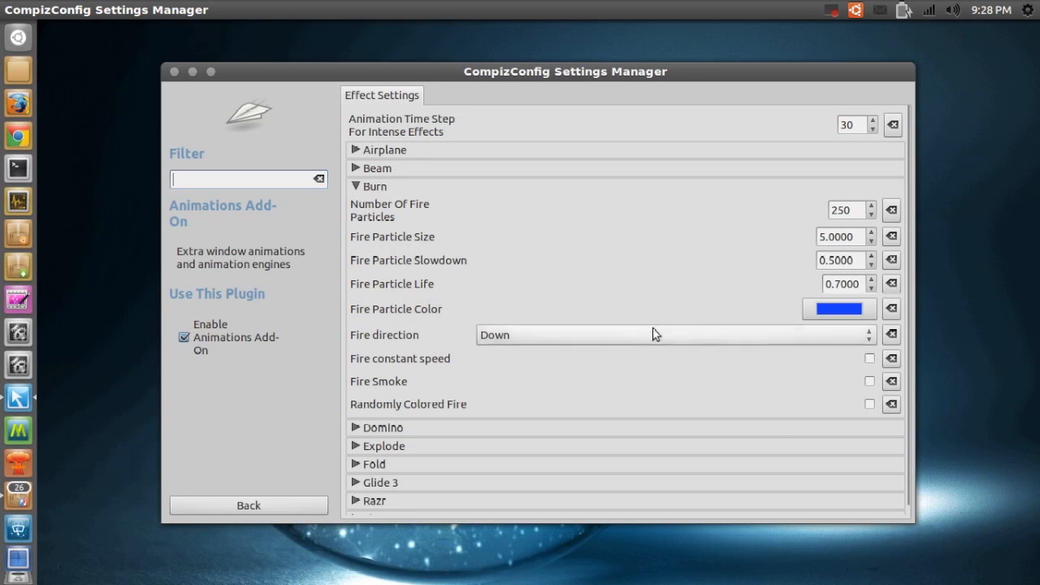
pyautogui.moveTo(829, 319)
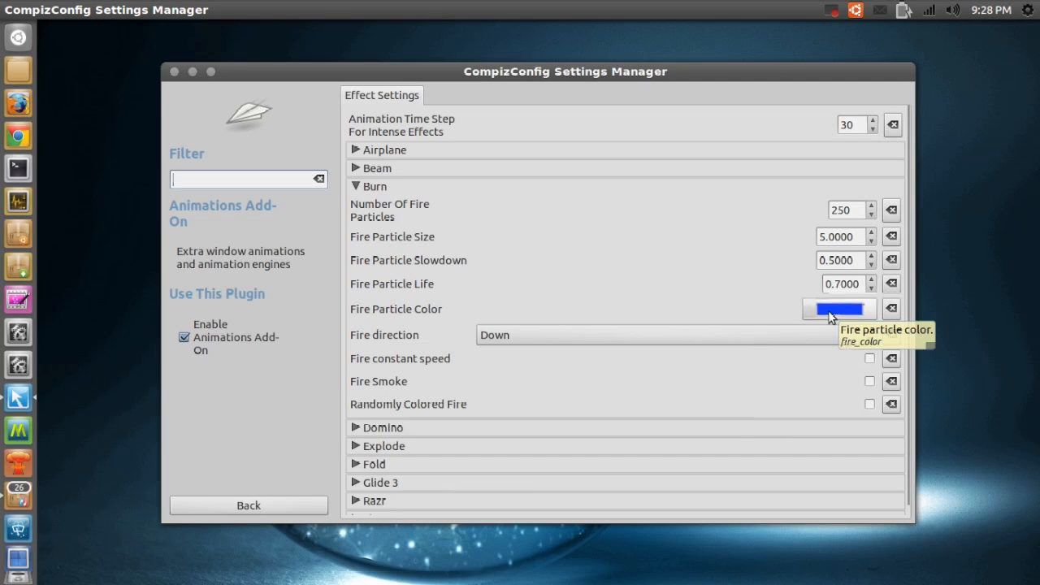
# Give the Burn fire a pink particle colour and make it travel upward
pyautogui.click(839, 309)
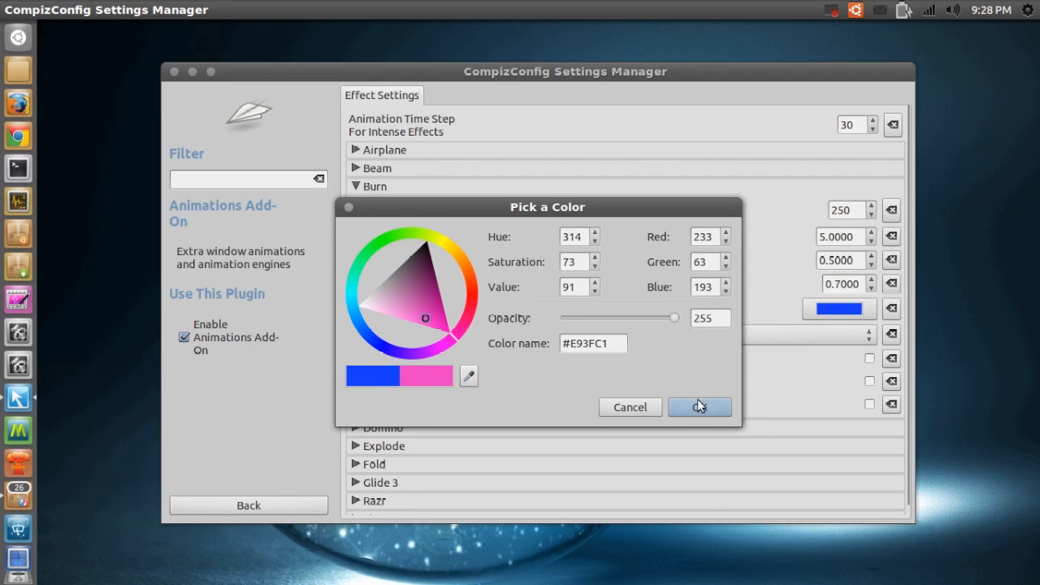
pyautogui.click(699, 406)
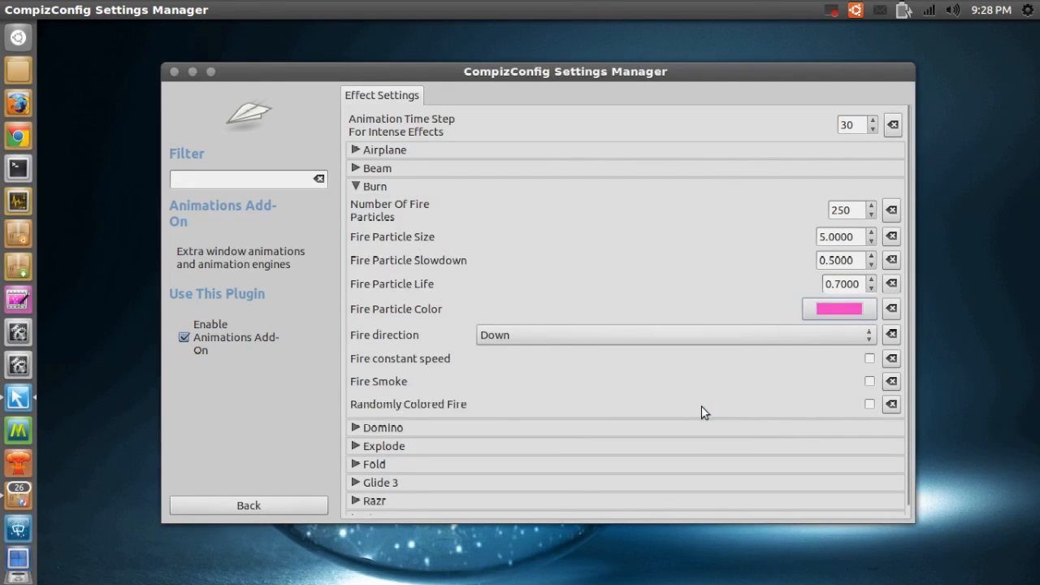
pyautogui.moveTo(589, 344)
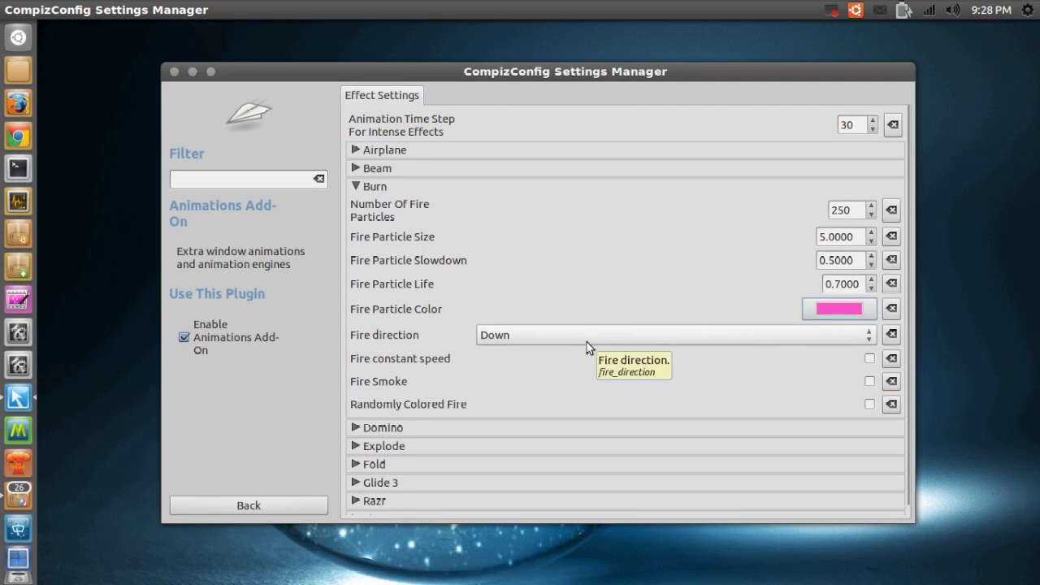
pyautogui.click(675, 335)
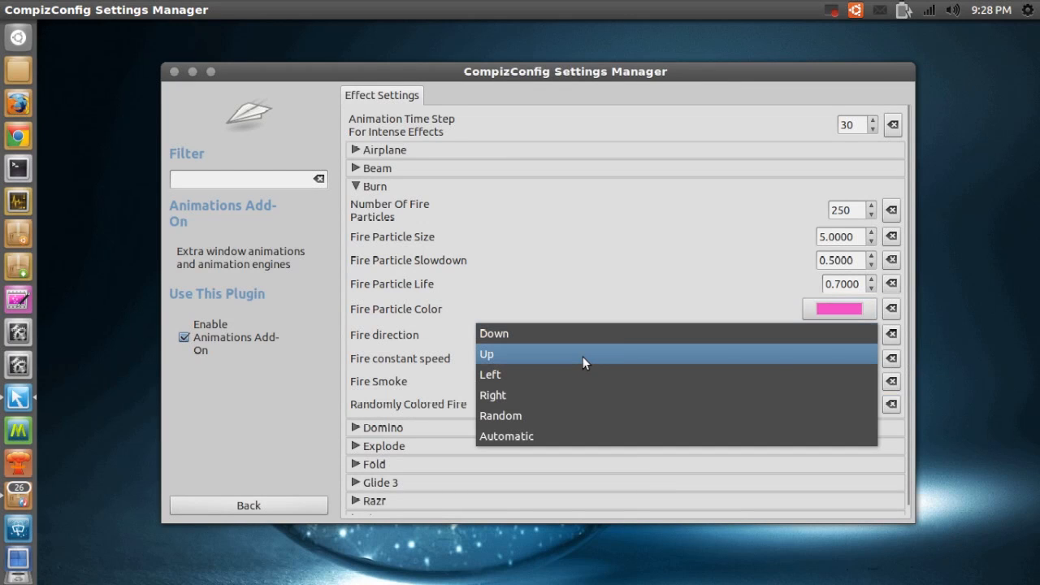
pyautogui.click(486, 355)
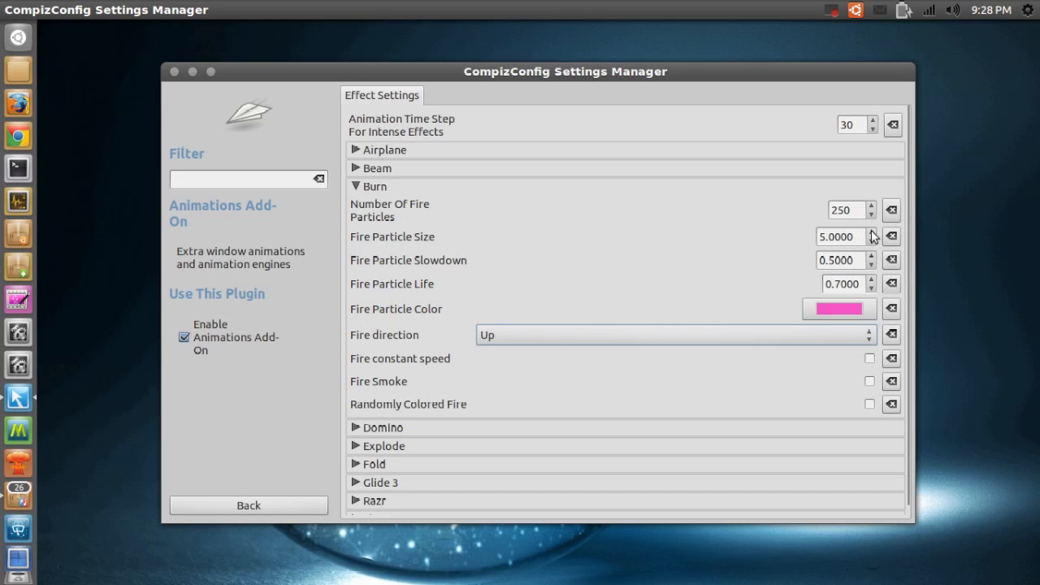
# Raise Burn's particle size to 13.3 and count to 337, and turn on fire smoke
pyautogui.click(874, 231)
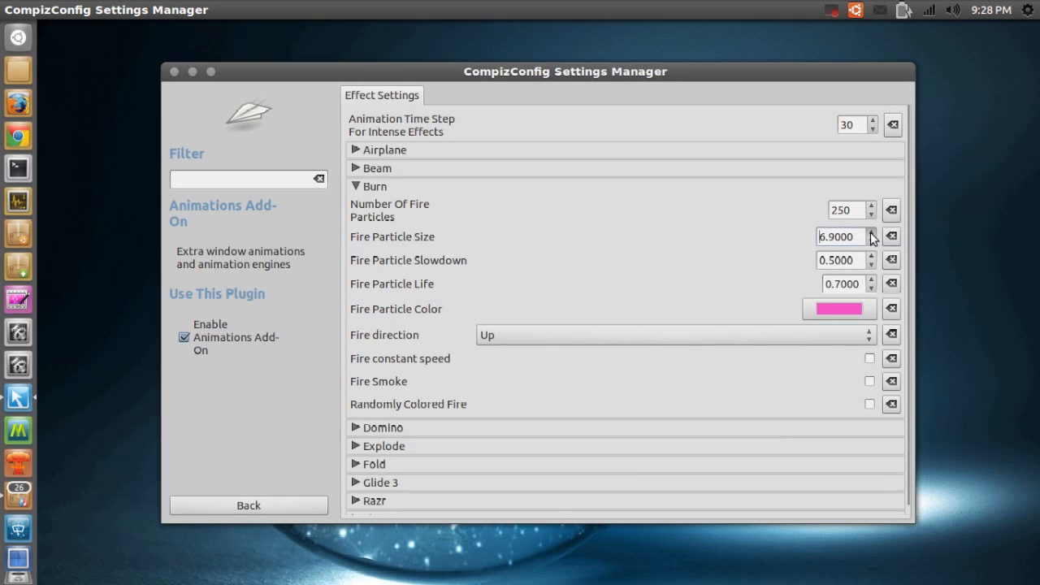
pyautogui.click(871, 233)
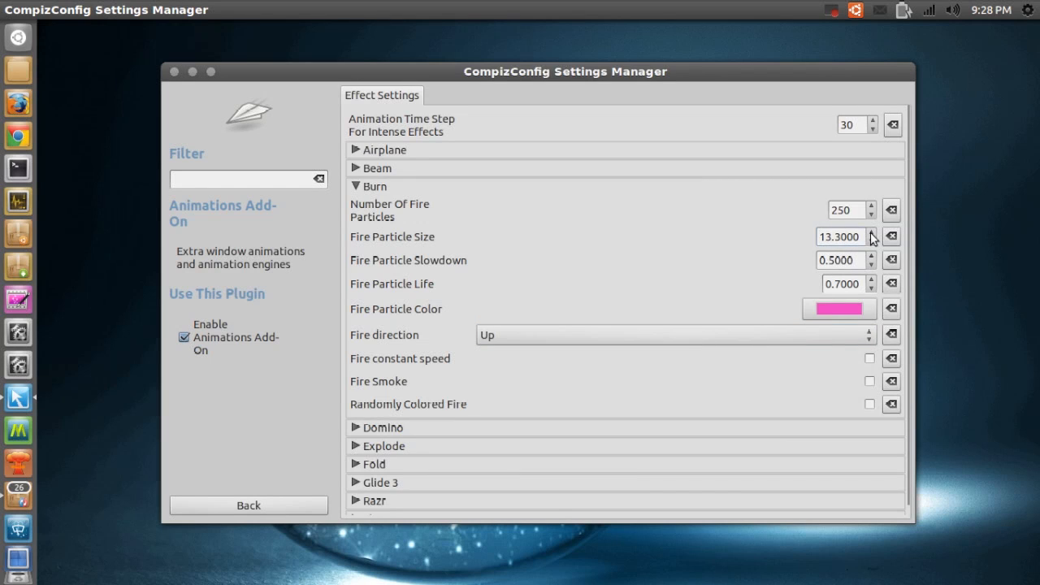
pyautogui.moveTo(824, 225)
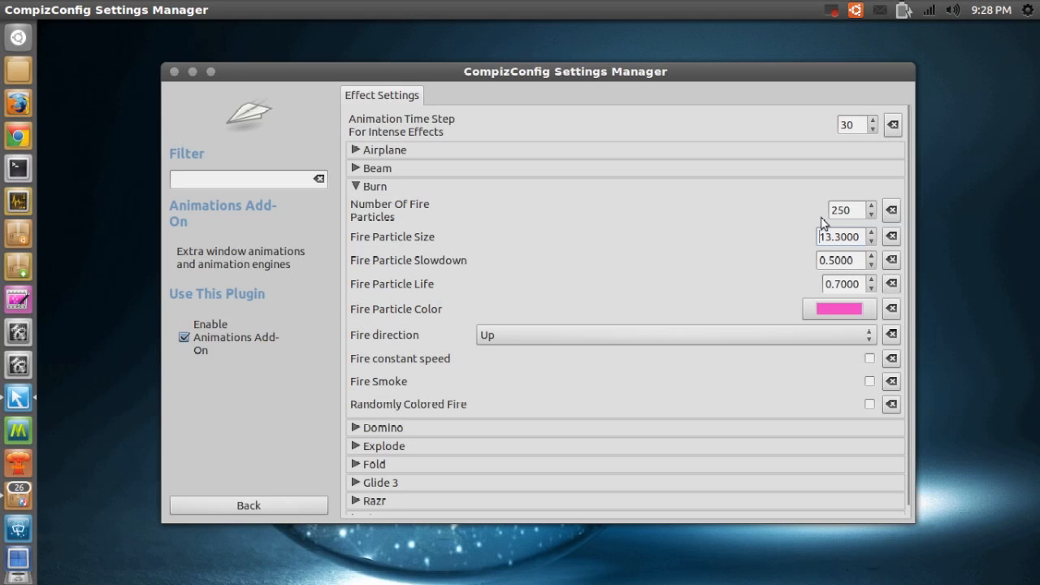
pyautogui.moveTo(872, 218)
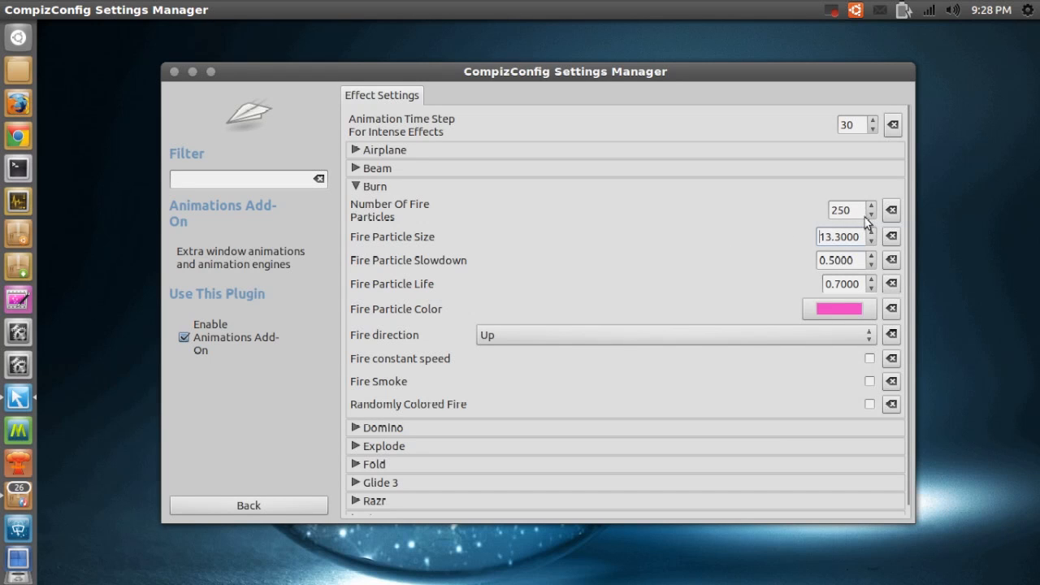
pyautogui.click(875, 204)
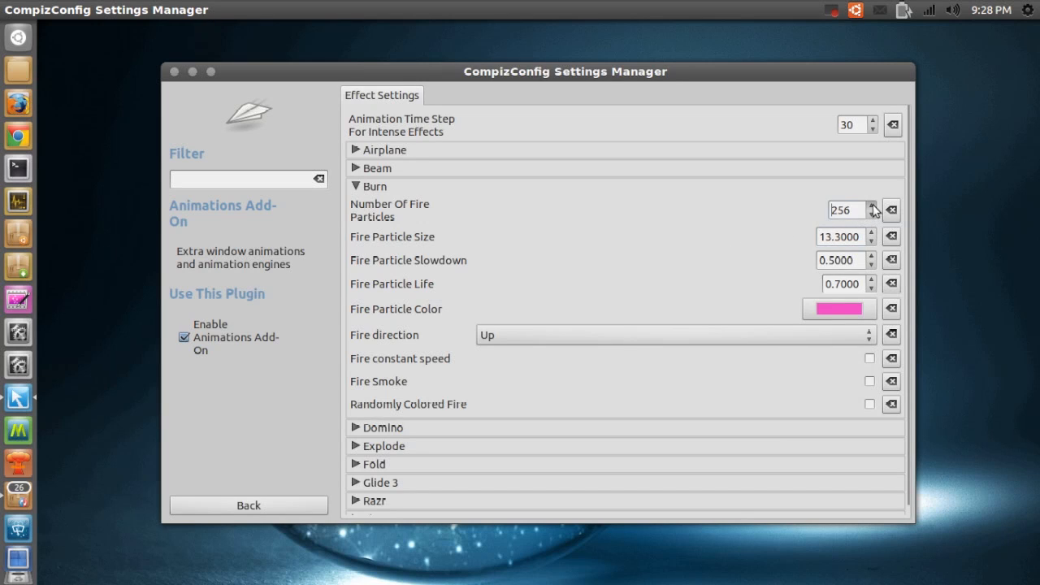
pyautogui.click(875, 205)
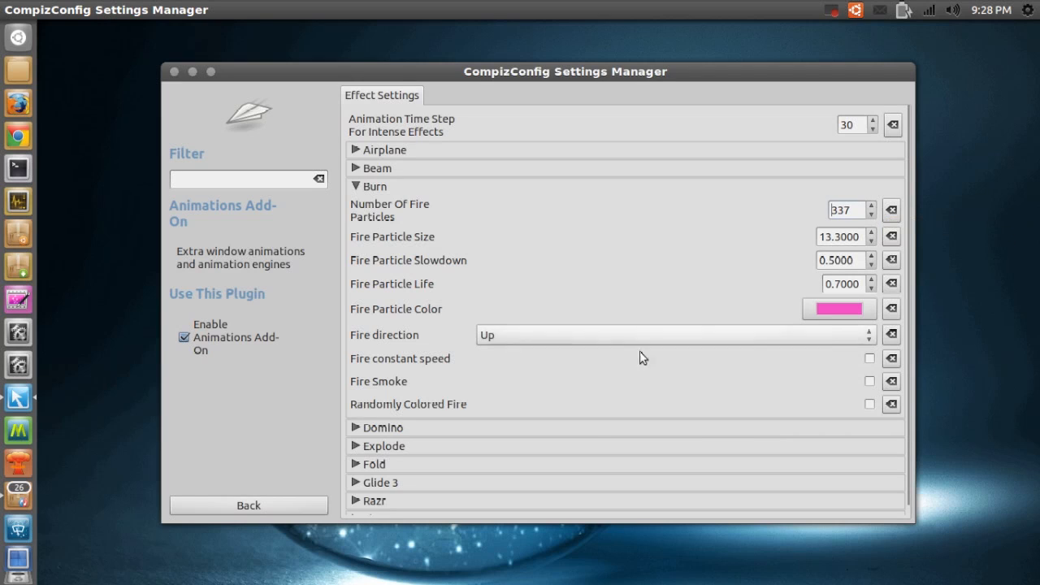
pyautogui.moveTo(718, 379)
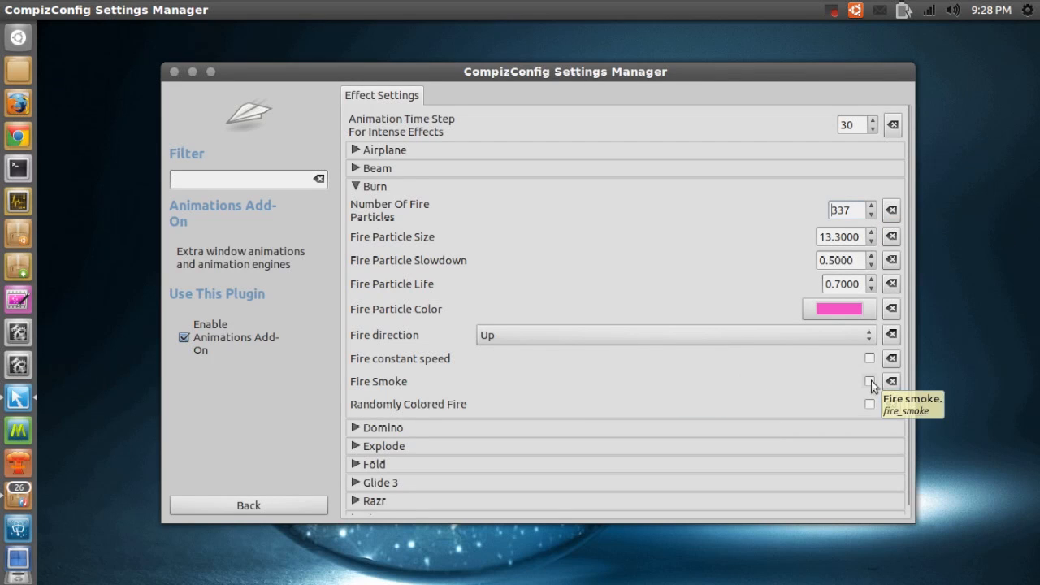
pyautogui.click(869, 380)
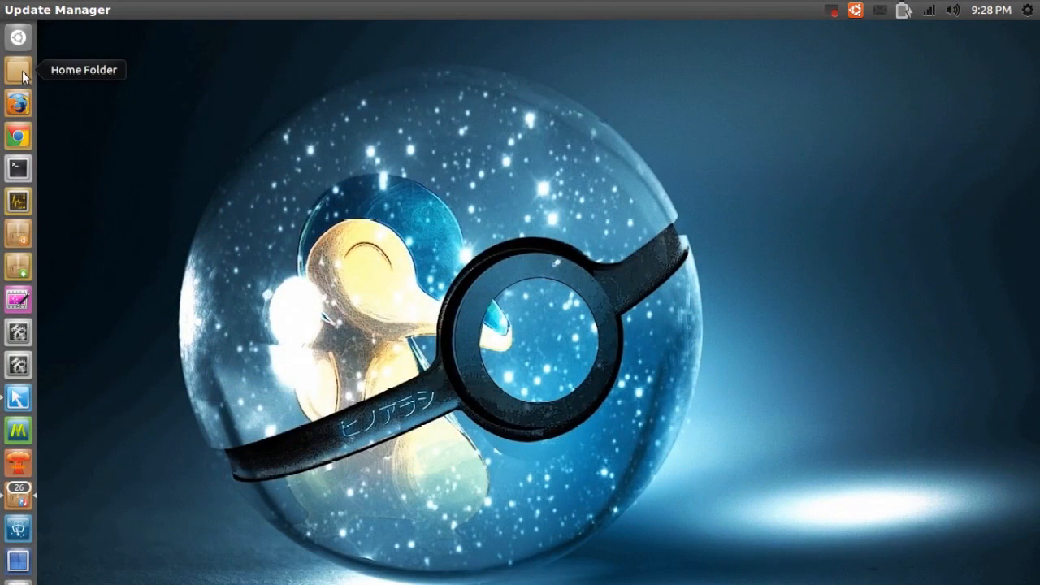
pyautogui.click(16, 71)
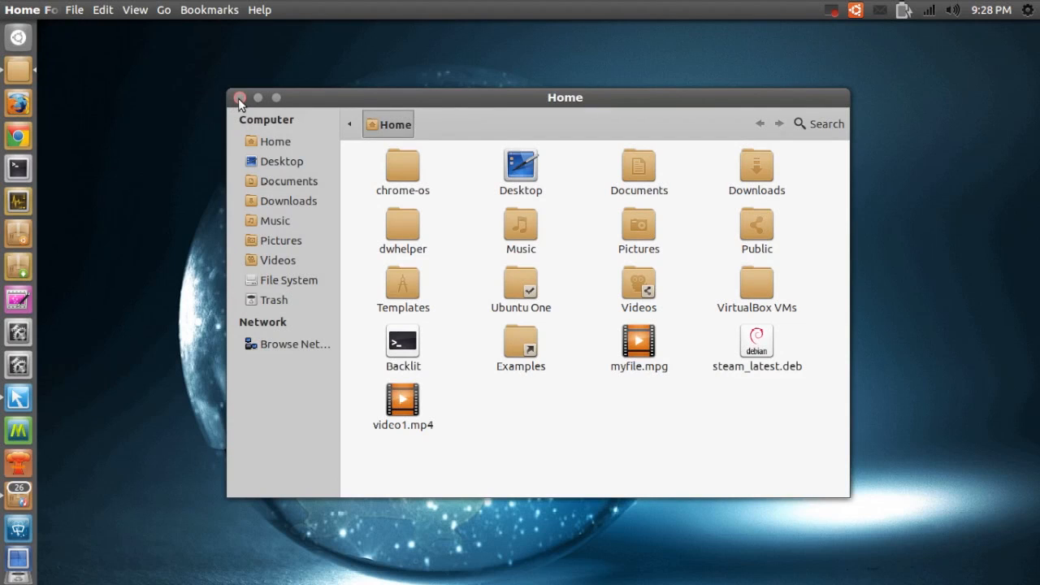
pyautogui.click(241, 104)
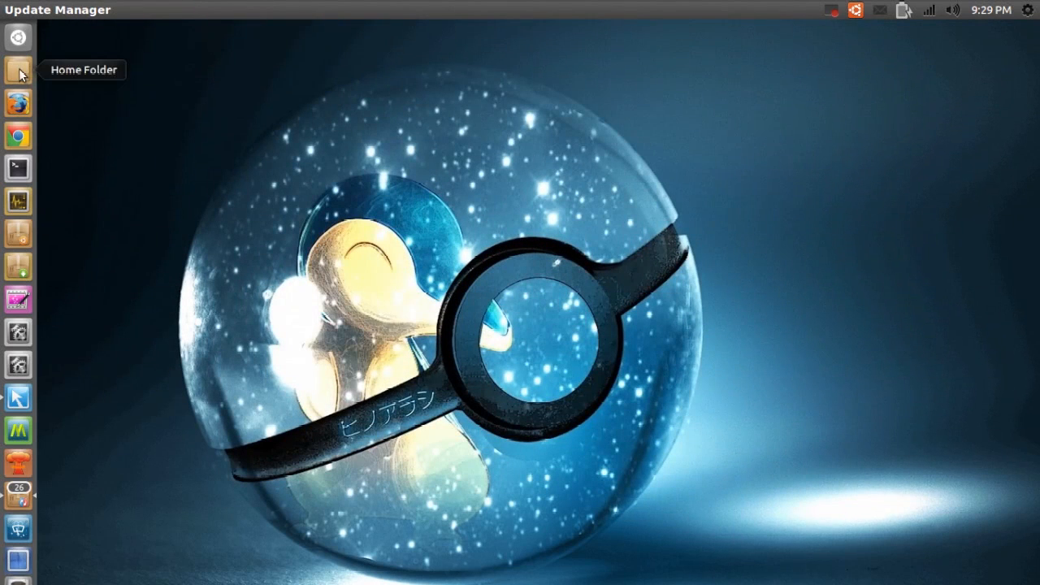
pyautogui.click(16, 71)
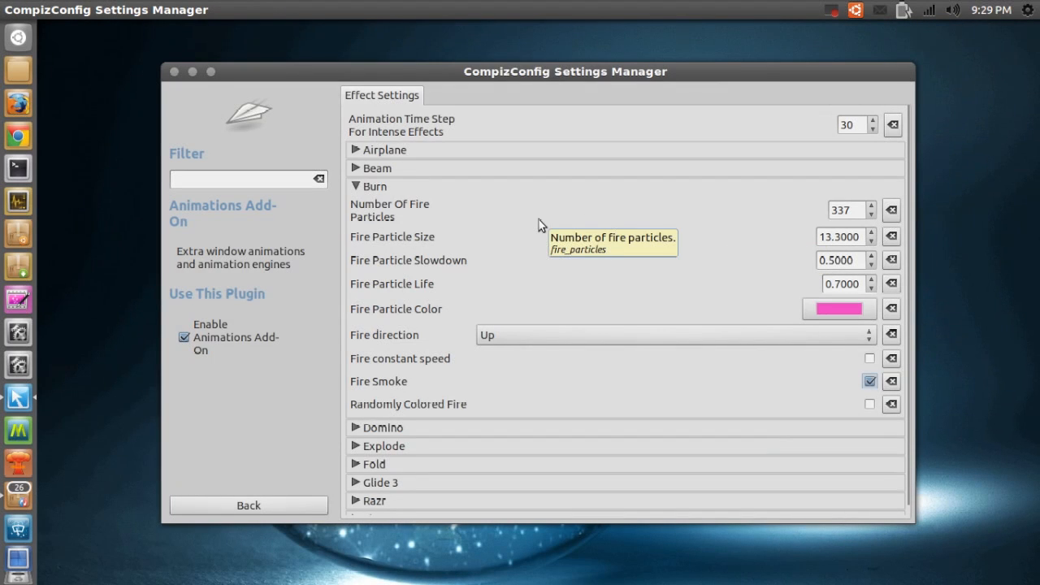
pyautogui.moveTo(872, 221)
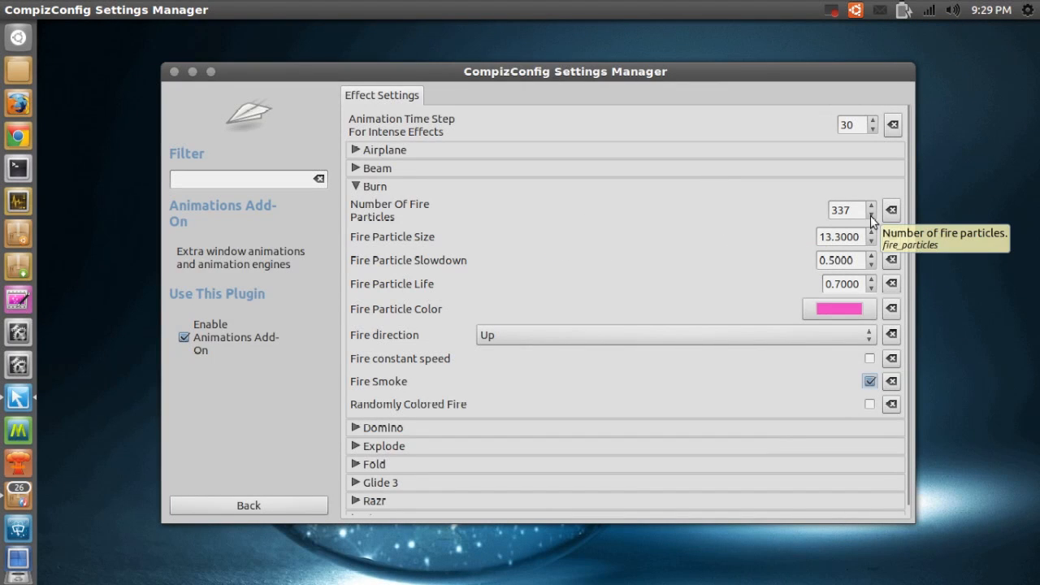
# Bring Burn back to 250 fire particles of size 5
pyautogui.click(872, 214)
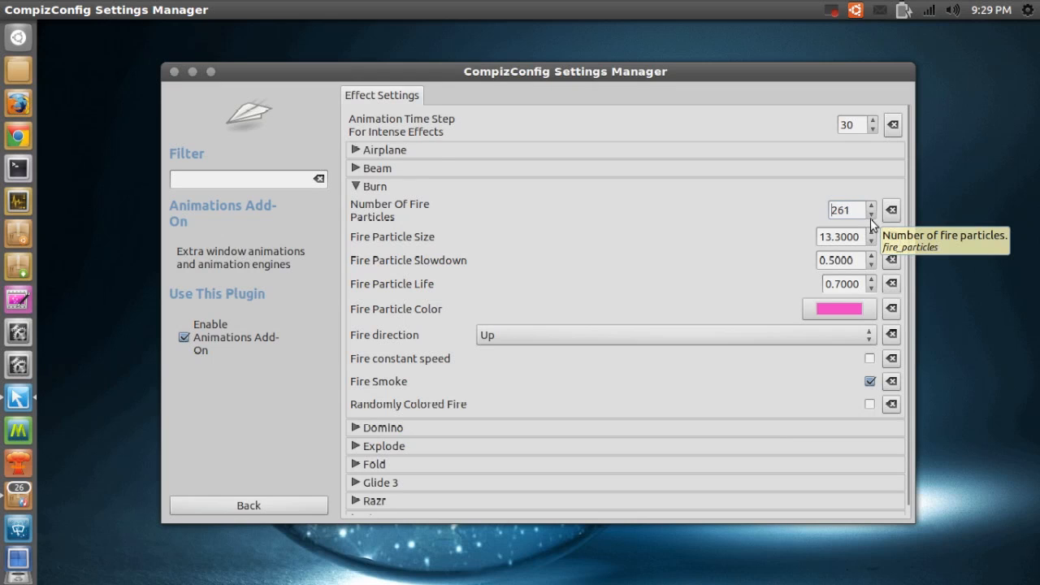
pyautogui.click(872, 214)
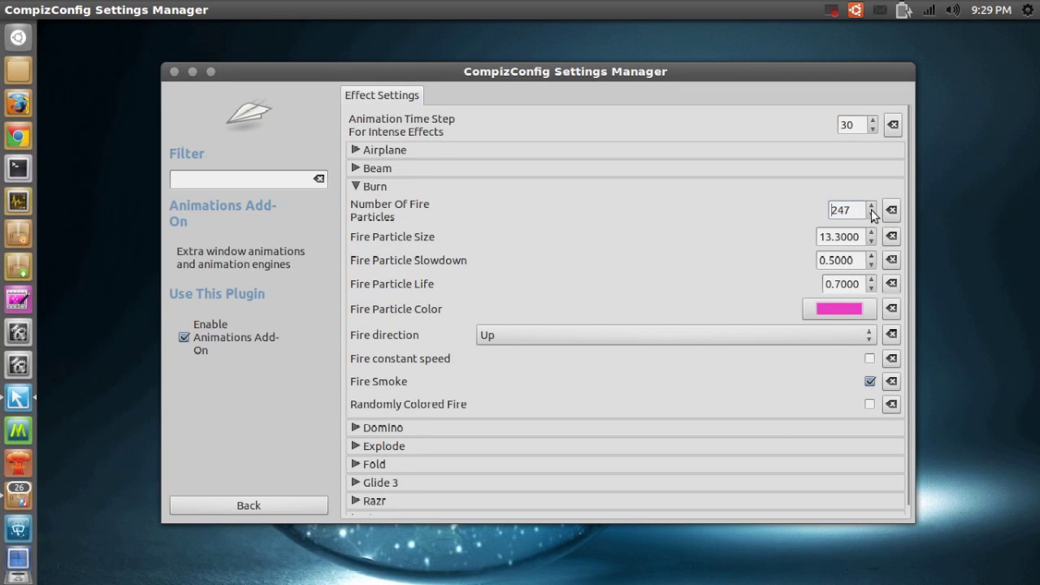
pyautogui.click(872, 205)
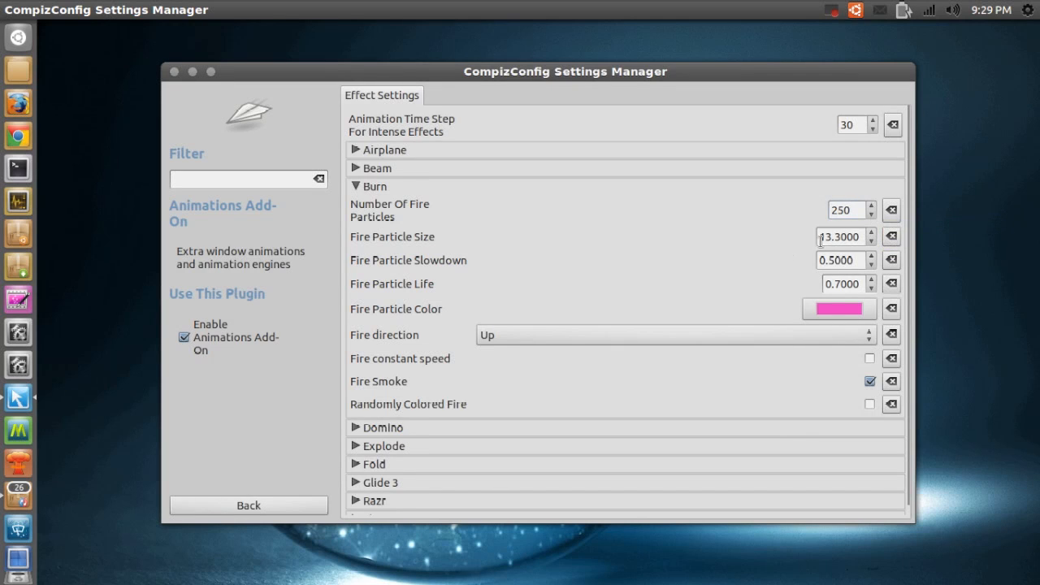
pyautogui.click(871, 241)
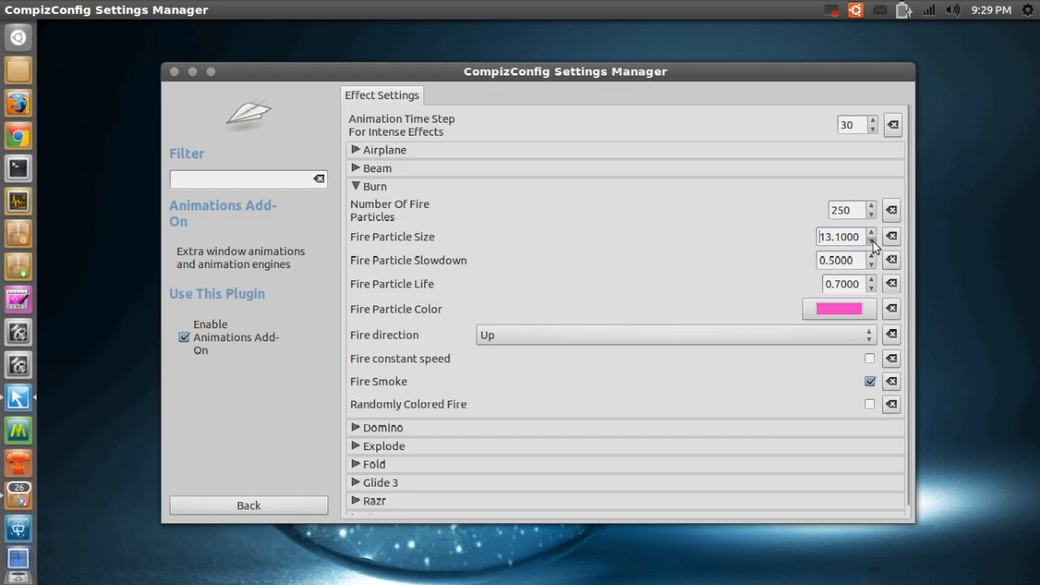
pyautogui.click(872, 243)
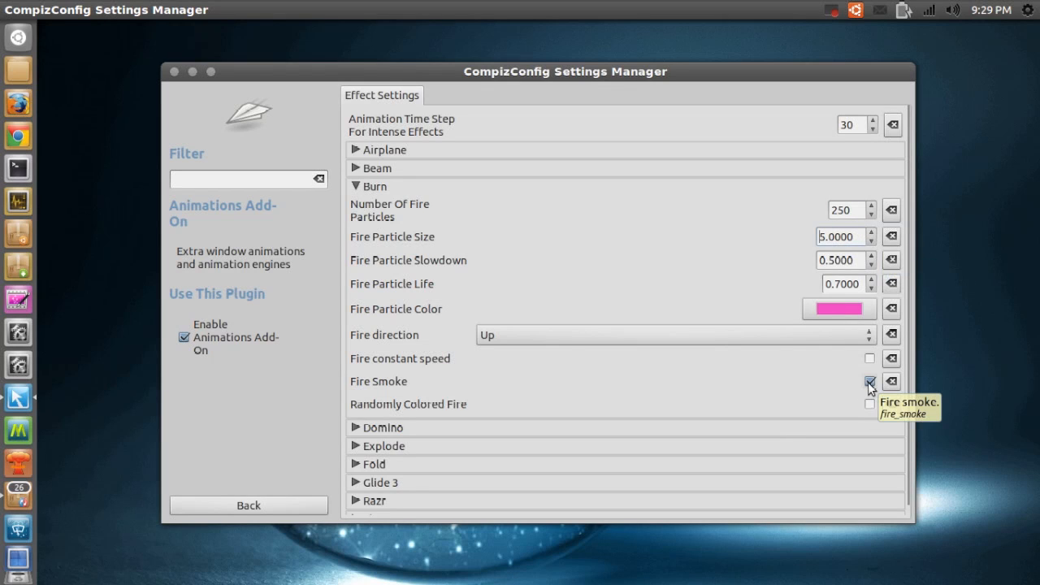
# Turn off fire smoke, set direction Down and particle life to 1.0
pyautogui.click(868, 380)
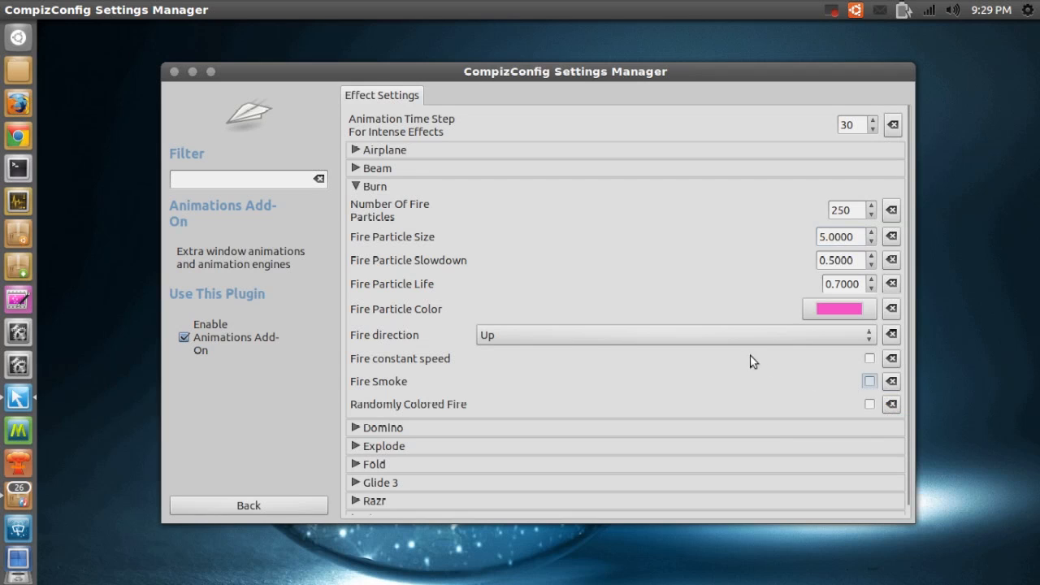
pyautogui.click(675, 335)
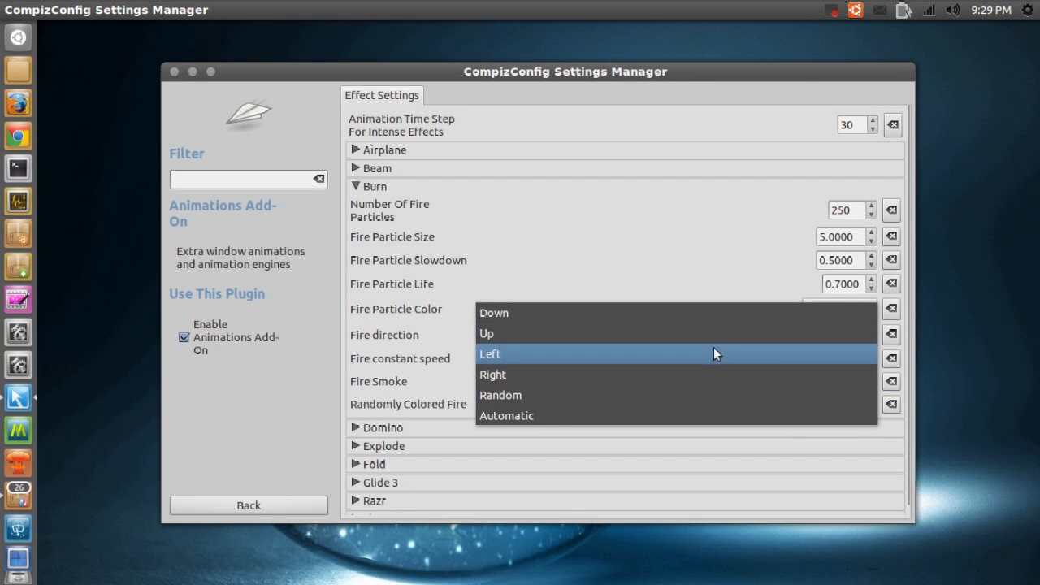
pyautogui.click(494, 312)
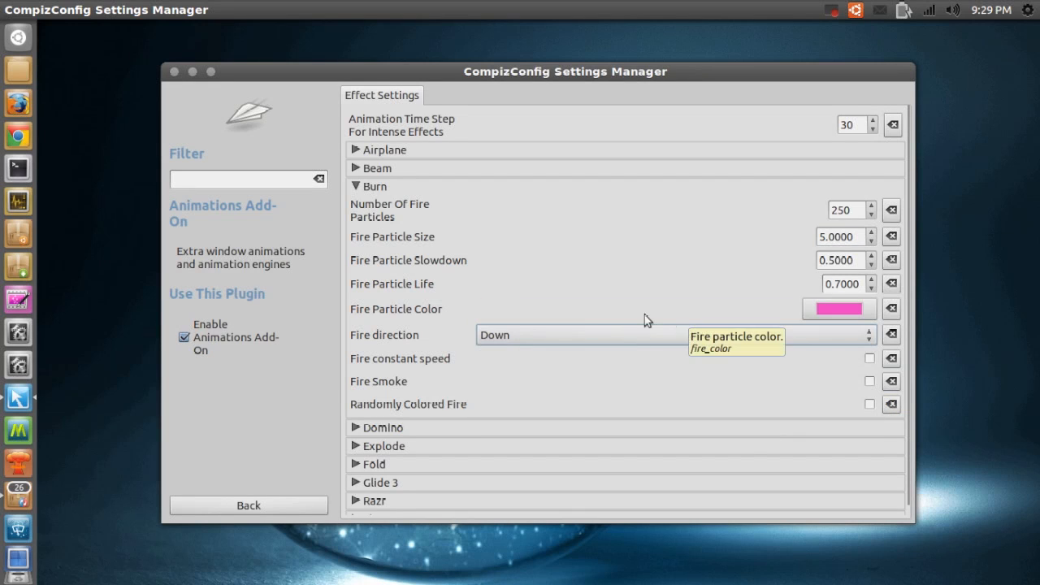
pyautogui.moveTo(394, 326)
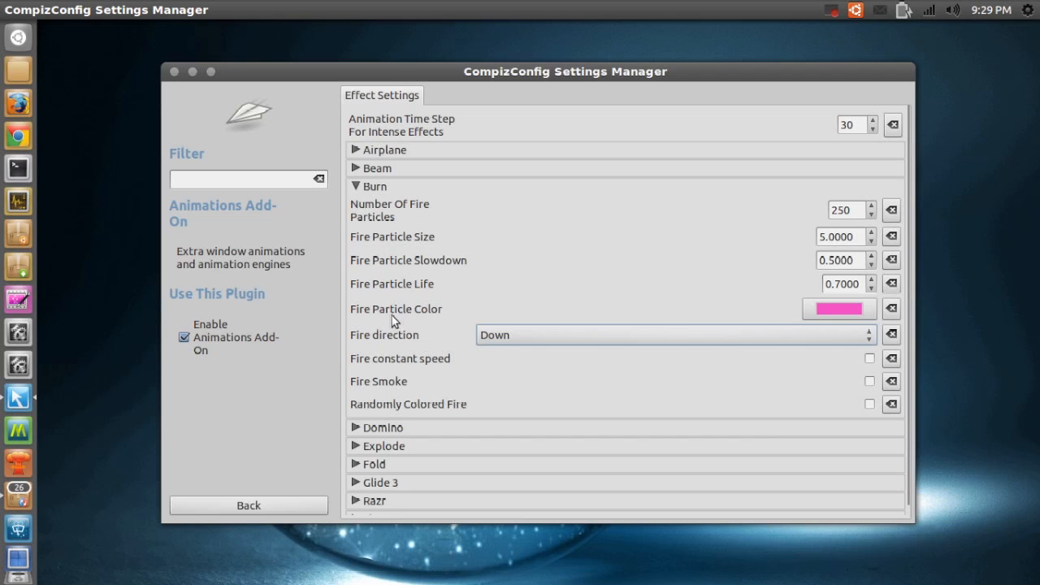
pyautogui.moveTo(446, 291)
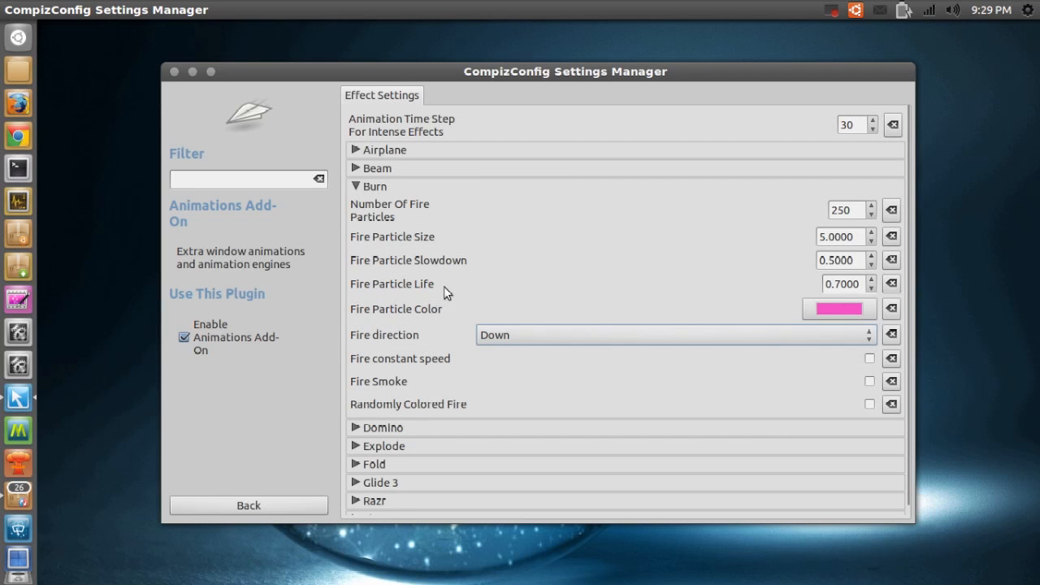
pyautogui.moveTo(870, 287)
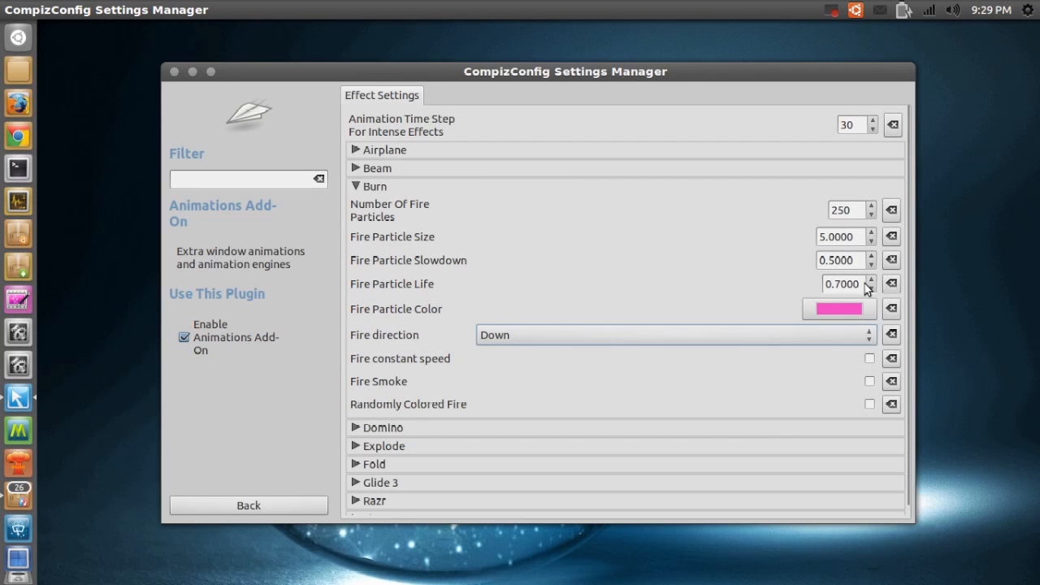
pyautogui.click(871, 280)
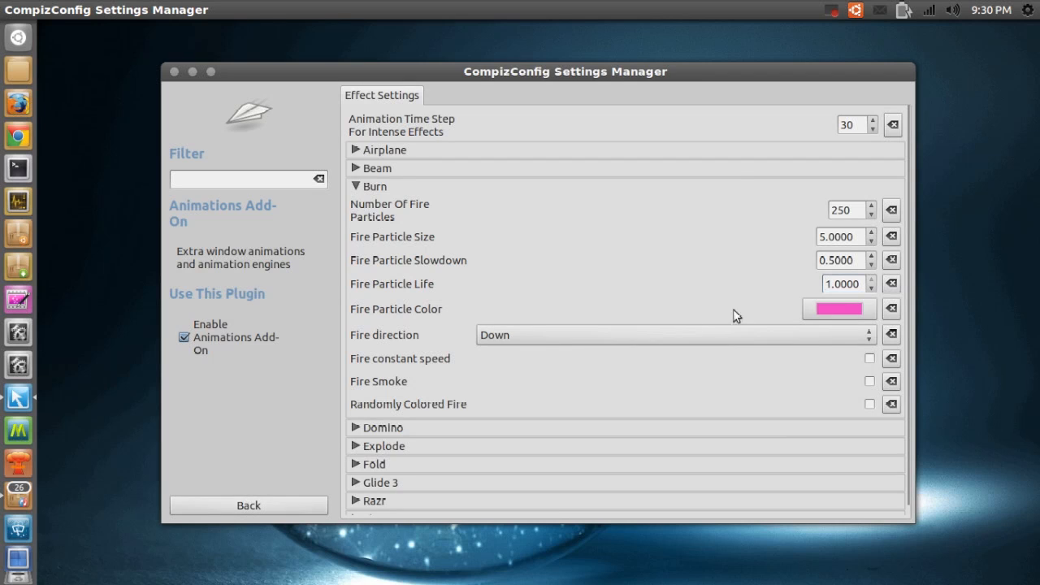
# Change Burn's fire particle colour from pink to blue #3E43E9
pyautogui.click(839, 309)
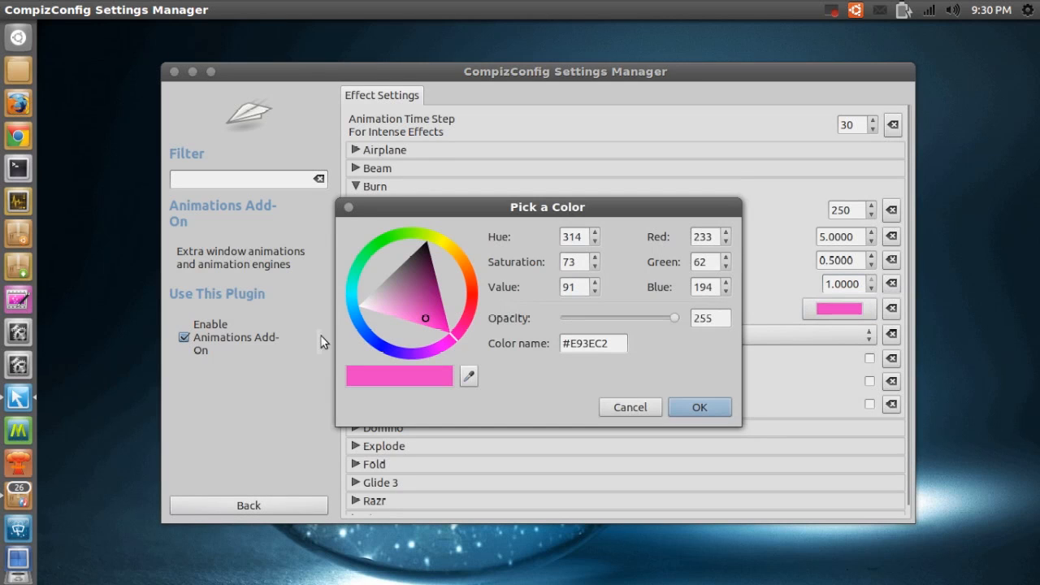
pyautogui.click(380, 347)
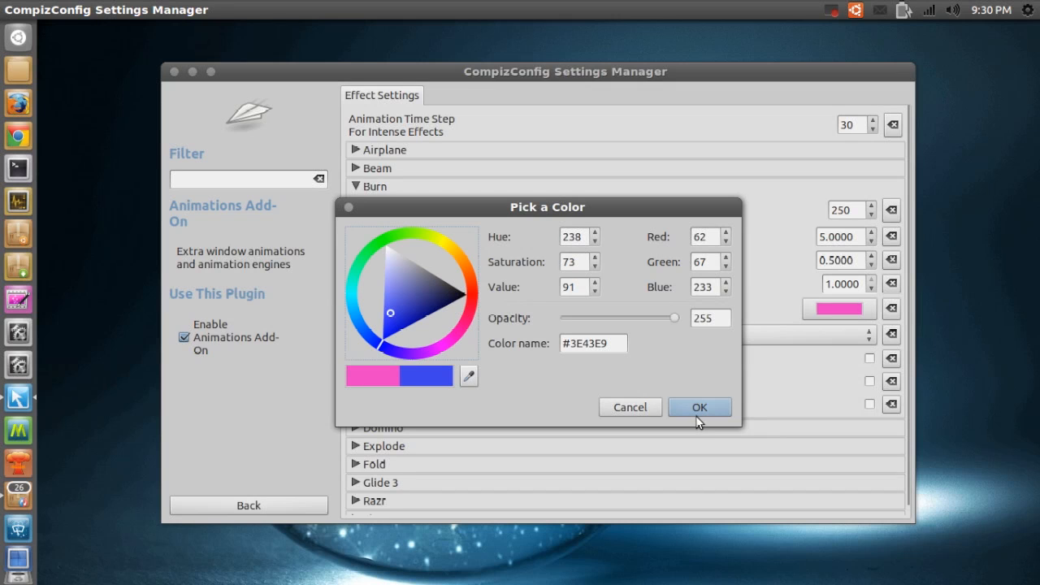
pyautogui.click(699, 407)
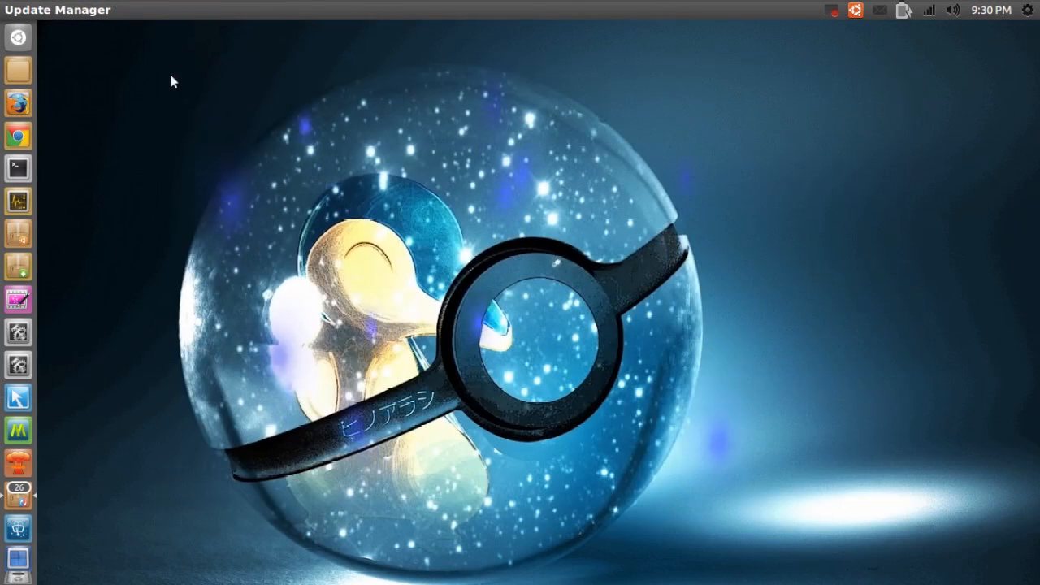
pyautogui.moveTo(195, 109)
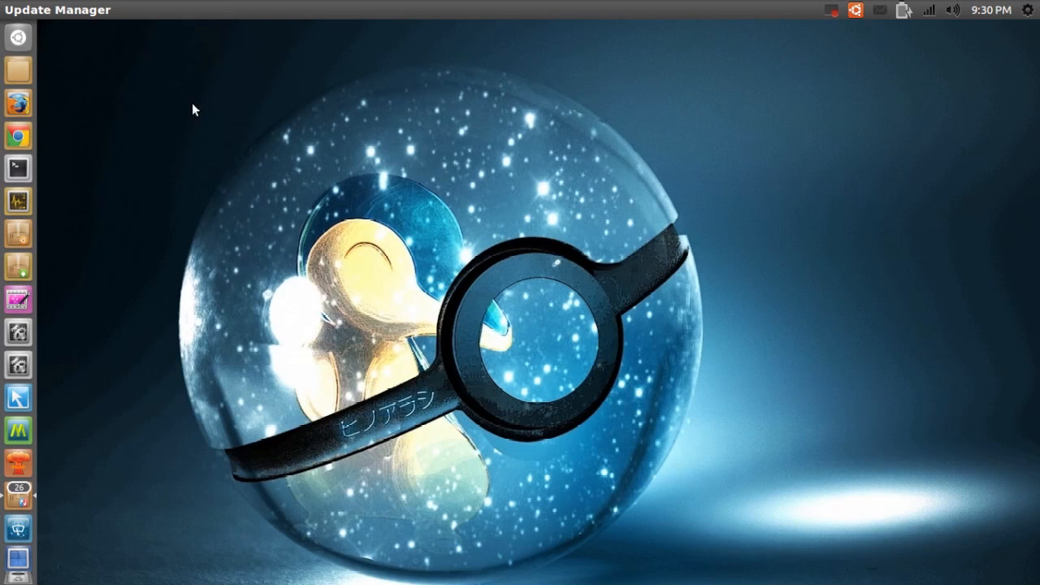